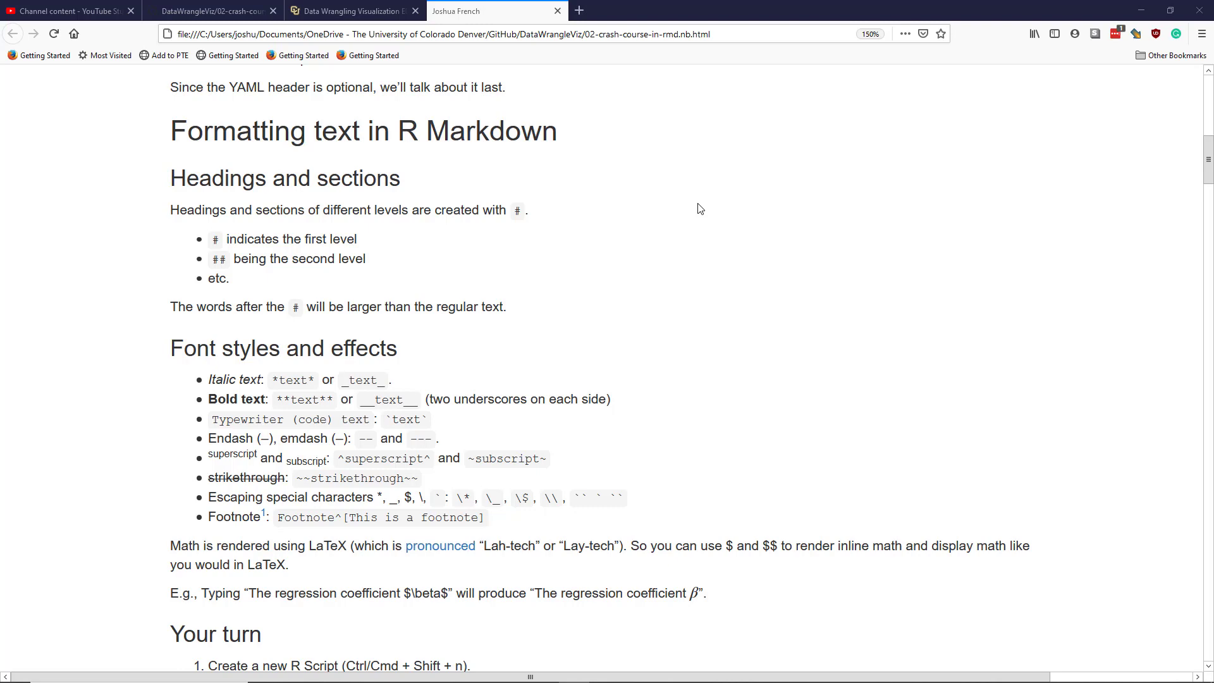
{"action": "mouse_move", "coordinate": [511, 269]}
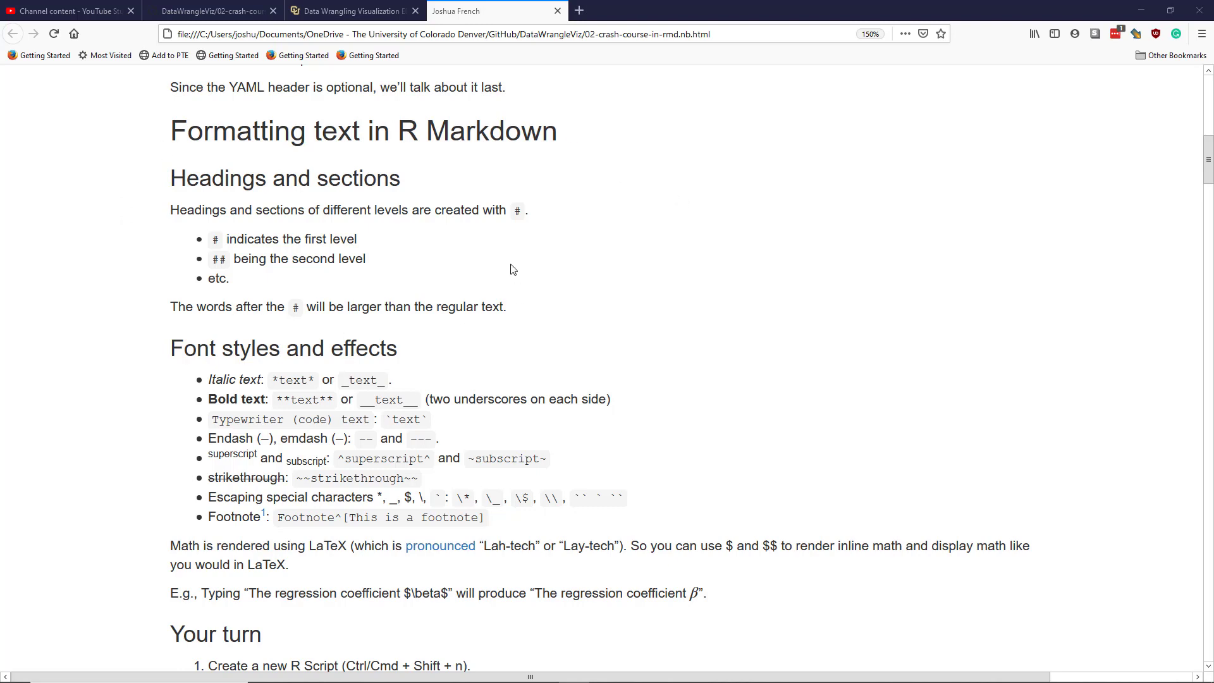
{"action": "mouse_move", "coordinate": [174, 198]}
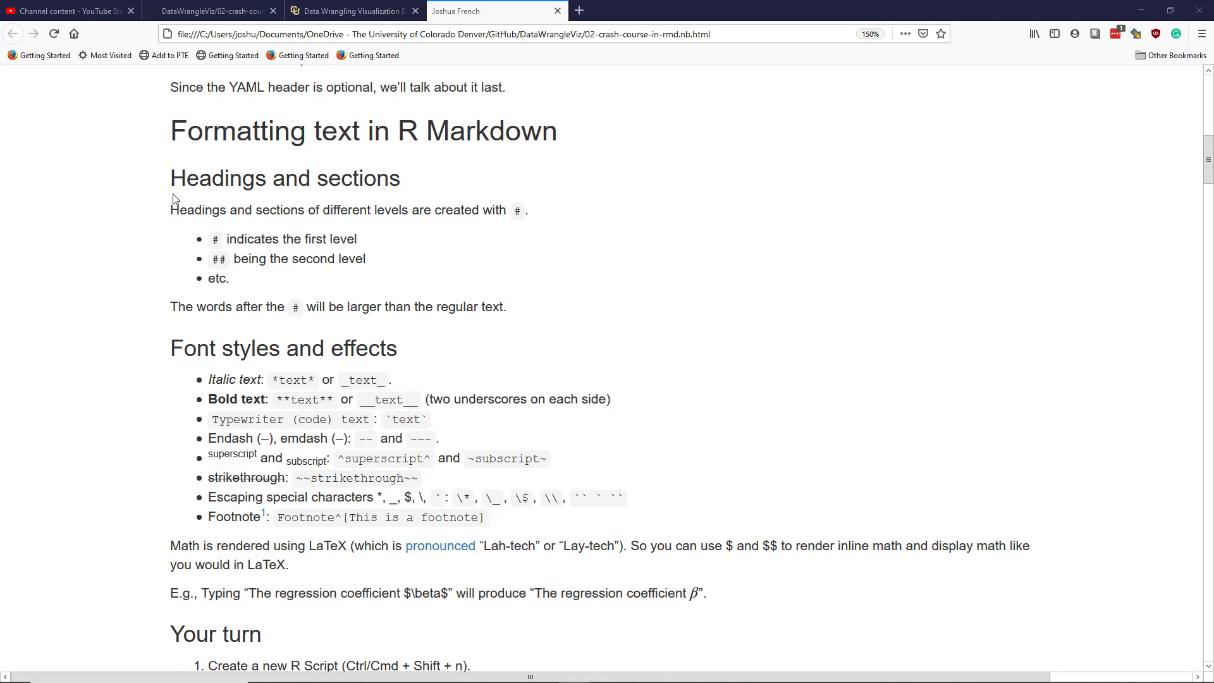
{"action": "mouse_move", "coordinate": [380, 203]}
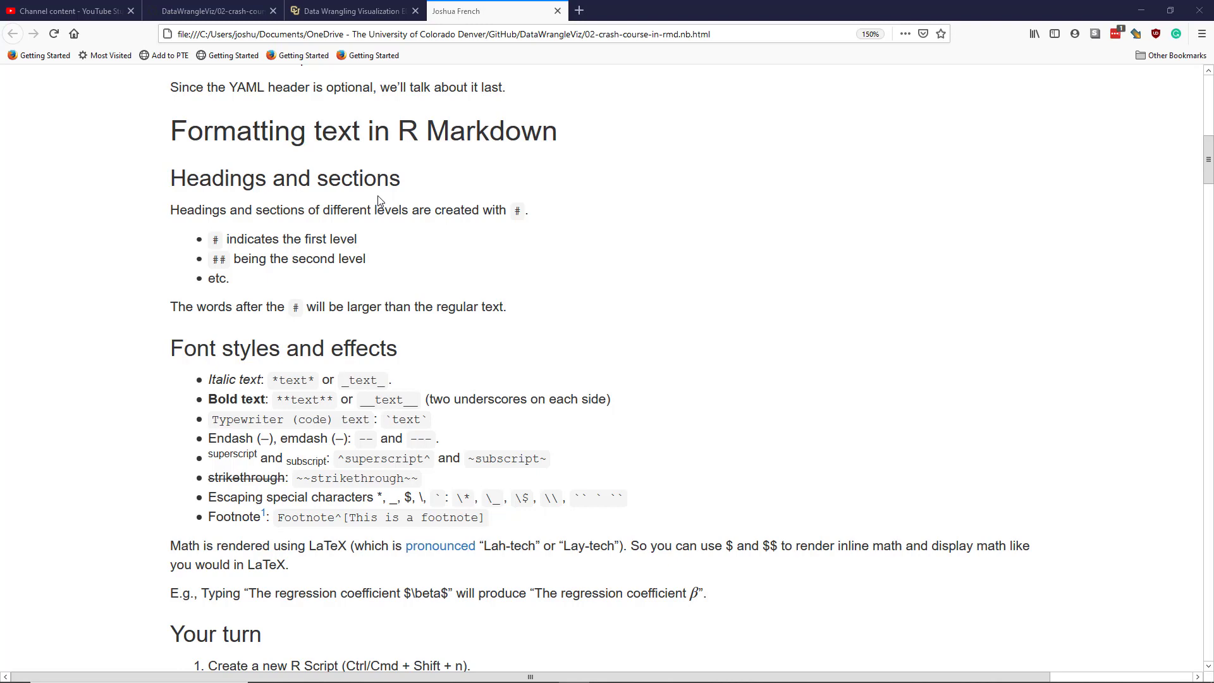
{"action": "mouse_move", "coordinate": [251, 213]}
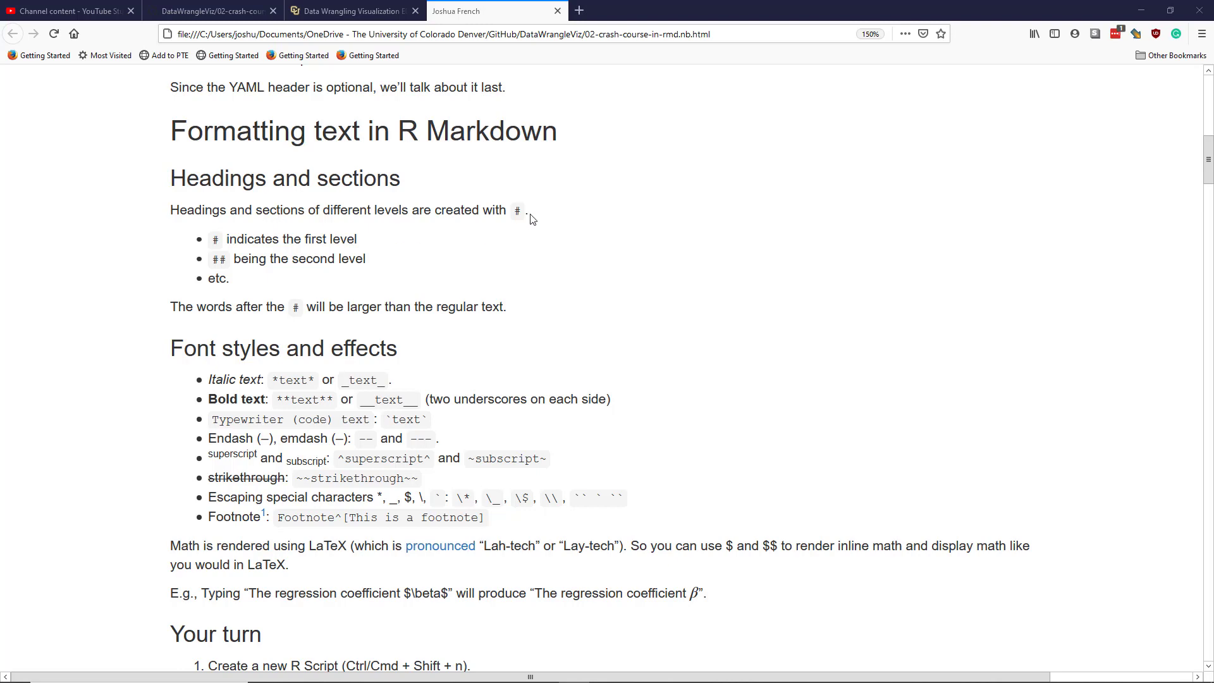
{"action": "mouse_move", "coordinate": [516, 223]}
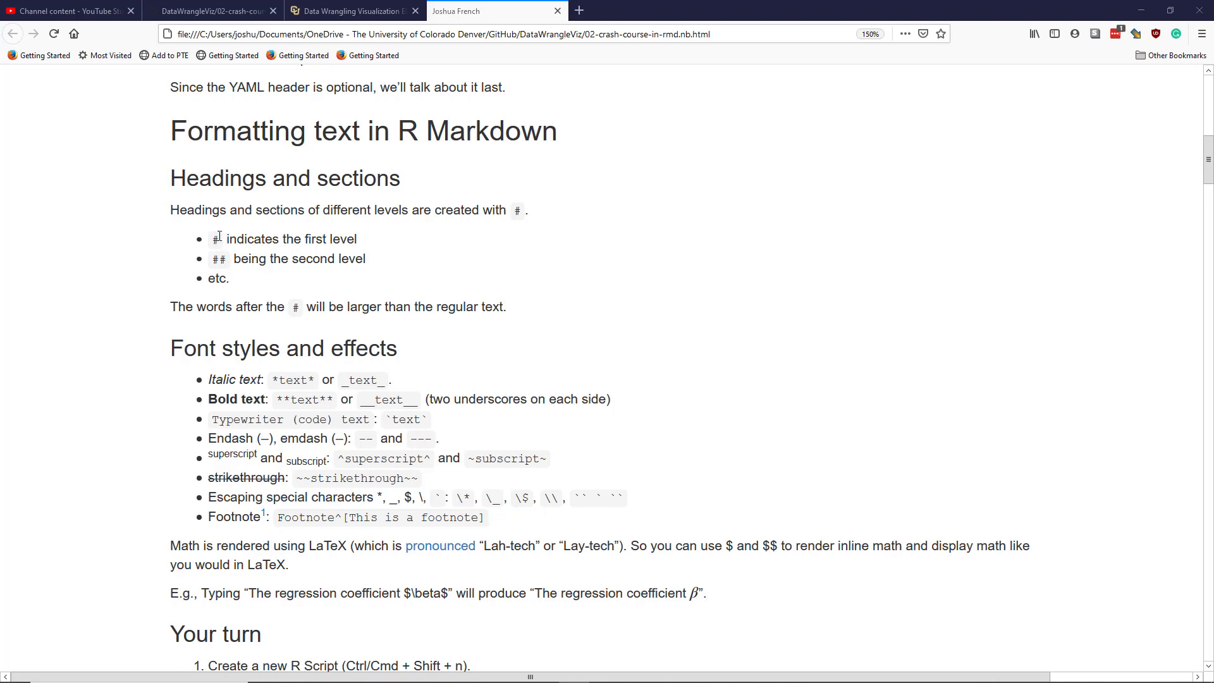
{"action": "mouse_move", "coordinate": [324, 239]}
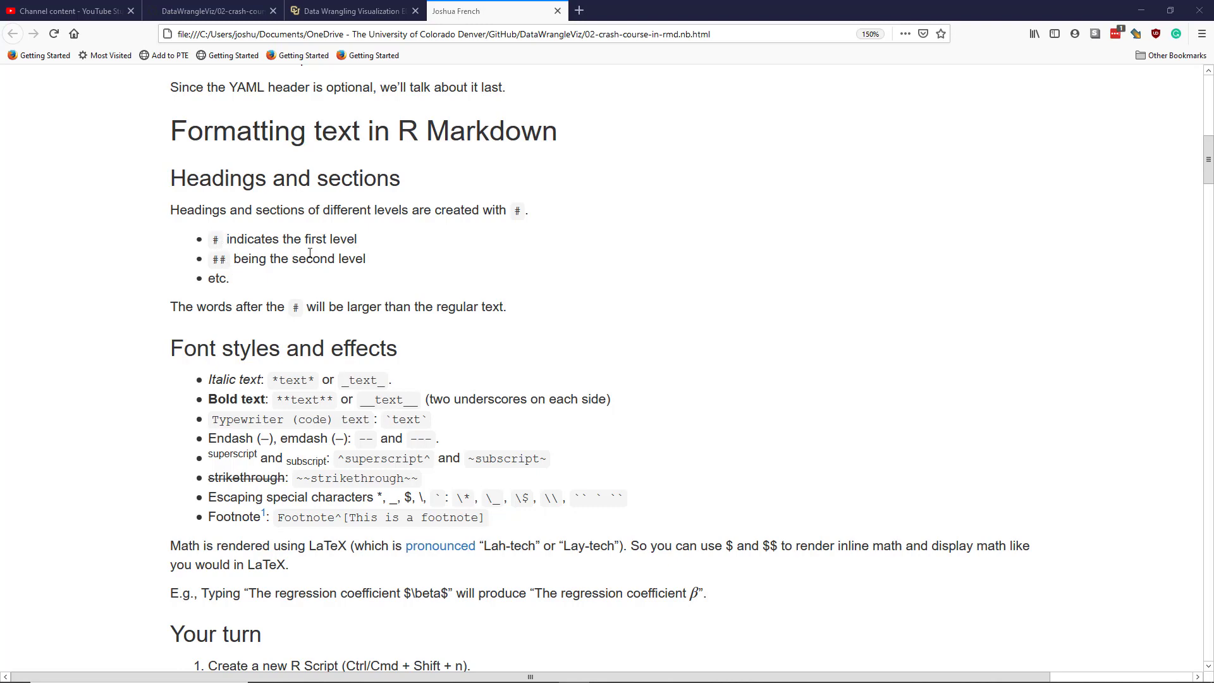
{"action": "mouse_move", "coordinate": [380, 280]}
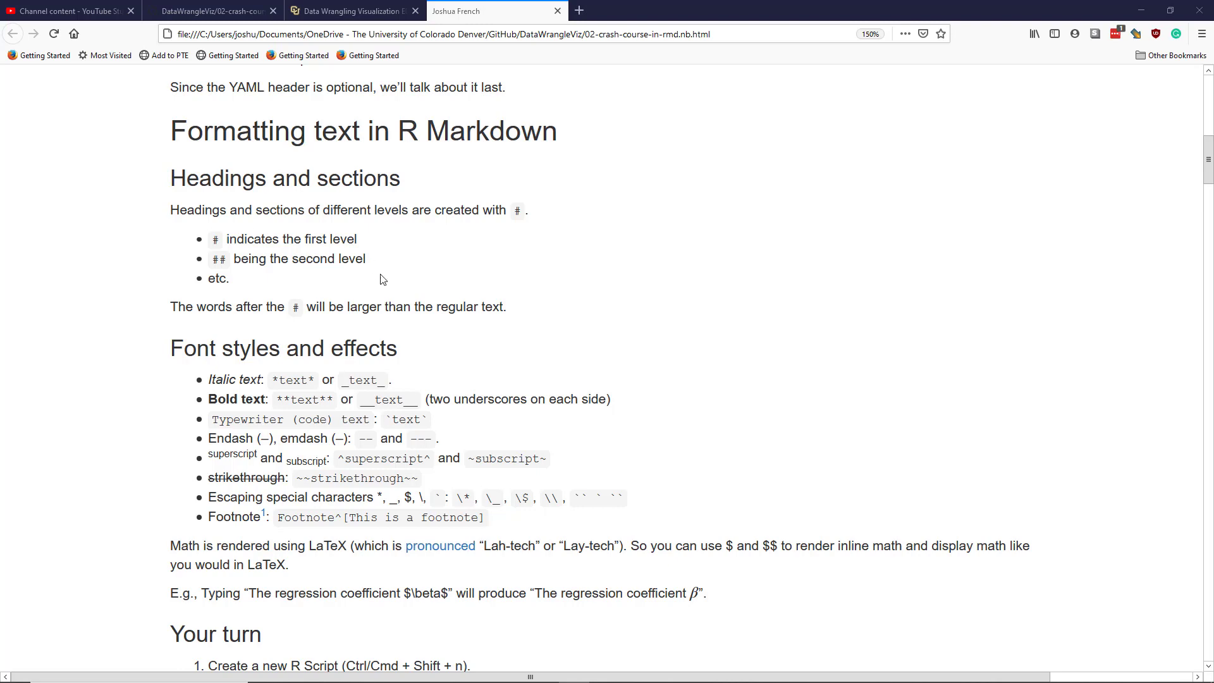
{"action": "mouse_move", "coordinate": [255, 287]}
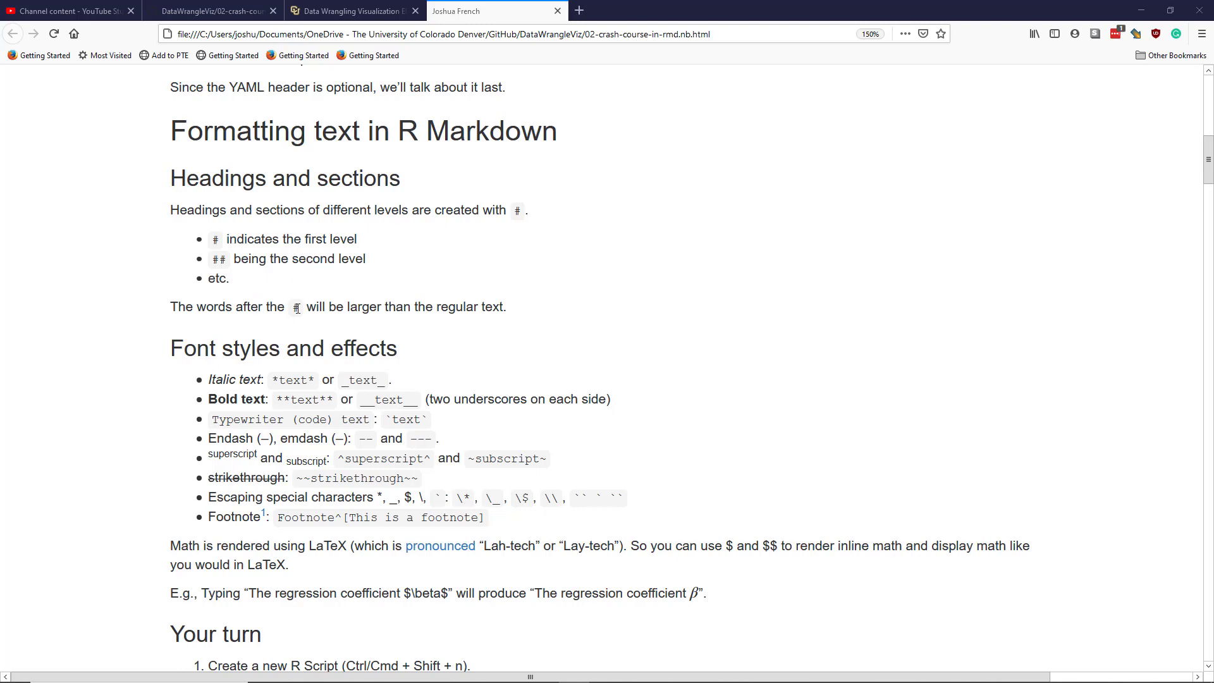
{"action": "mouse_move", "coordinate": [495, 304]}
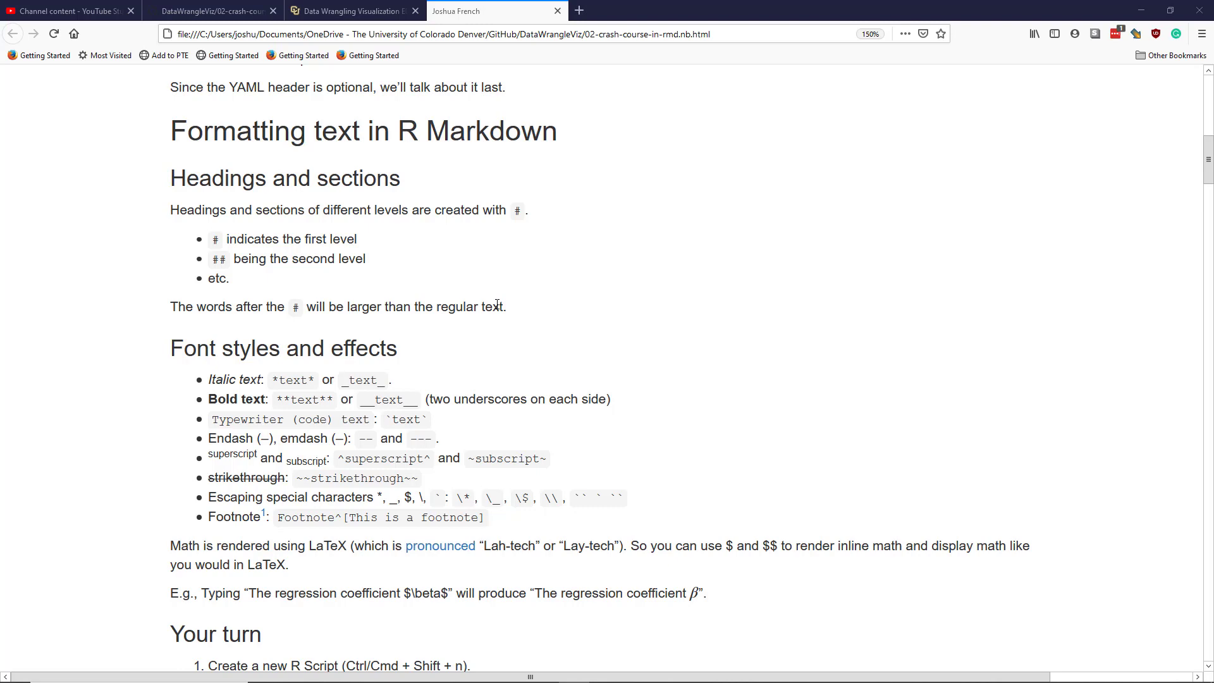
{"action": "mouse_move", "coordinate": [424, 303]}
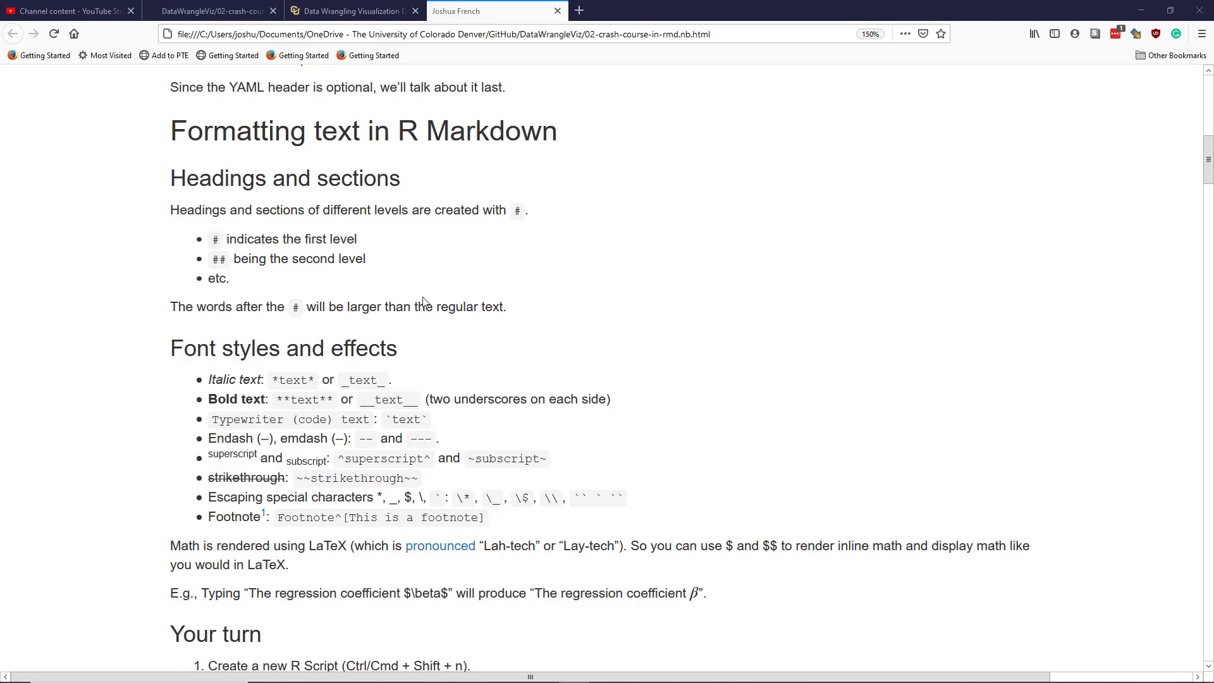
{"action": "mouse_move", "coordinate": [309, 321]}
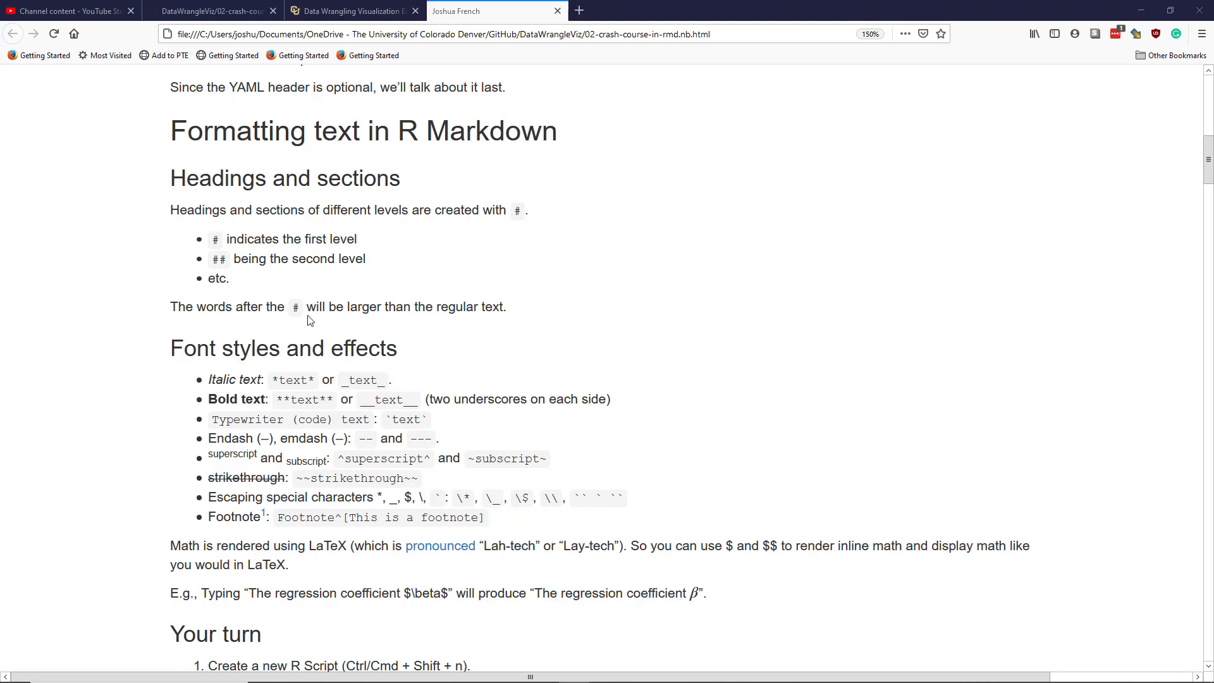
{"action": "mouse_move", "coordinate": [276, 306]}
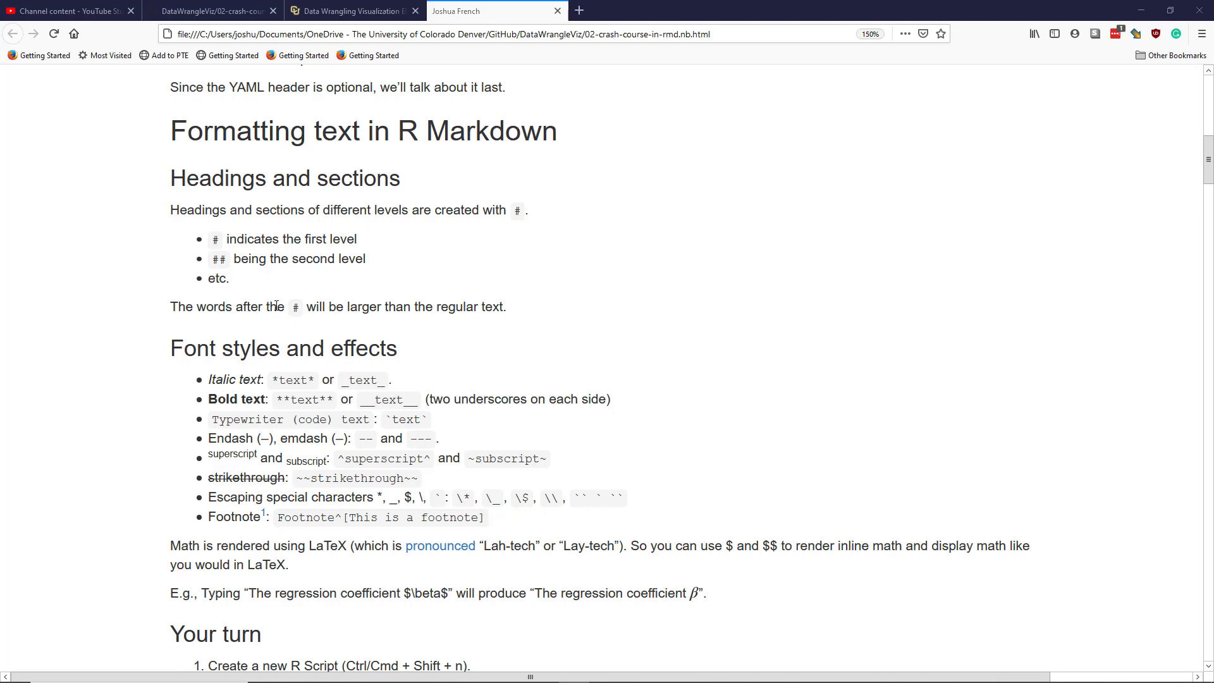
Scroll to Font styles and effects and highlight the italic, bold, em-dash and superscript examples.
{"action": "scroll", "scroll_direction": "down", "scroll_amount": 3}
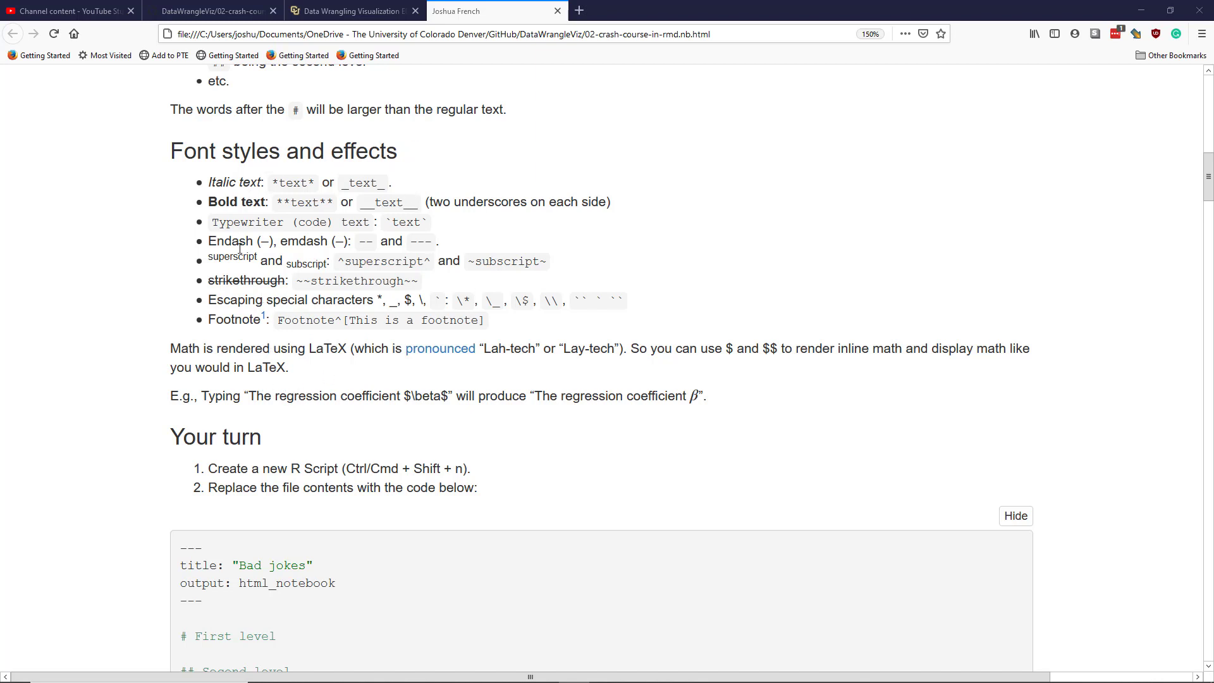
{"action": "mouse_move", "coordinate": [238, 200]}
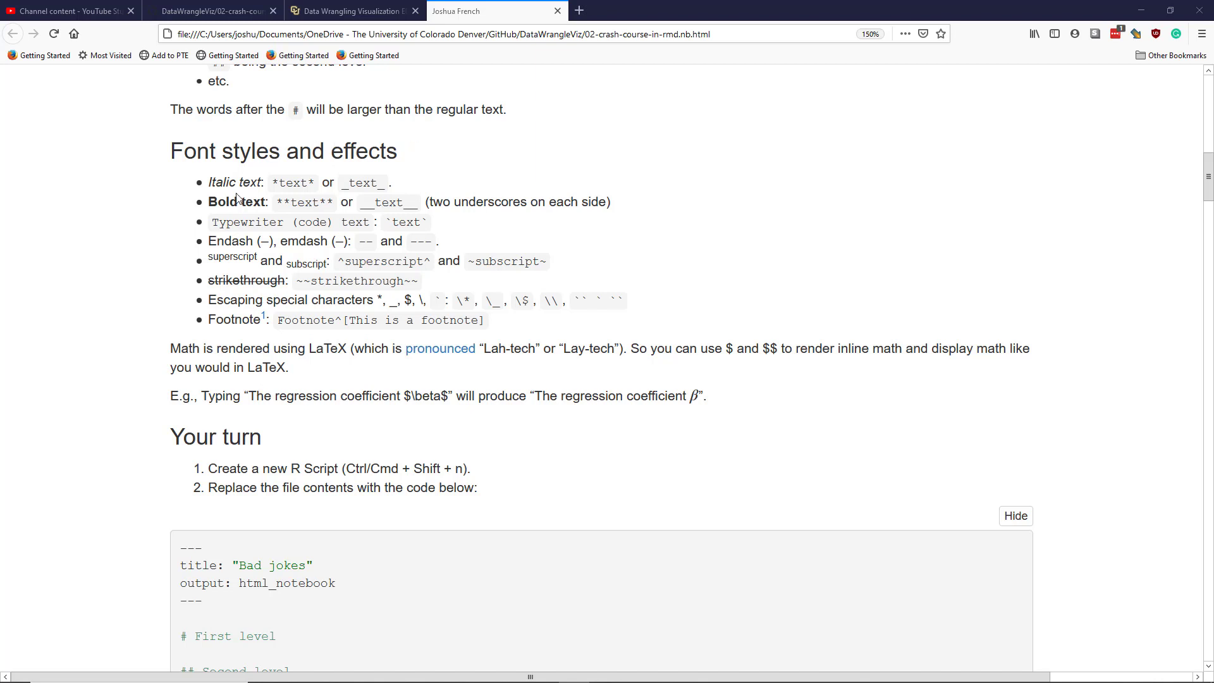
{"action": "mouse_move", "coordinate": [272, 340]}
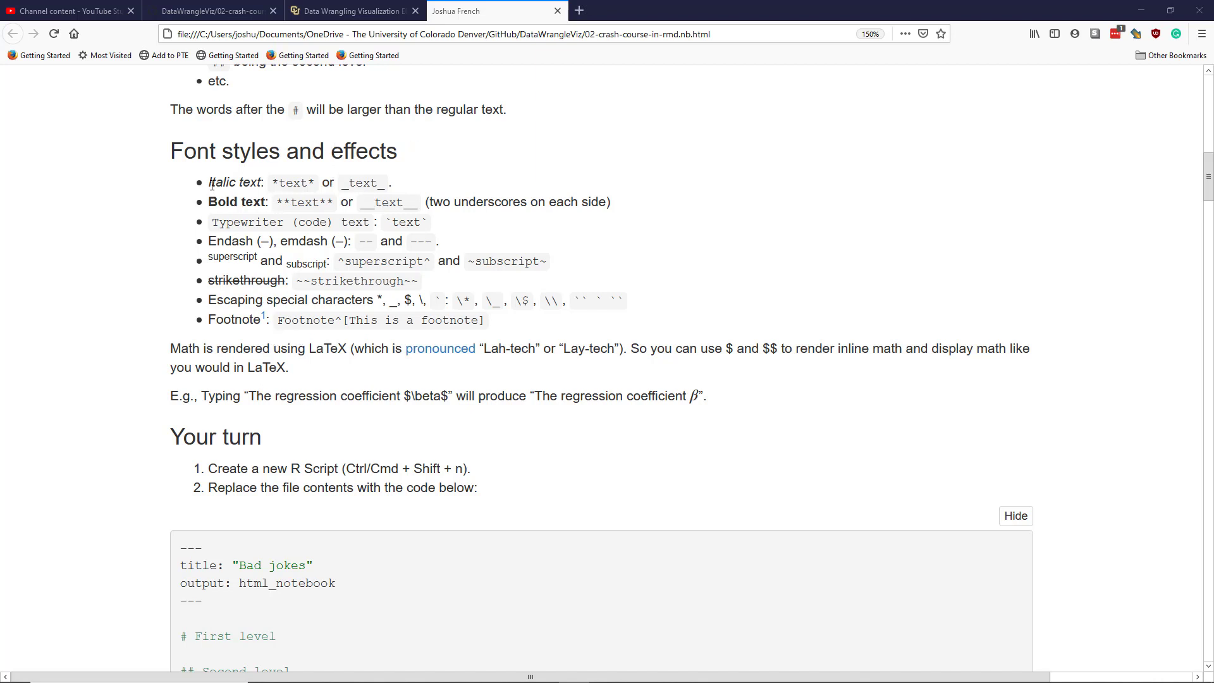
{"action": "double_click", "coordinate": [294, 182]}
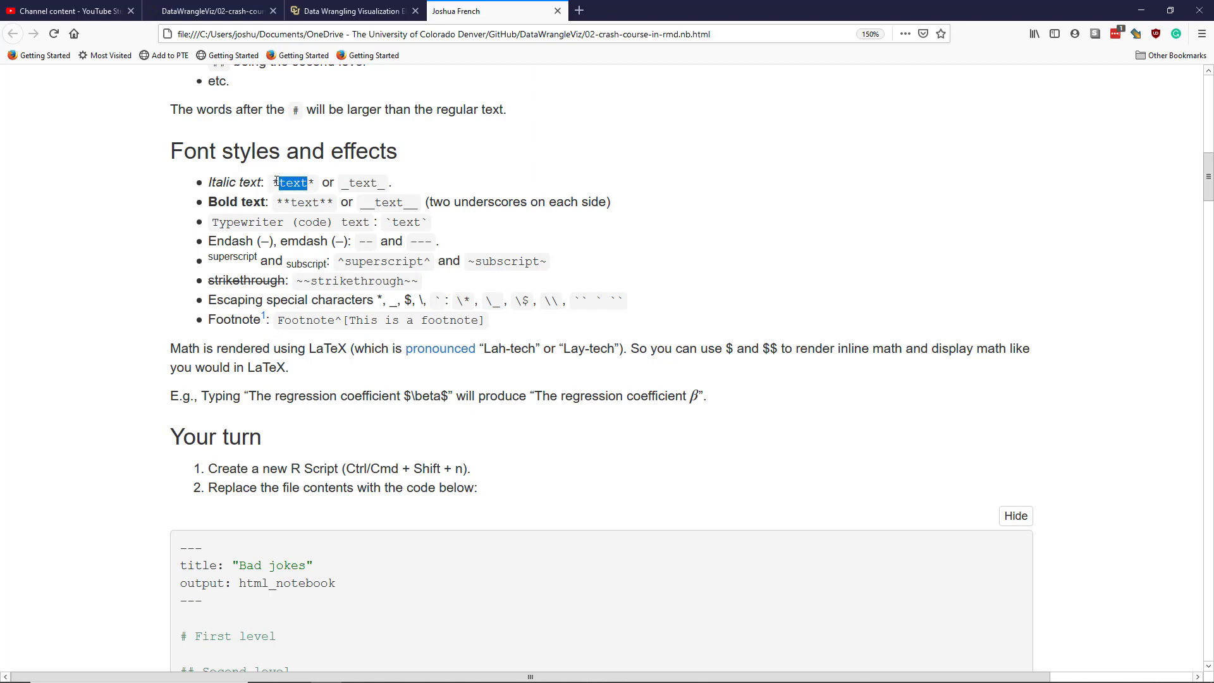
{"action": "mouse_move", "coordinate": [382, 189]}
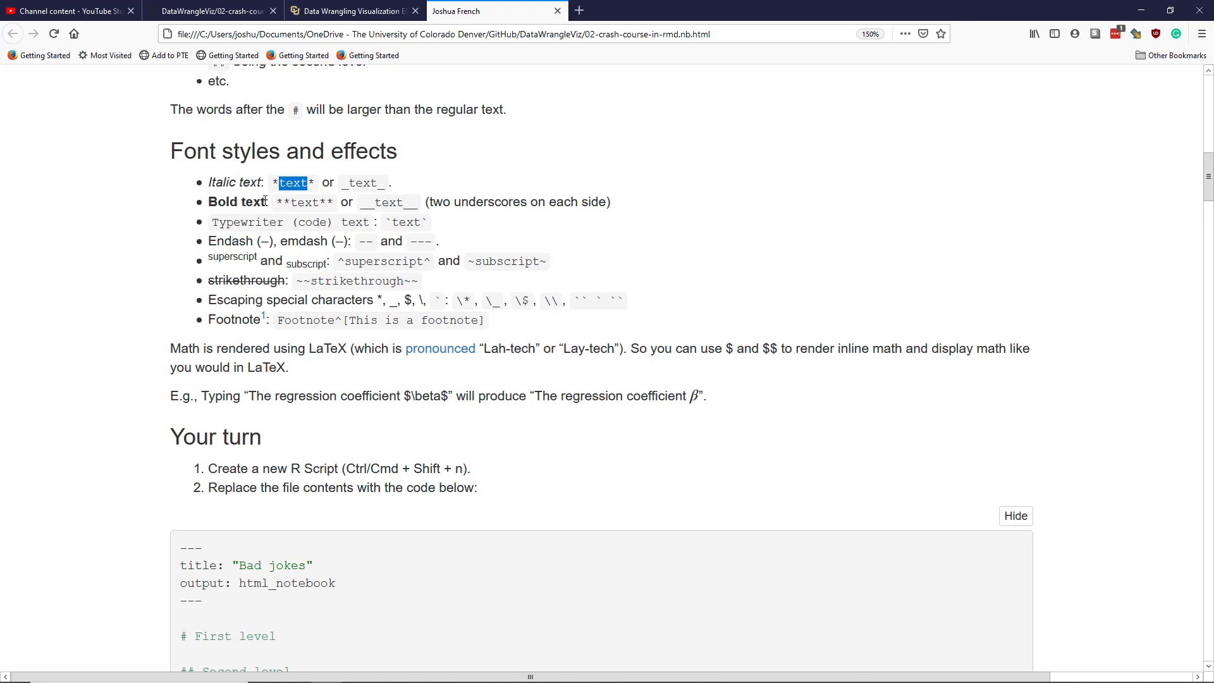
{"action": "mouse_move", "coordinate": [292, 201]}
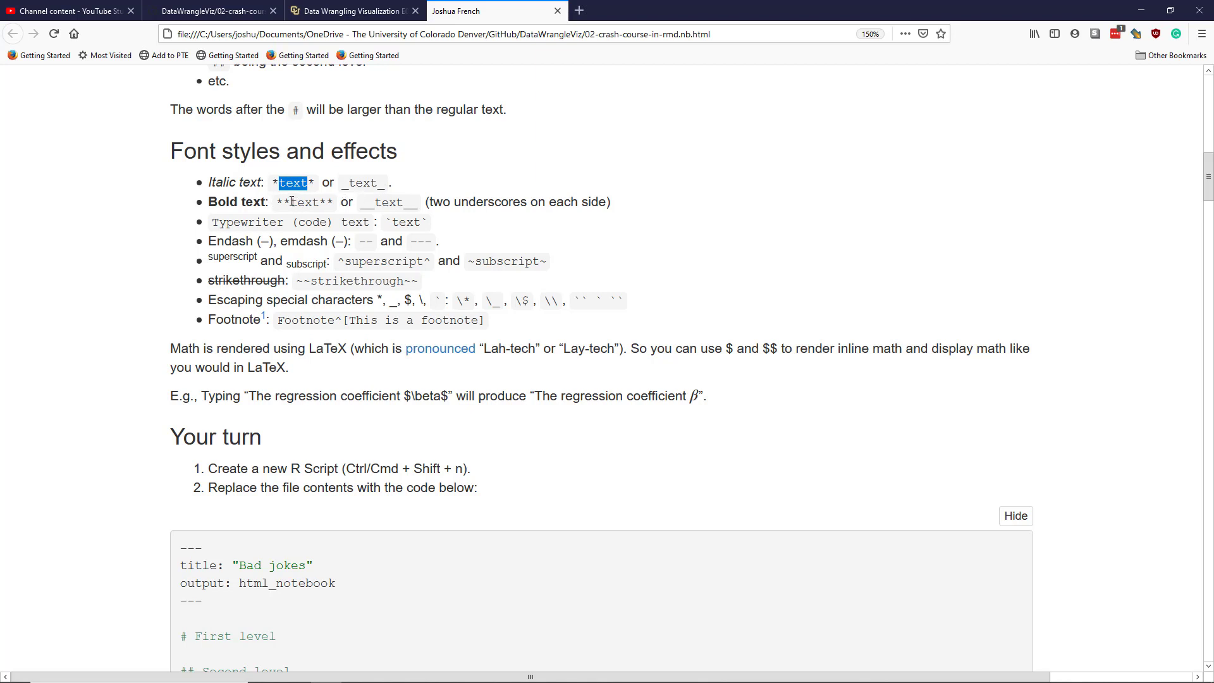
{"action": "double_click", "coordinate": [304, 203]}
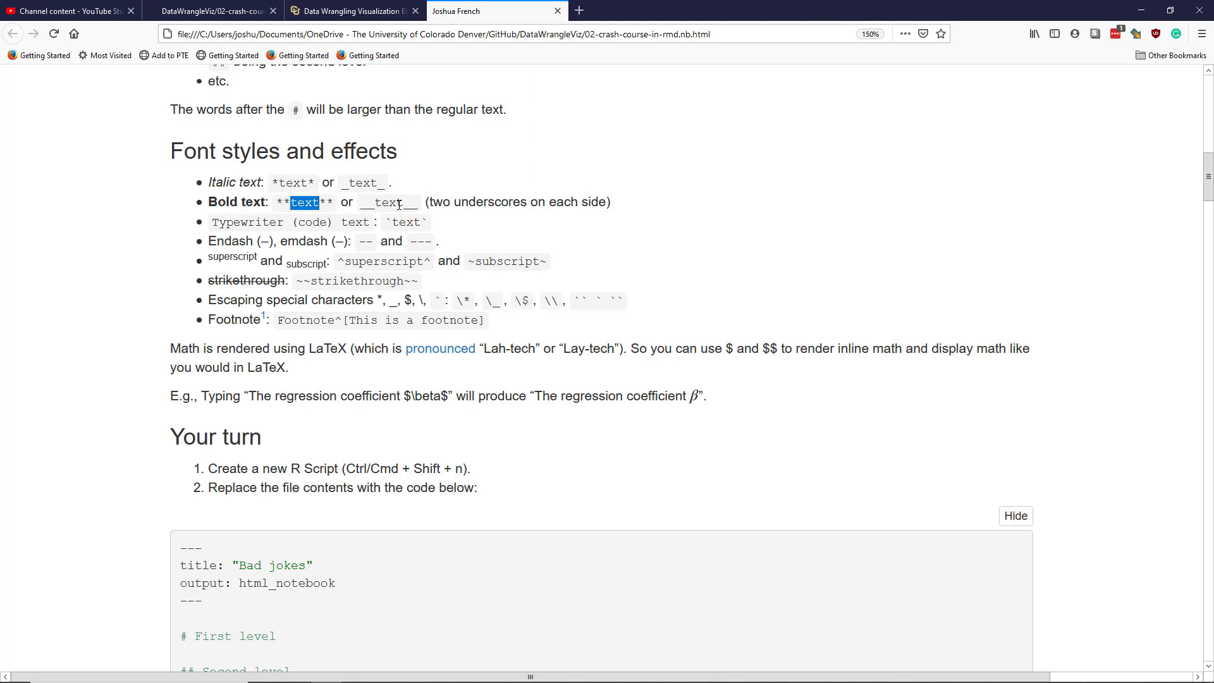
{"action": "left_click", "coordinate": [364, 202]}
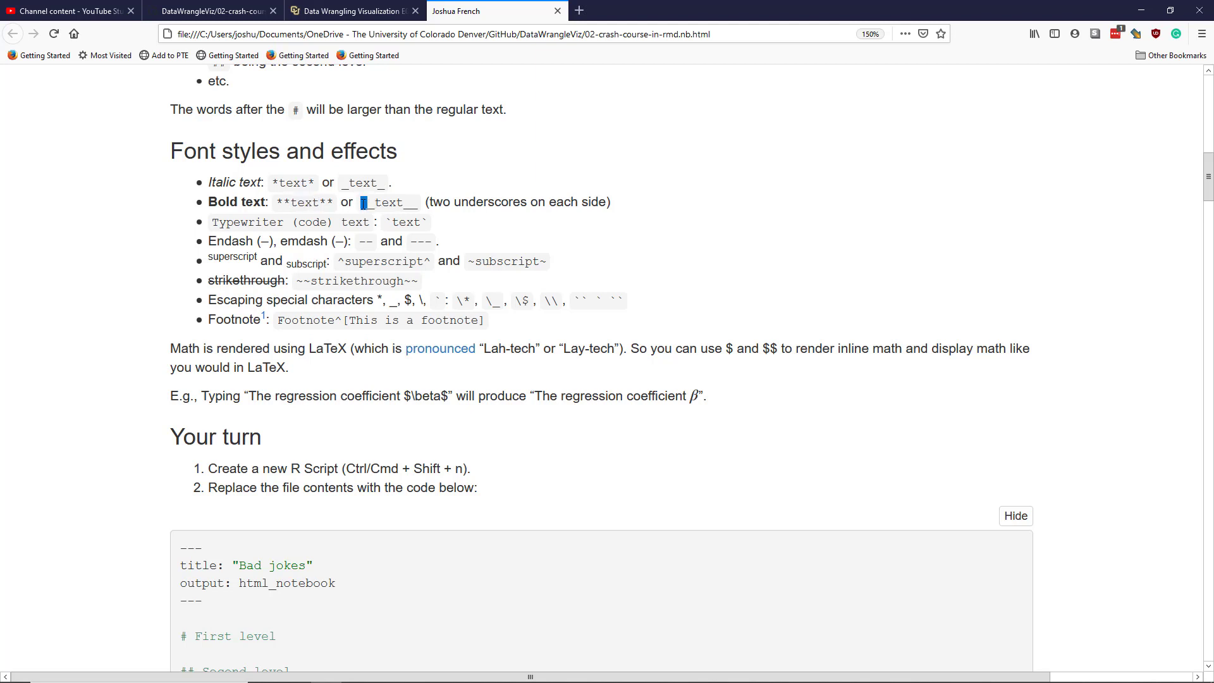
{"action": "mouse_move", "coordinate": [309, 254]}
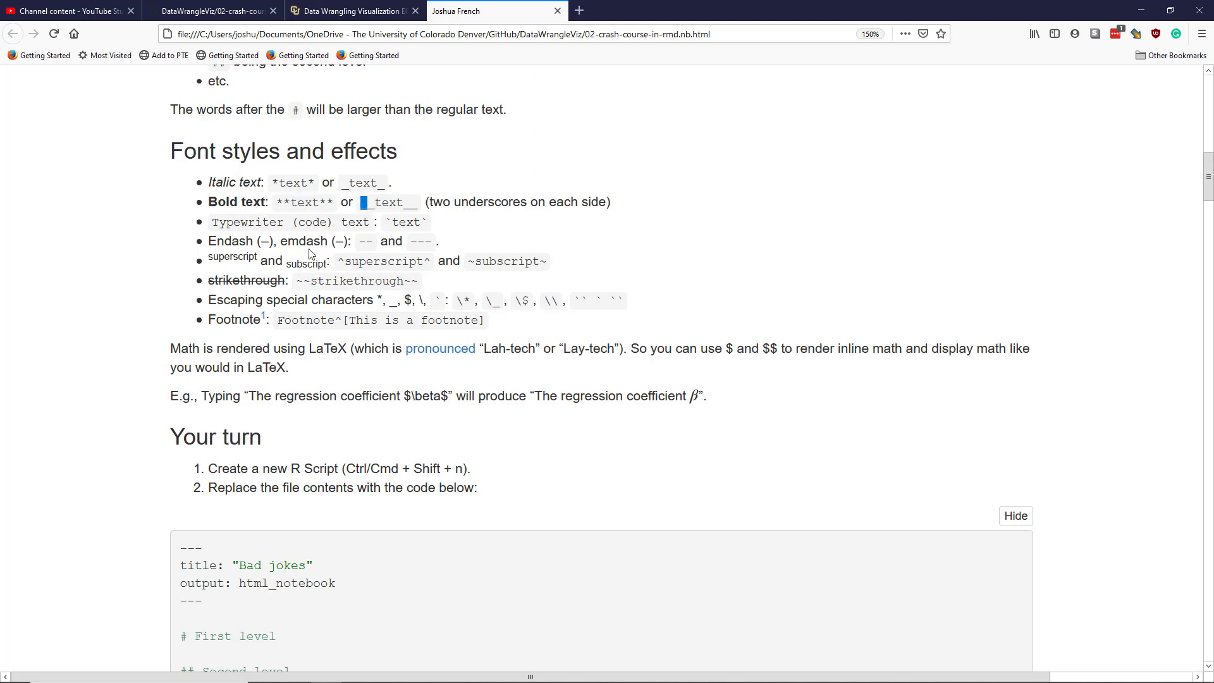
{"action": "mouse_move", "coordinate": [241, 216]}
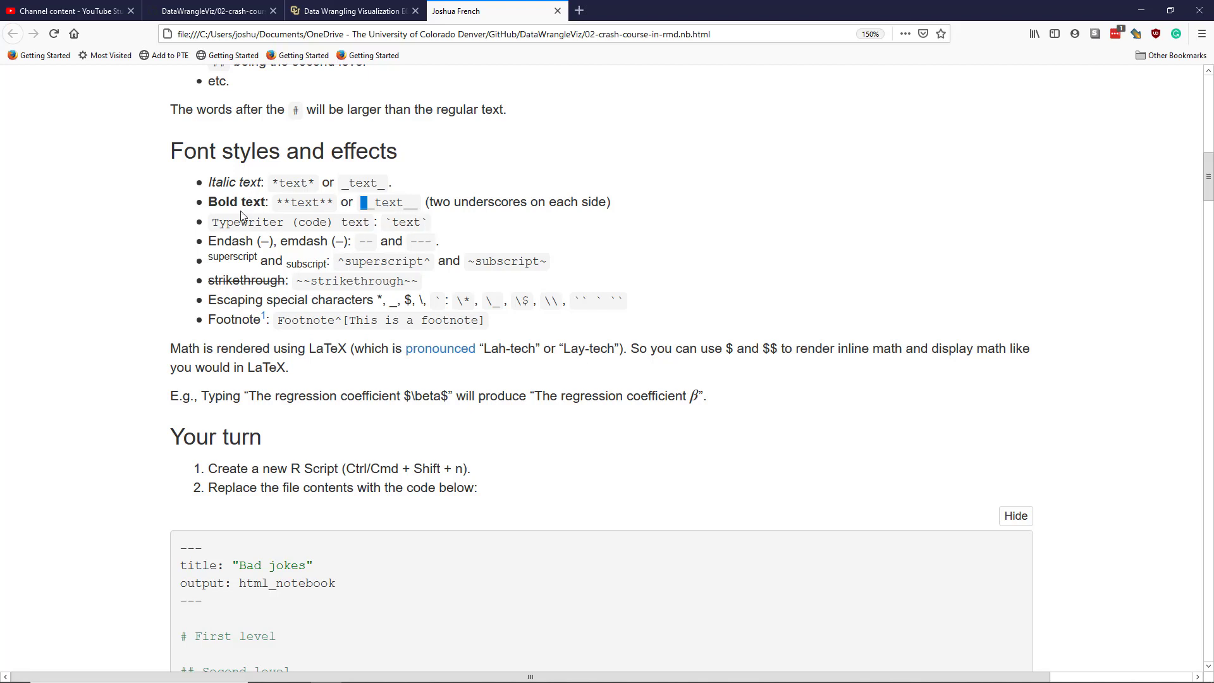
{"action": "mouse_move", "coordinate": [393, 223]}
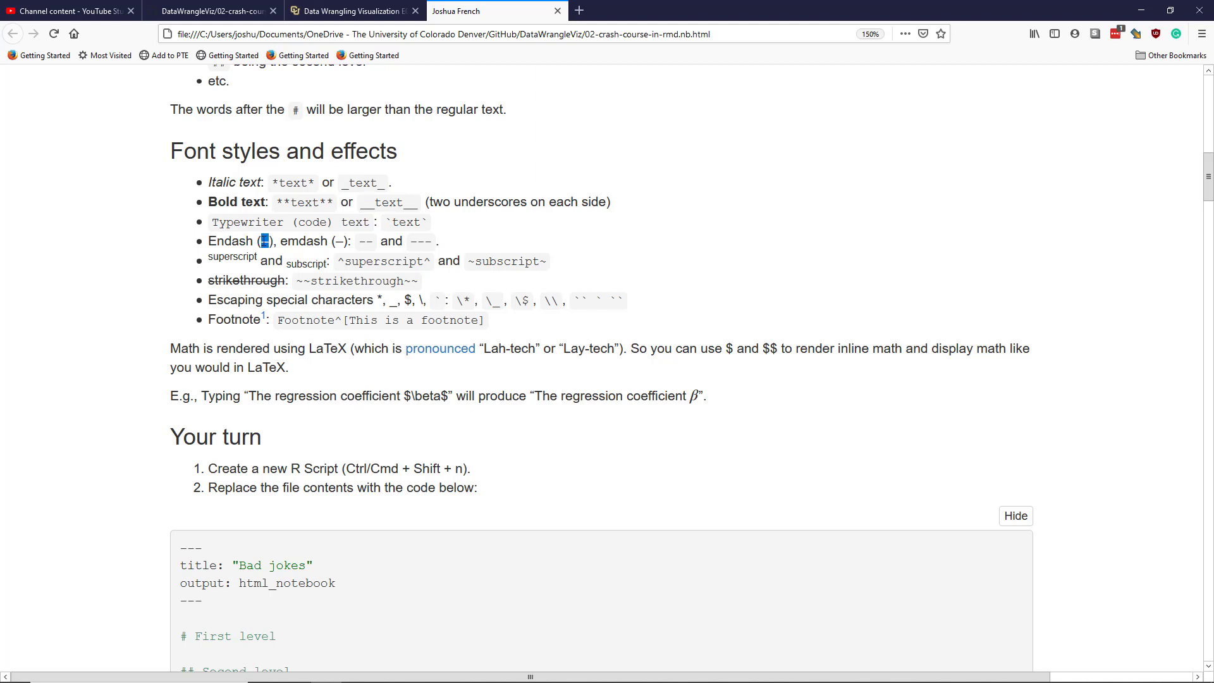
{"action": "mouse_move", "coordinate": [369, 244]}
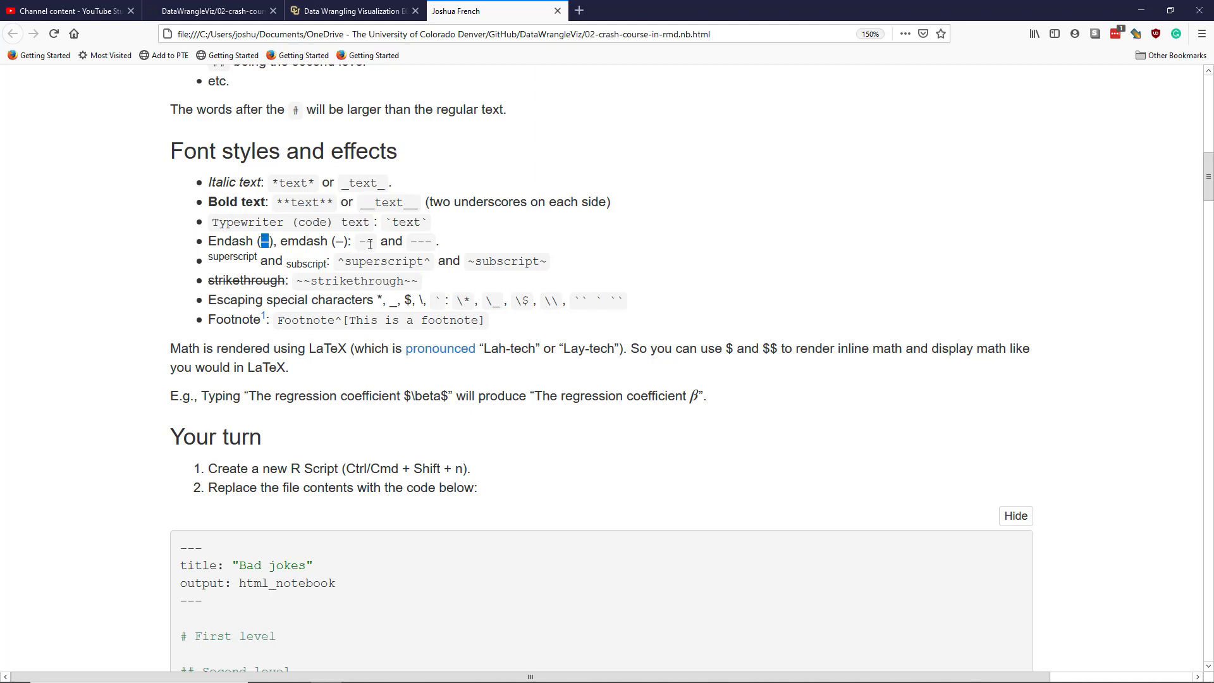
{"action": "double_click", "coordinate": [294, 241]}
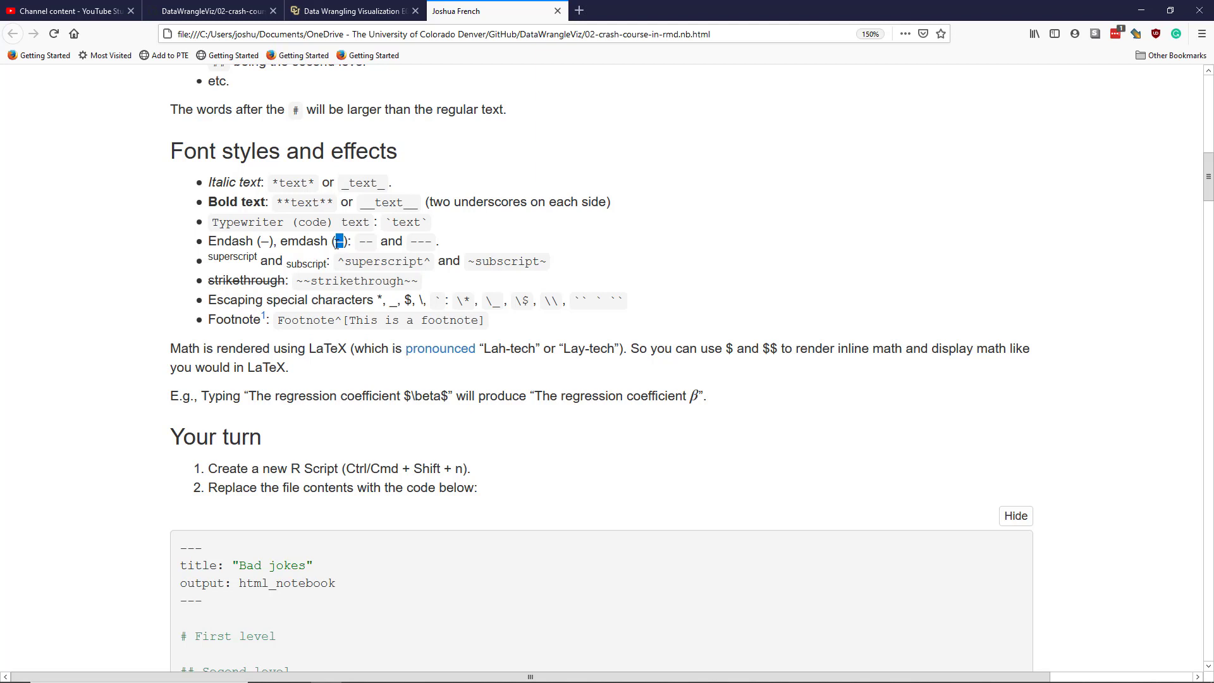
{"action": "double_click", "coordinate": [421, 241]}
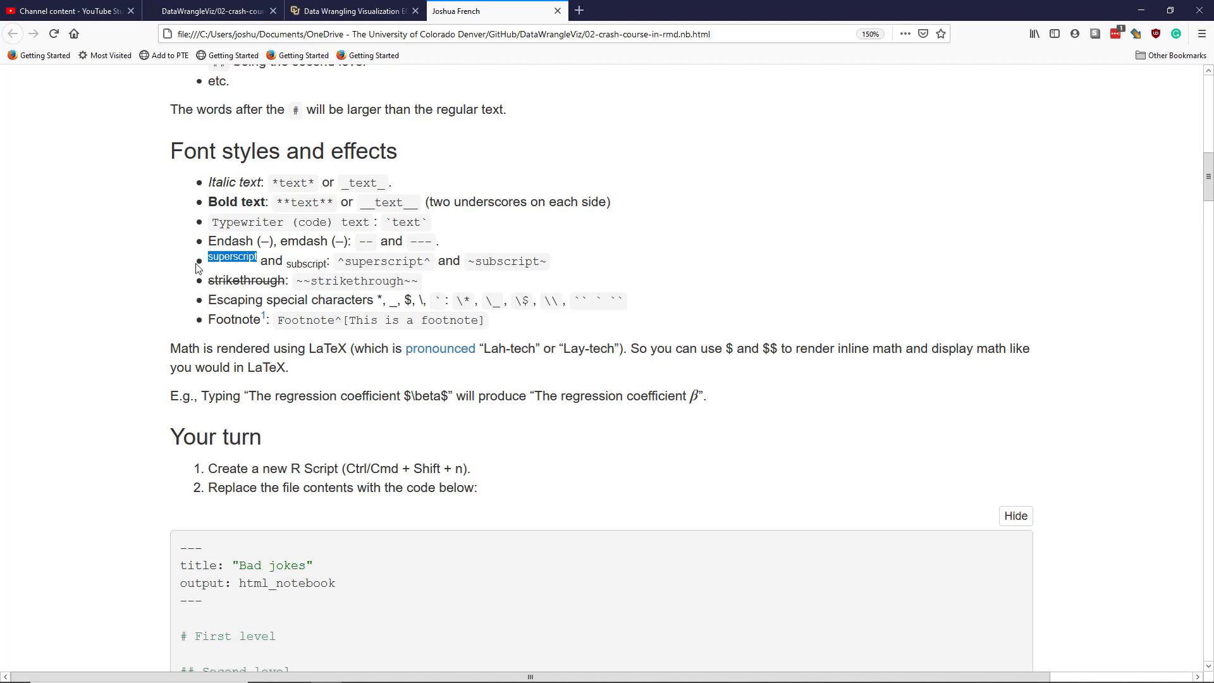
{"action": "mouse_move", "coordinate": [316, 270]}
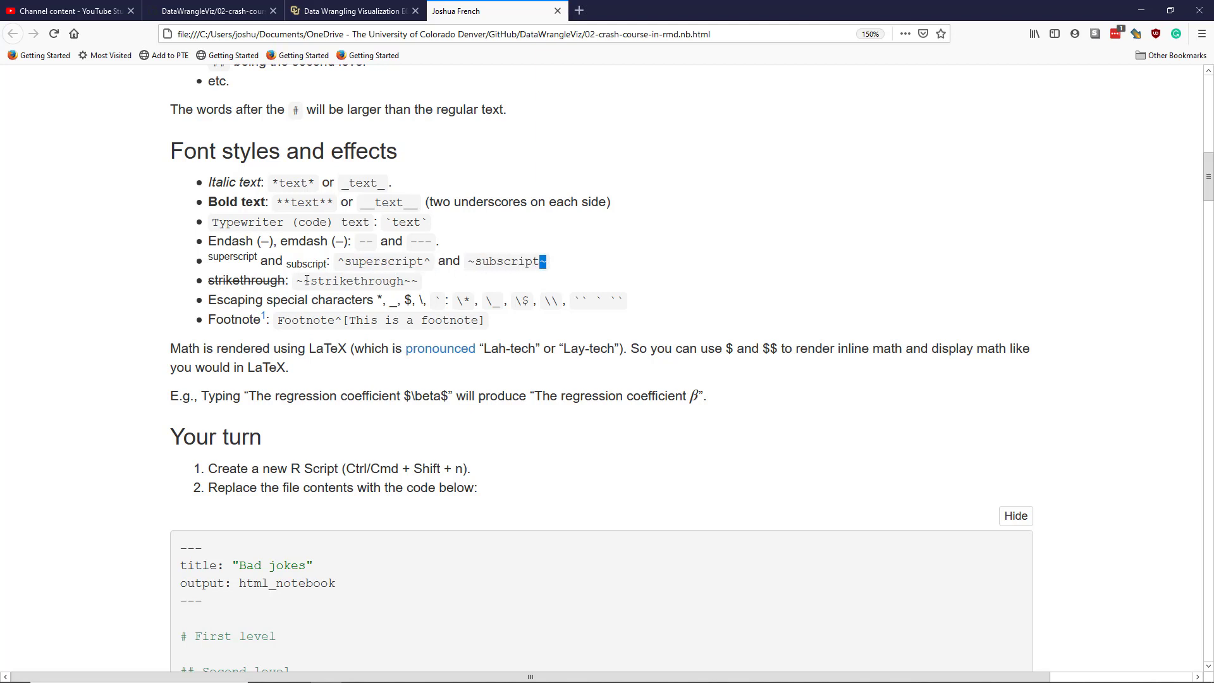
{"action": "double_click", "coordinate": [246, 280]}
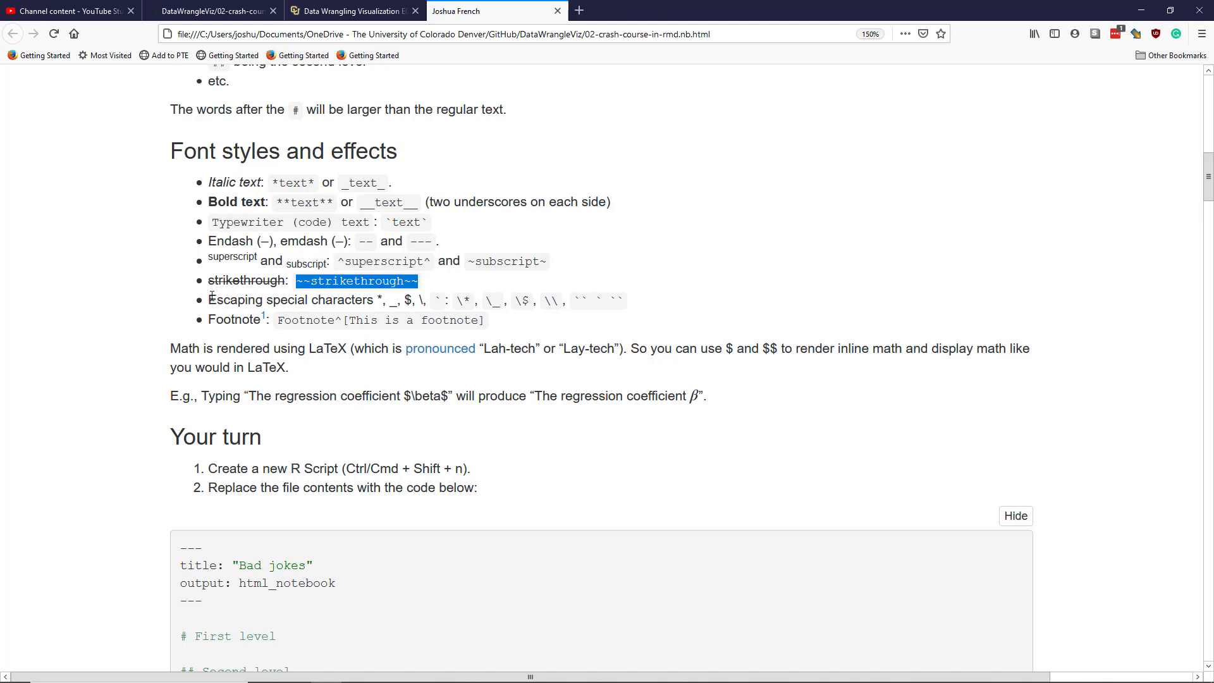
{"action": "mouse_move", "coordinate": [381, 296]}
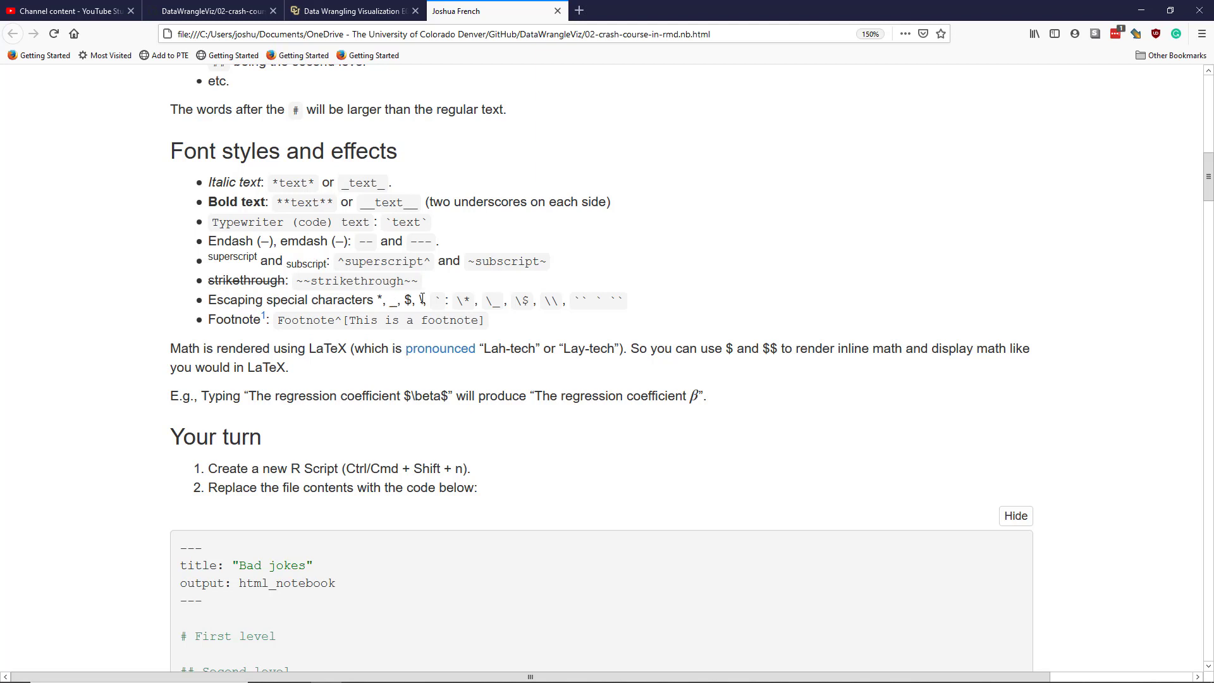
{"action": "mouse_move", "coordinate": [573, 303]}
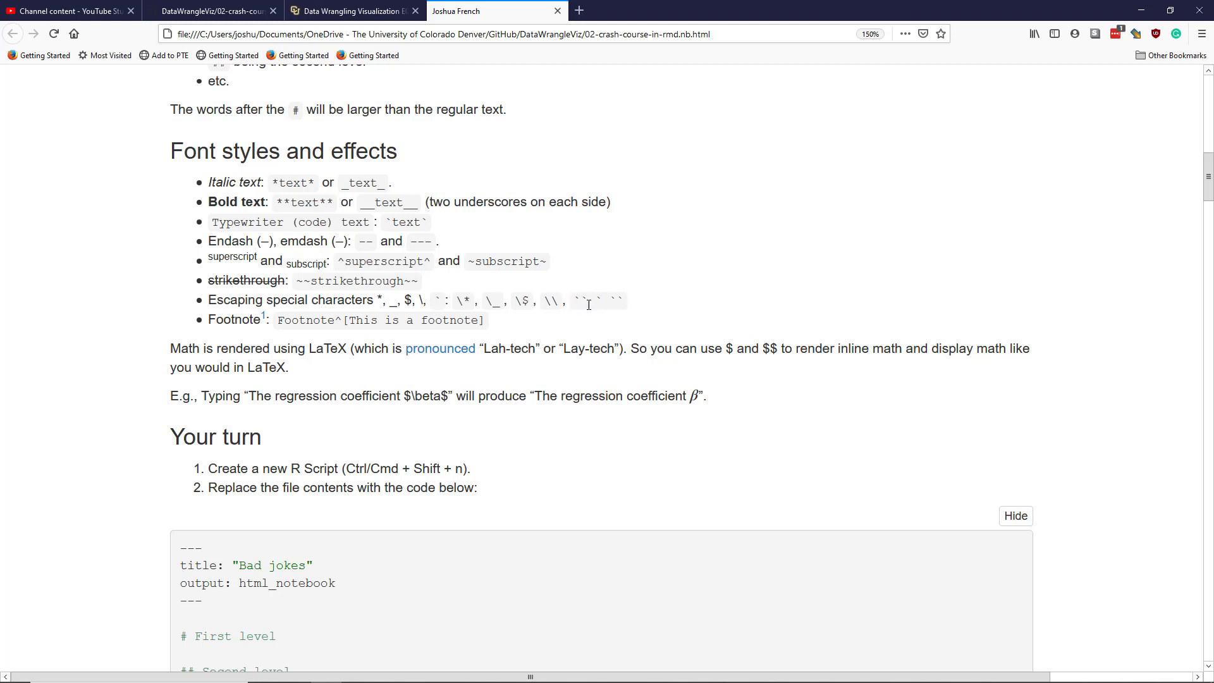
{"action": "mouse_move", "coordinate": [567, 296]}
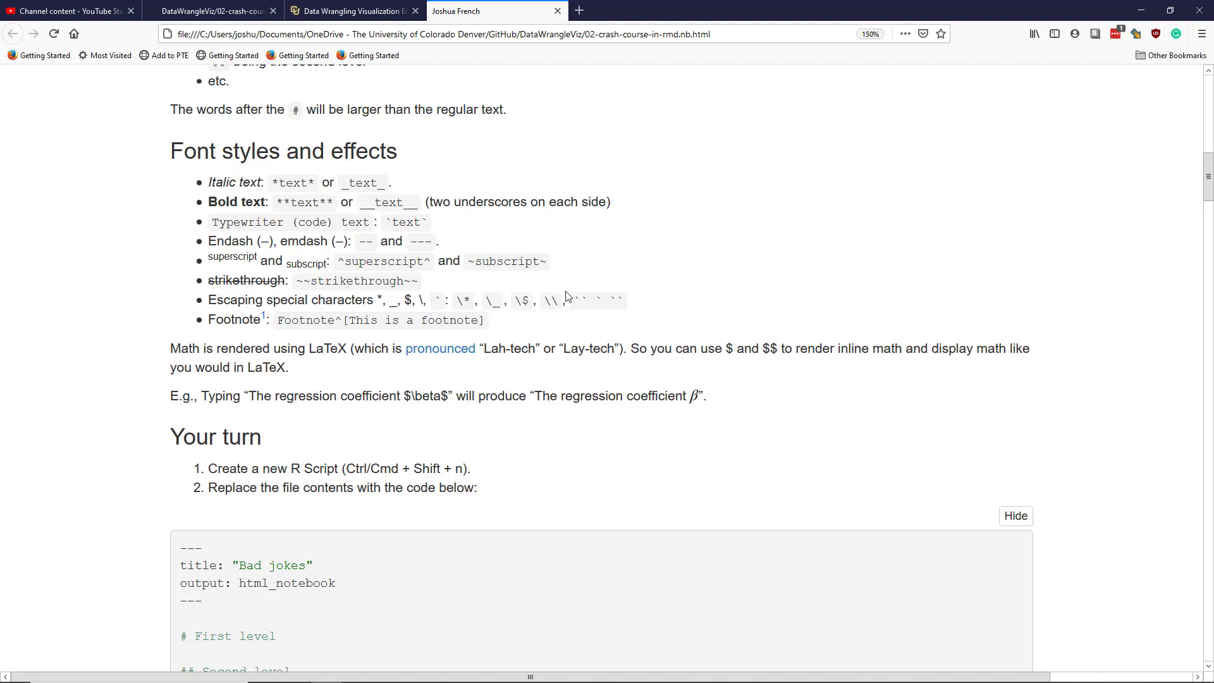
{"action": "mouse_move", "coordinate": [642, 310]}
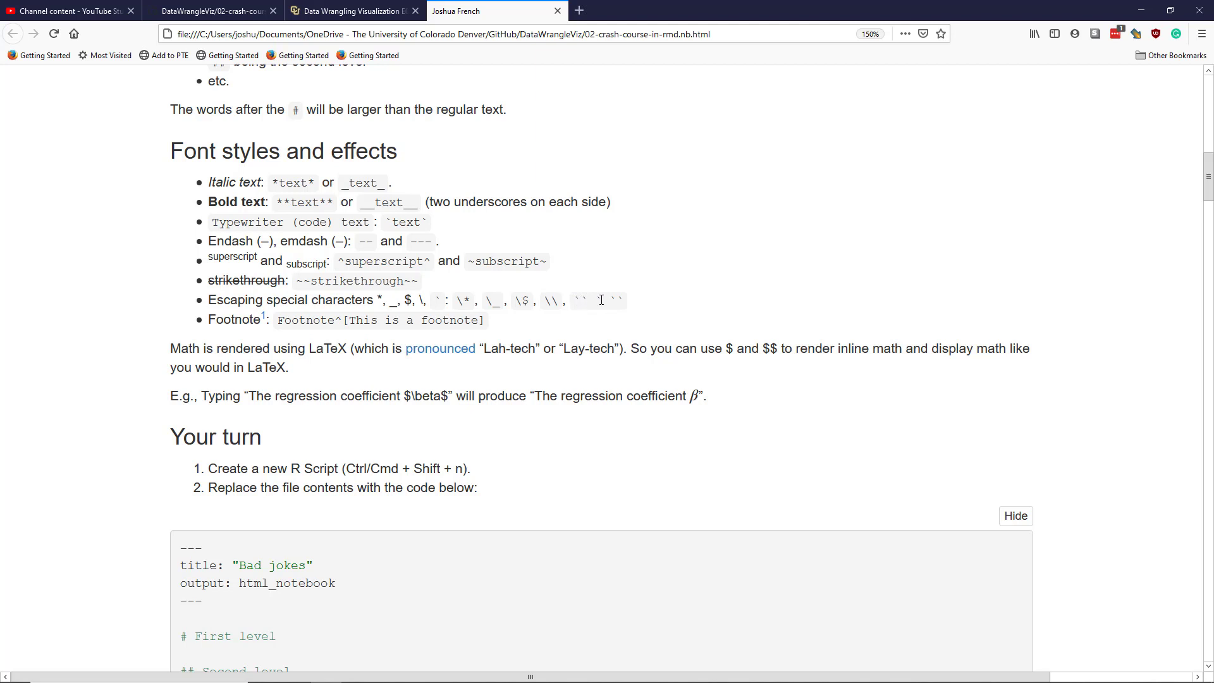
{"action": "double_click", "coordinate": [598, 301]}
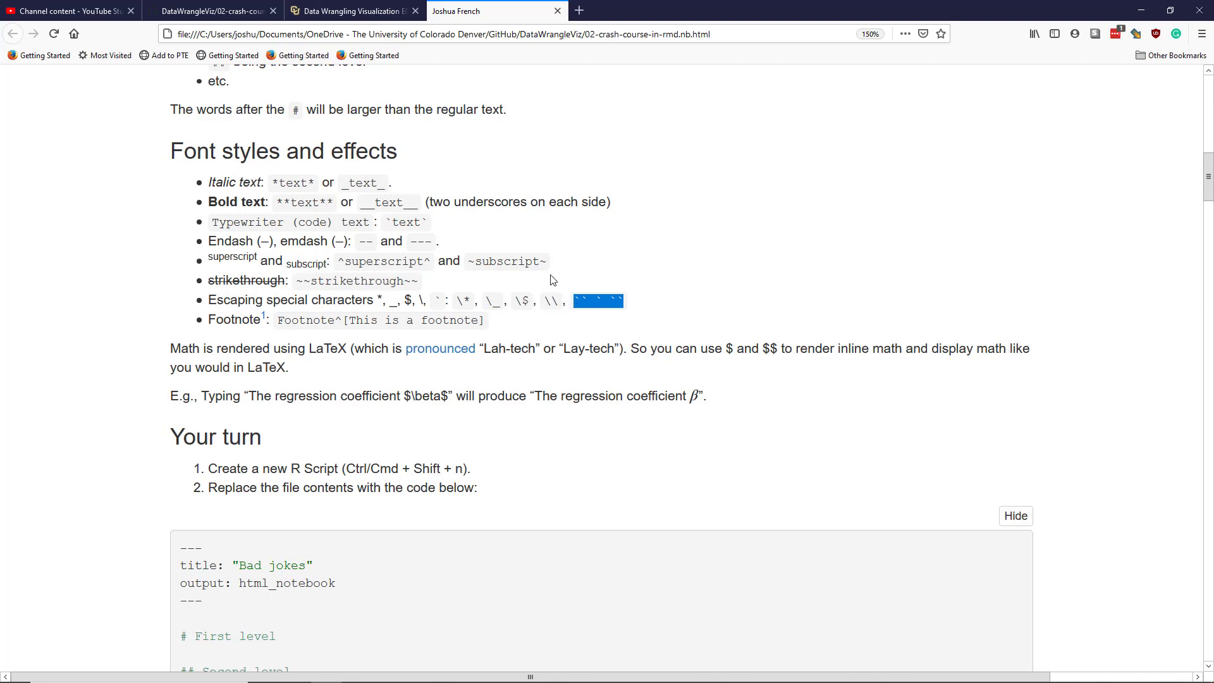
{"action": "left_click", "coordinate": [511, 670]}
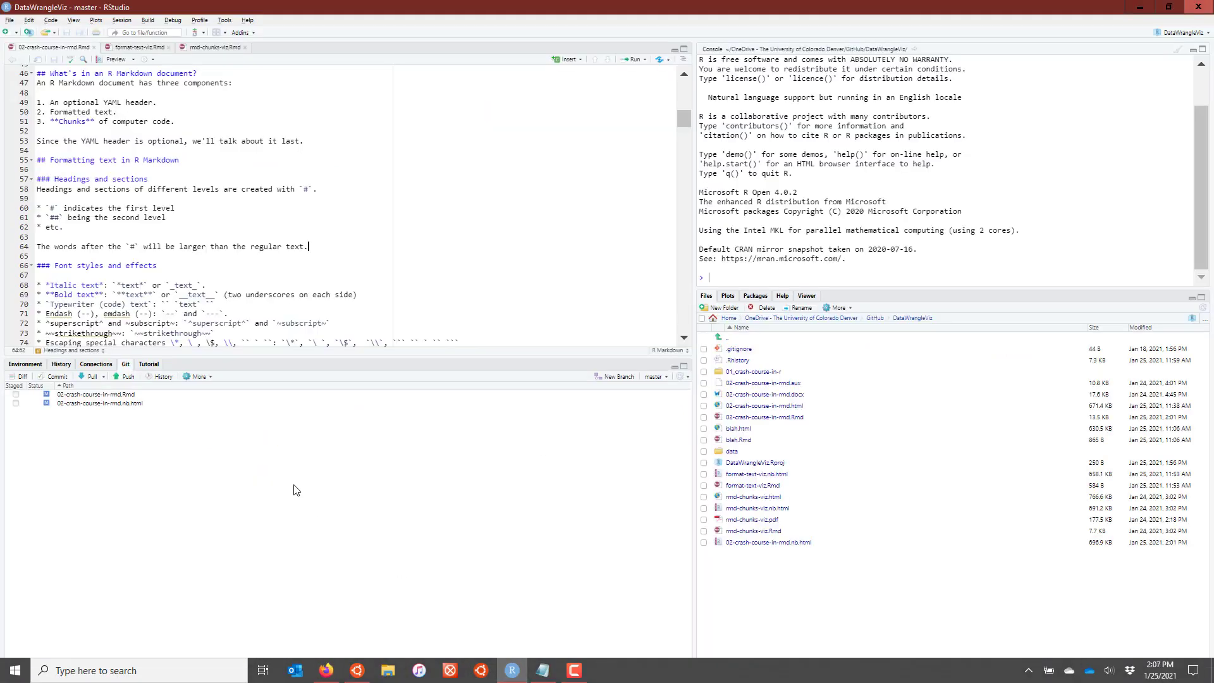
{"action": "scroll", "scroll_direction": "down", "scroll_amount": 3}
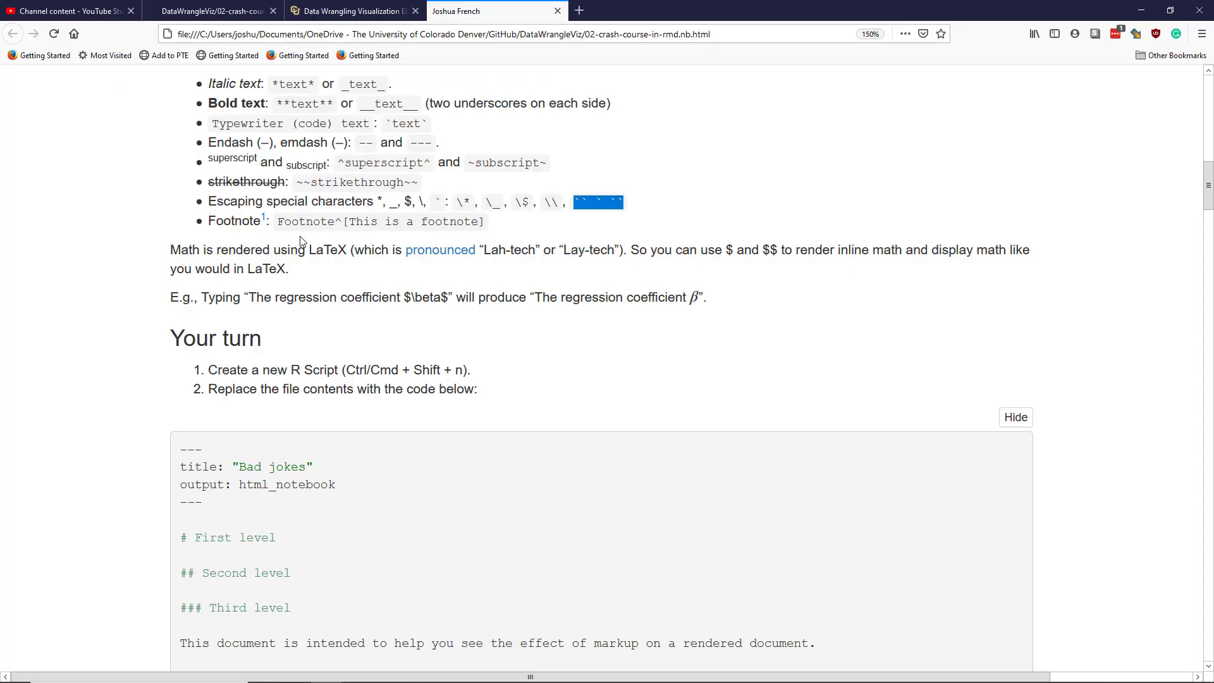
{"action": "mouse_move", "coordinate": [277, 225]}
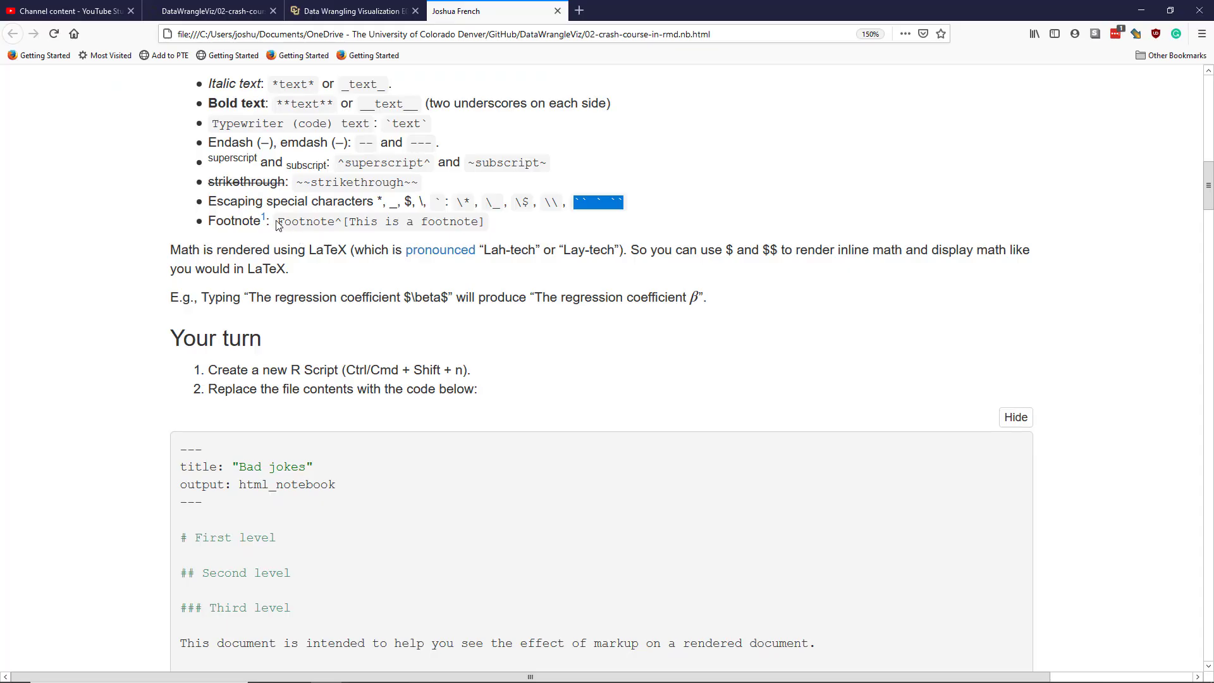
{"action": "double_click", "coordinate": [304, 221]}
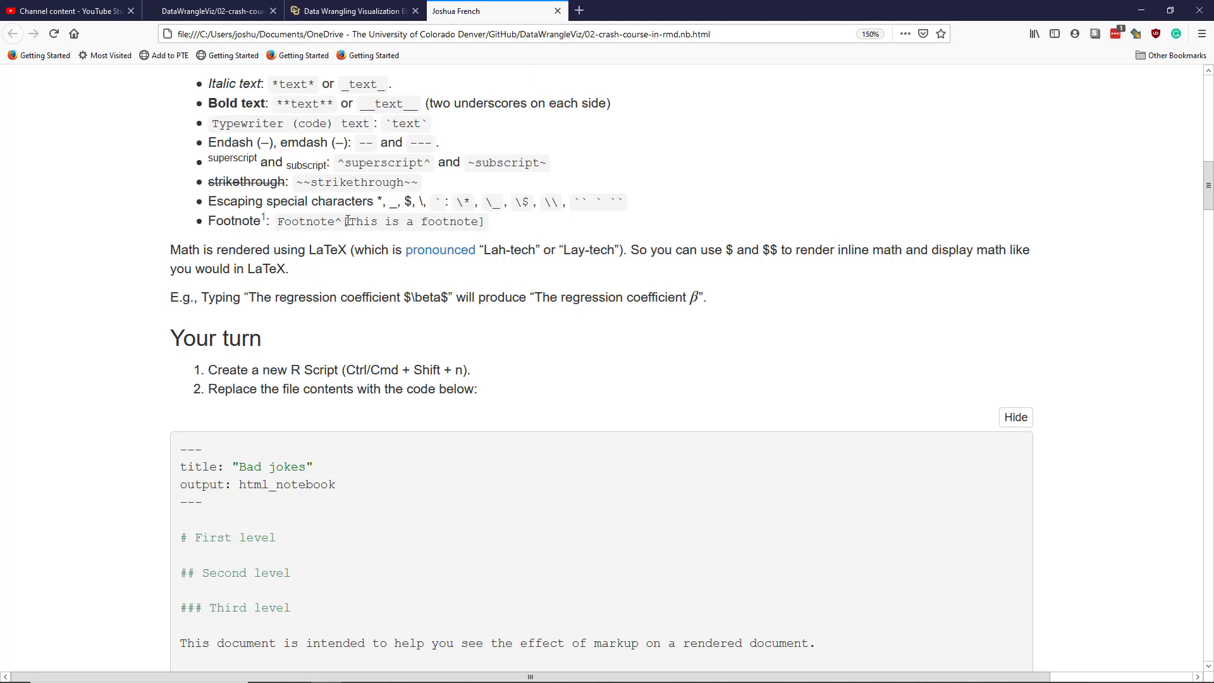
{"action": "left_click_drag", "start_coordinate": [344, 222], "coordinate": [485, 221]}
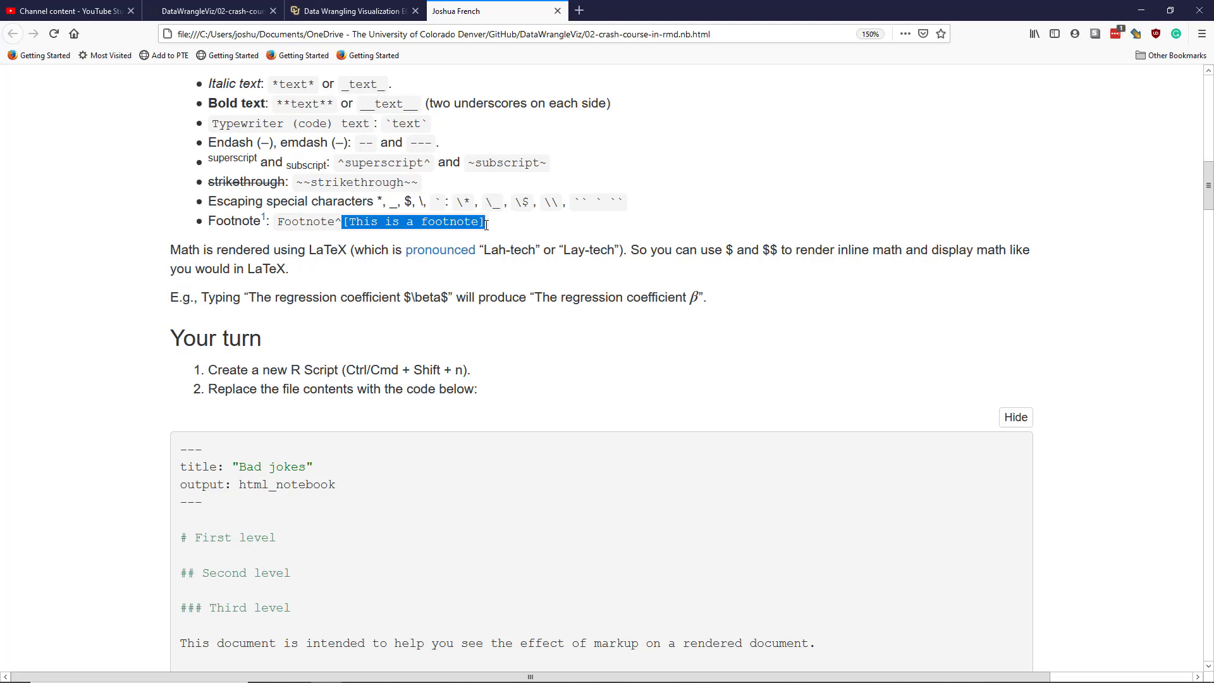
{"action": "mouse_move", "coordinate": [285, 217]}
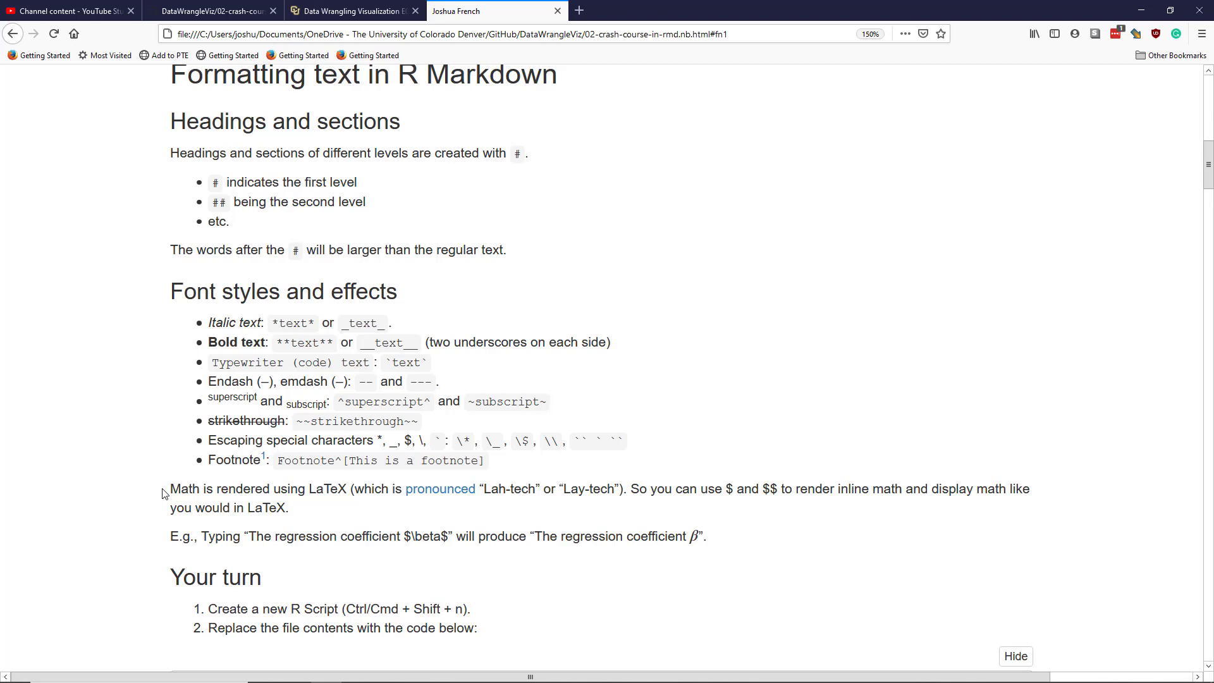
{"action": "mouse_move", "coordinate": [463, 486]}
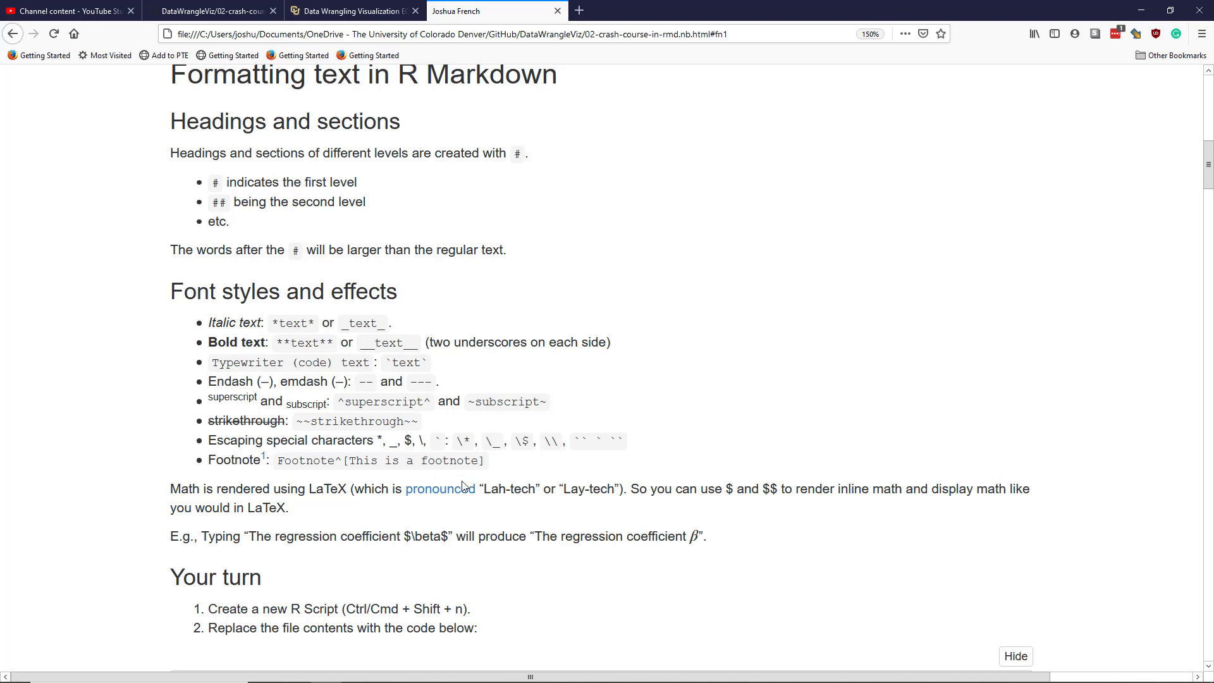
{"action": "mouse_move", "coordinate": [355, 485]}
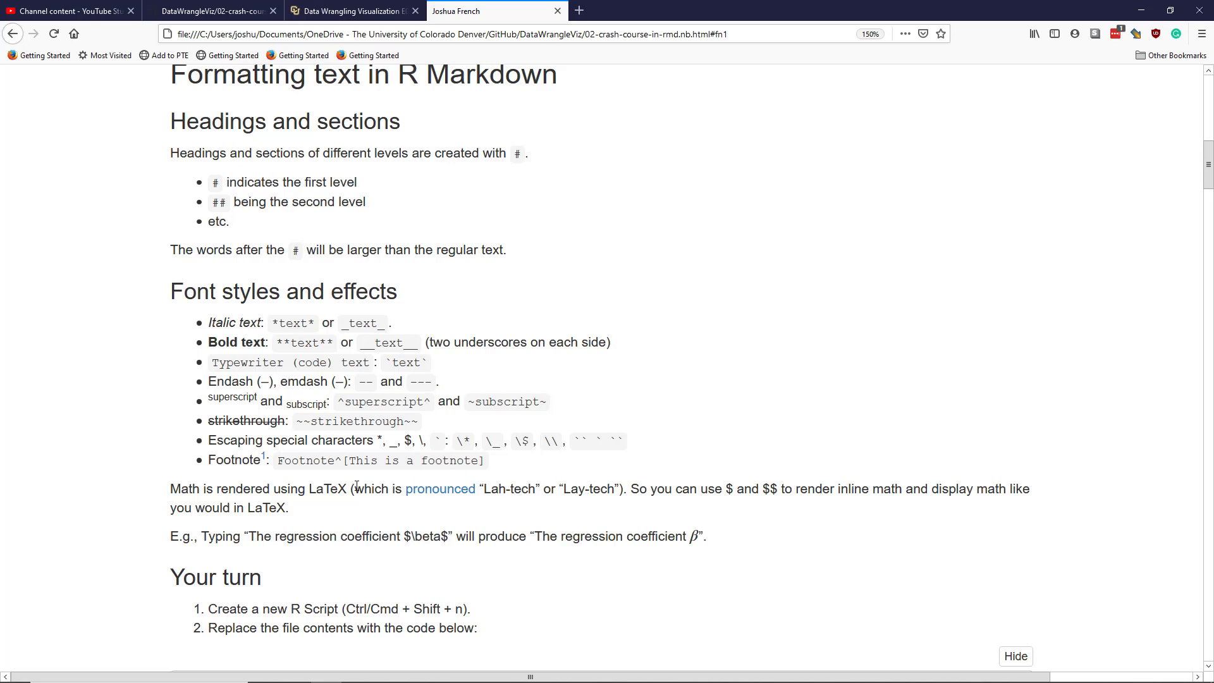
{"action": "double_click", "coordinate": [324, 488]}
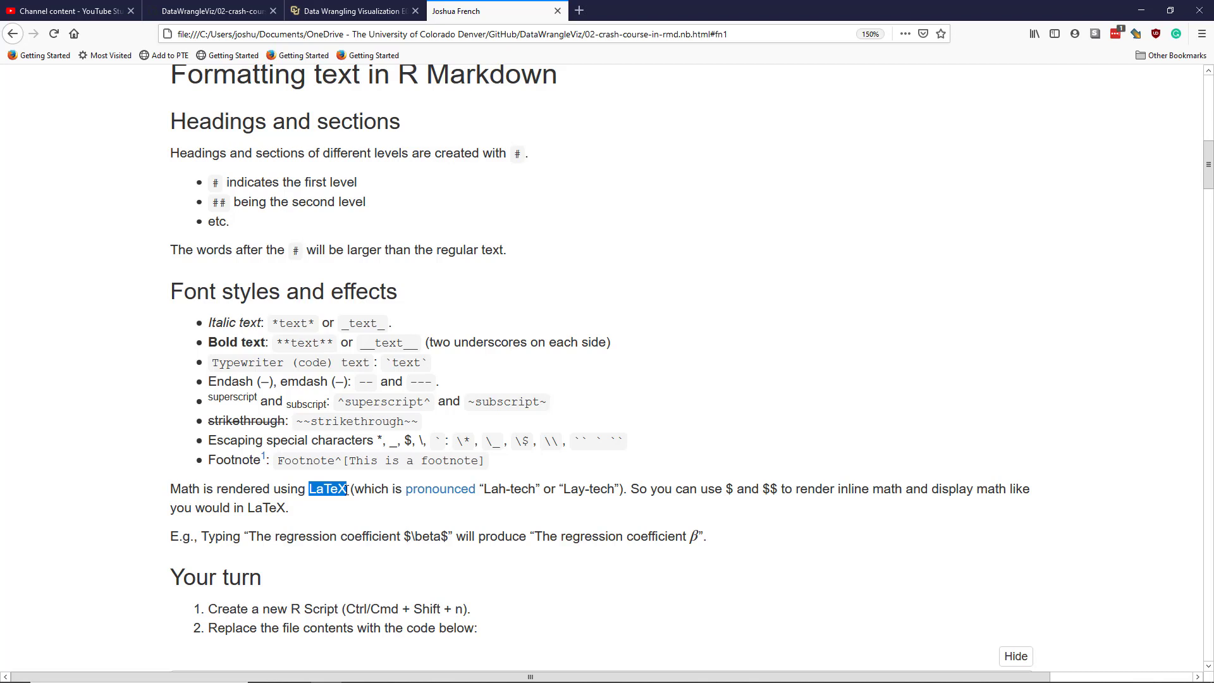
{"action": "mouse_move", "coordinate": [314, 515]}
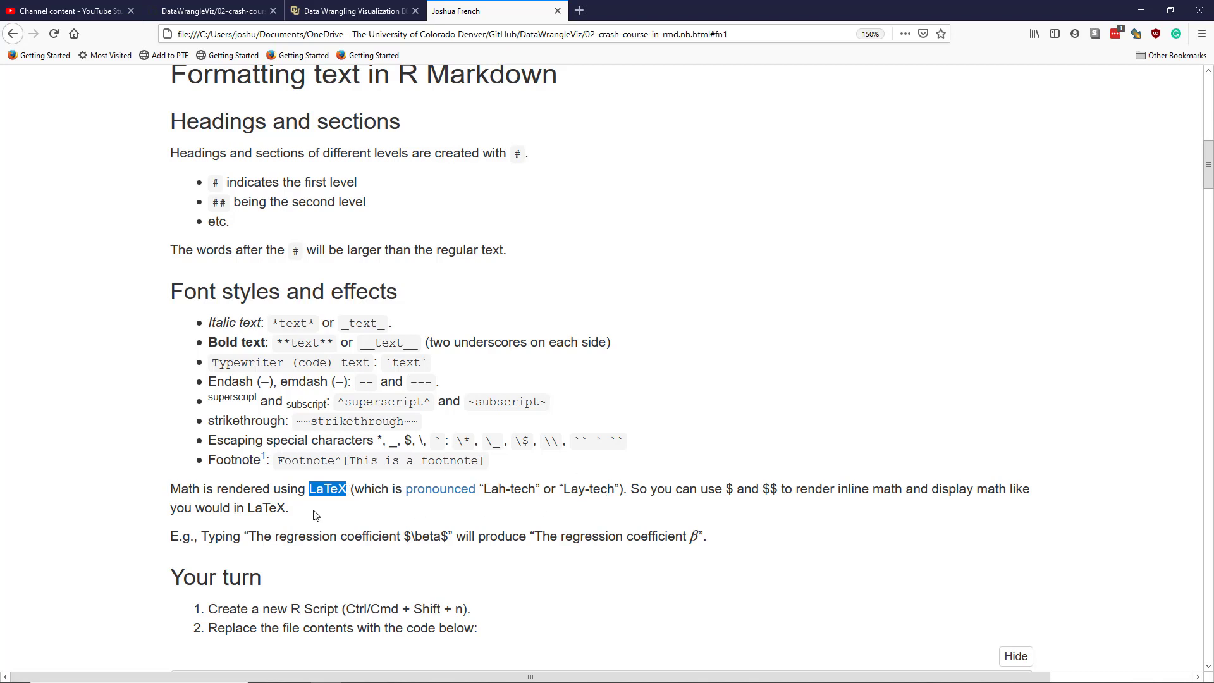
{"action": "mouse_move", "coordinate": [306, 514]}
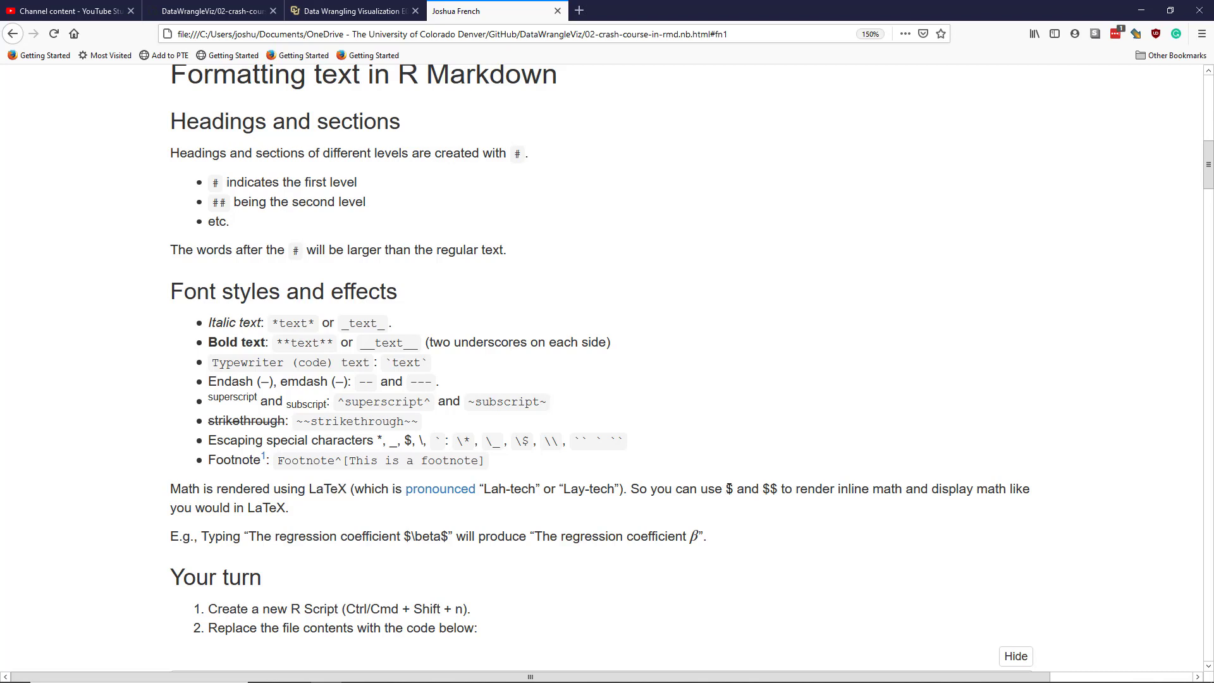
{"action": "double_click", "coordinate": [726, 489]}
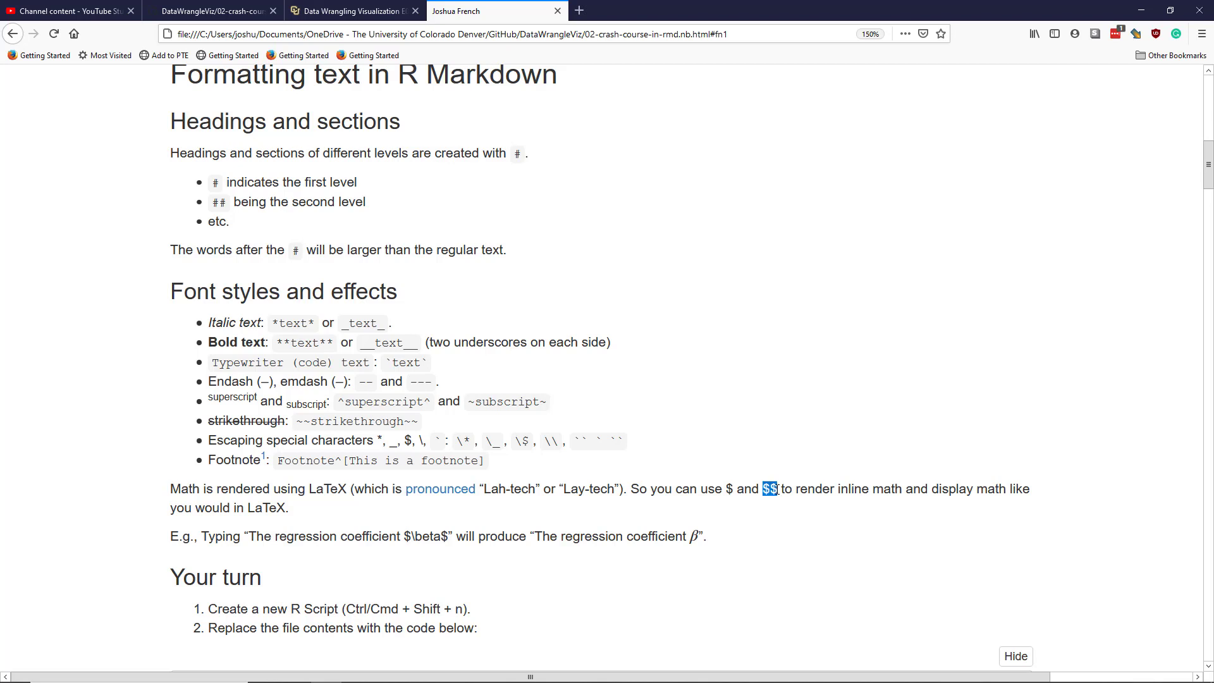
{"action": "mouse_move", "coordinate": [945, 487]}
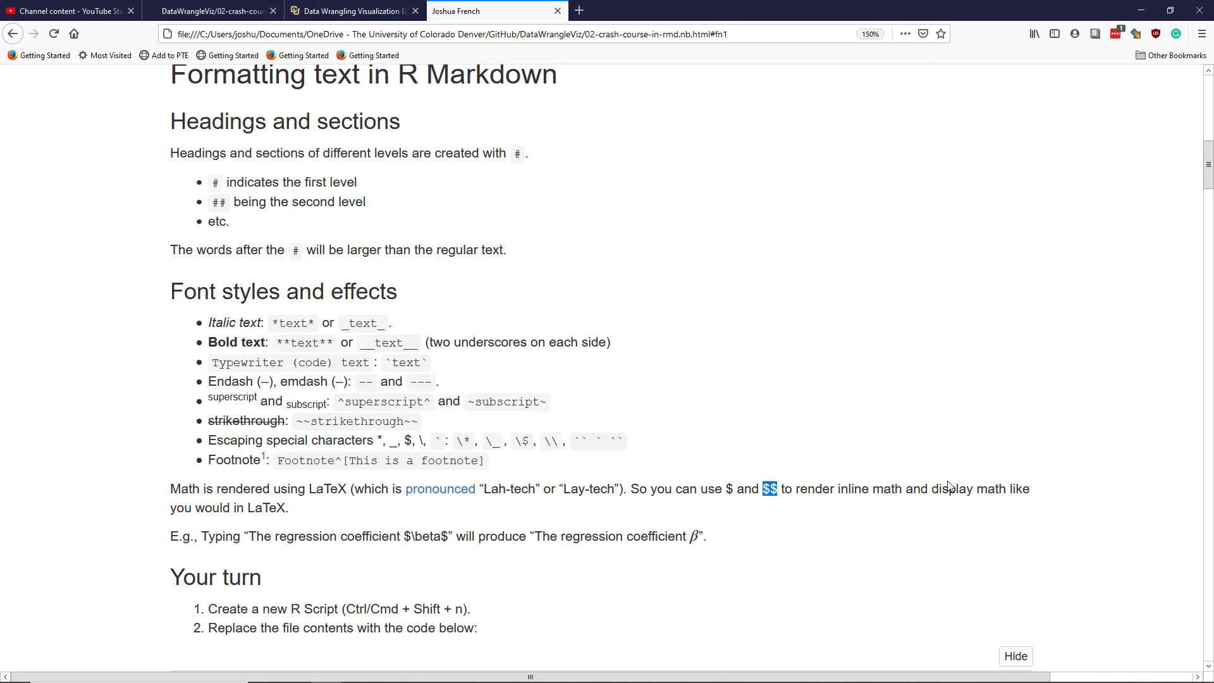
{"action": "scroll", "scroll_direction": "down", "scroll_amount": 3}
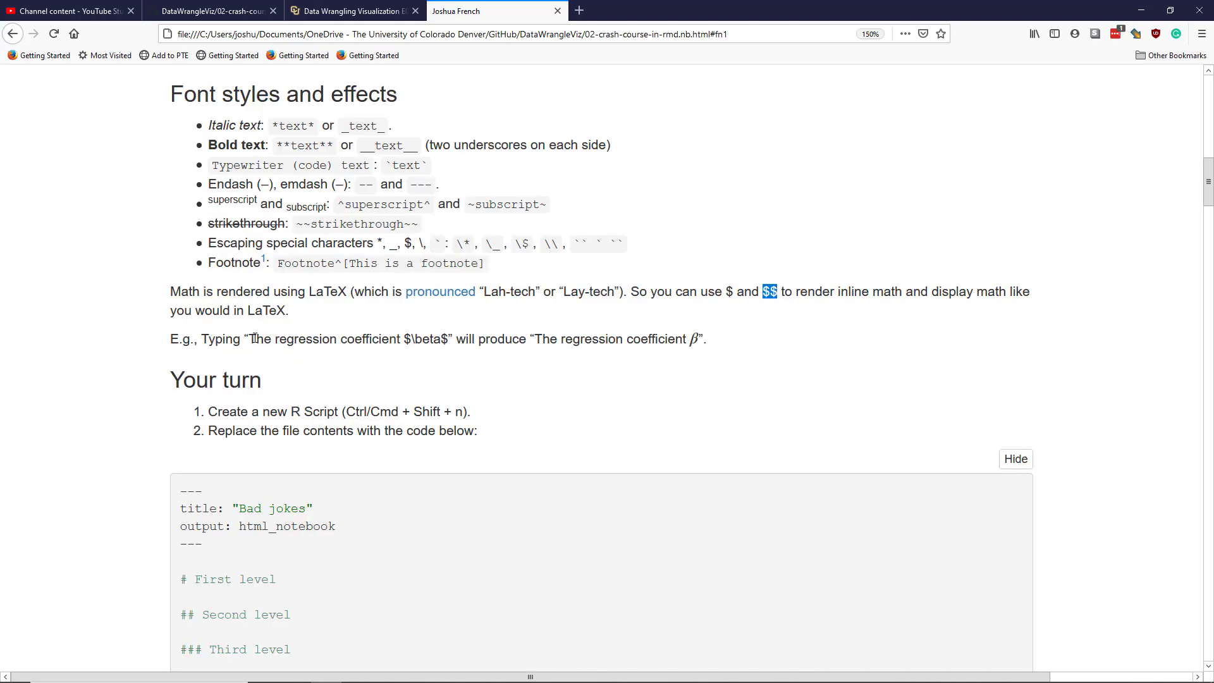
{"action": "left_click_drag", "start_coordinate": [251, 338], "coordinate": [528, 338]}
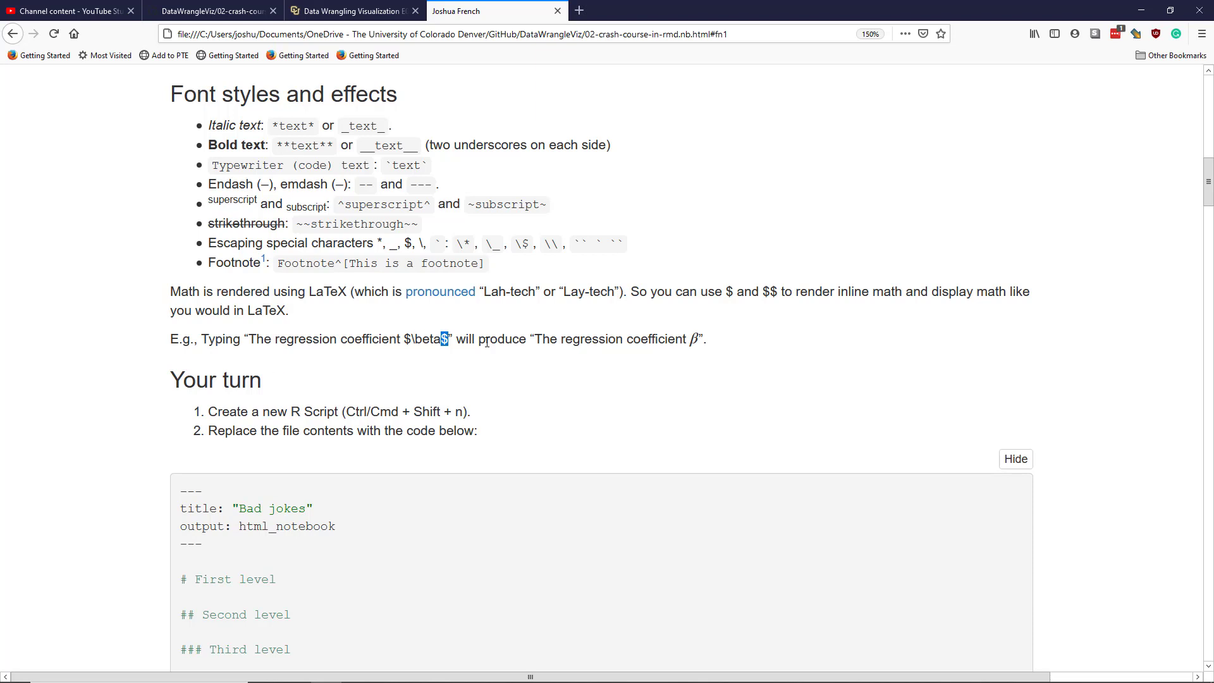
{"action": "double_click", "coordinate": [427, 339]}
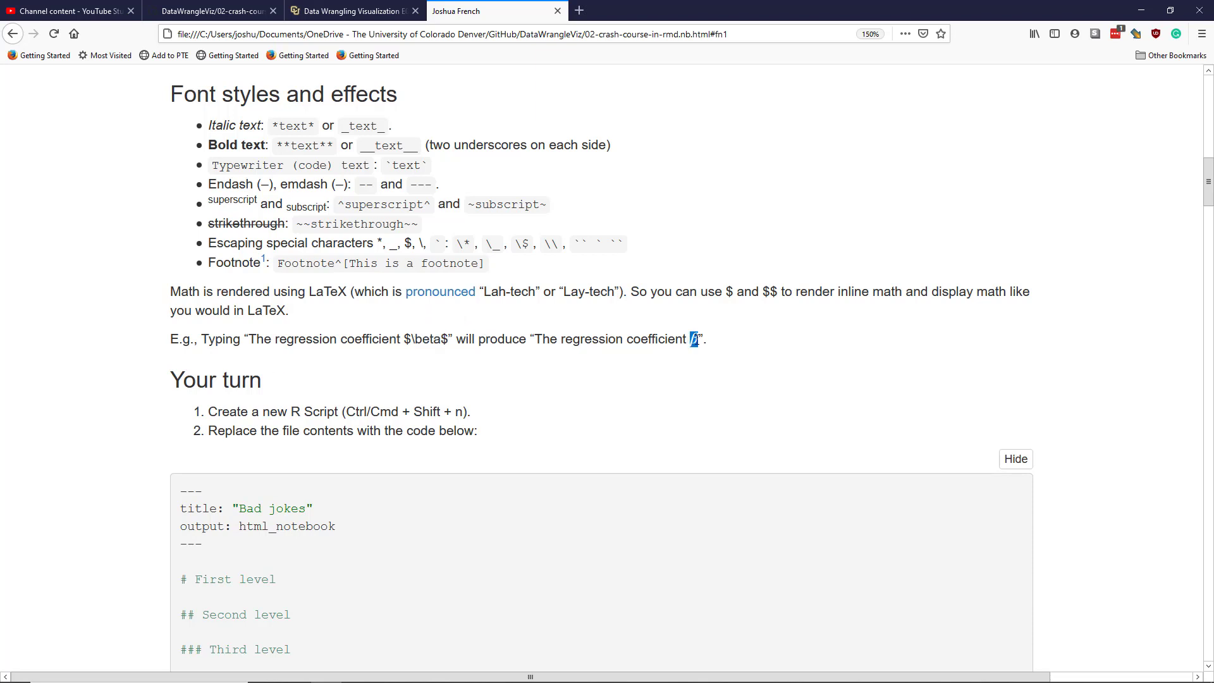
{"action": "scroll", "scroll_direction": "down", "scroll_amount": 3}
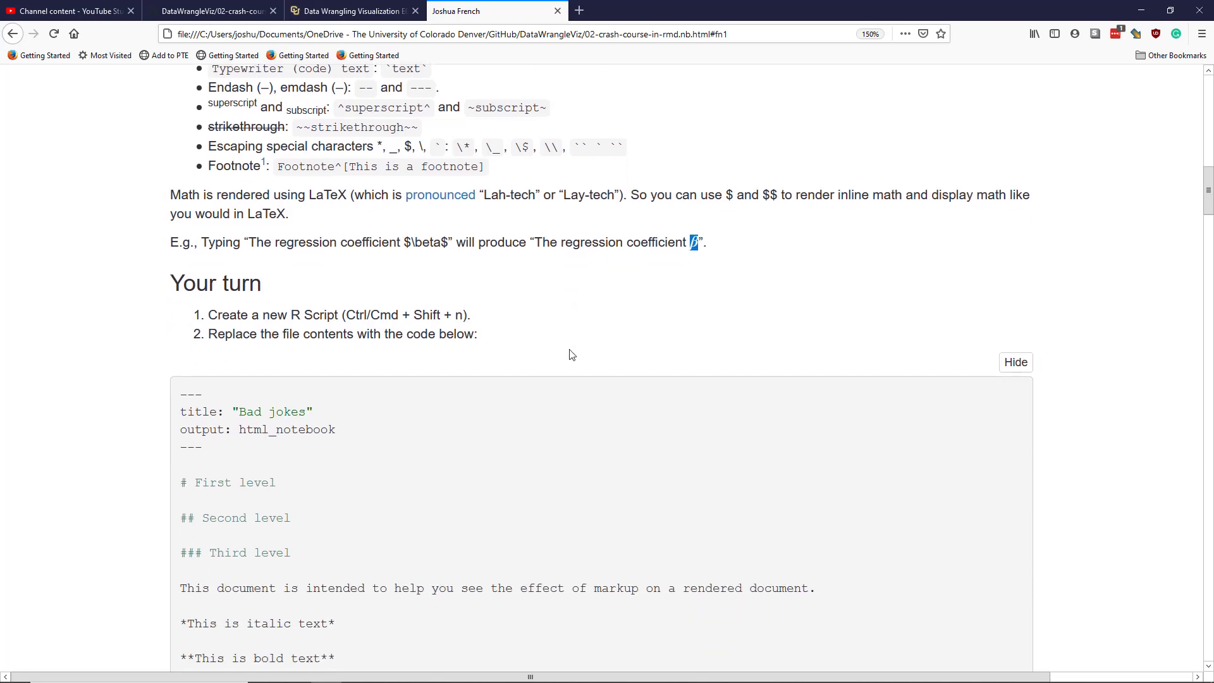
Highlight the new R Script shortcut, then scroll through the Bad jokes code and save-and-preview steps.
{"action": "scroll", "scroll_direction": "down", "scroll_amount": 3}
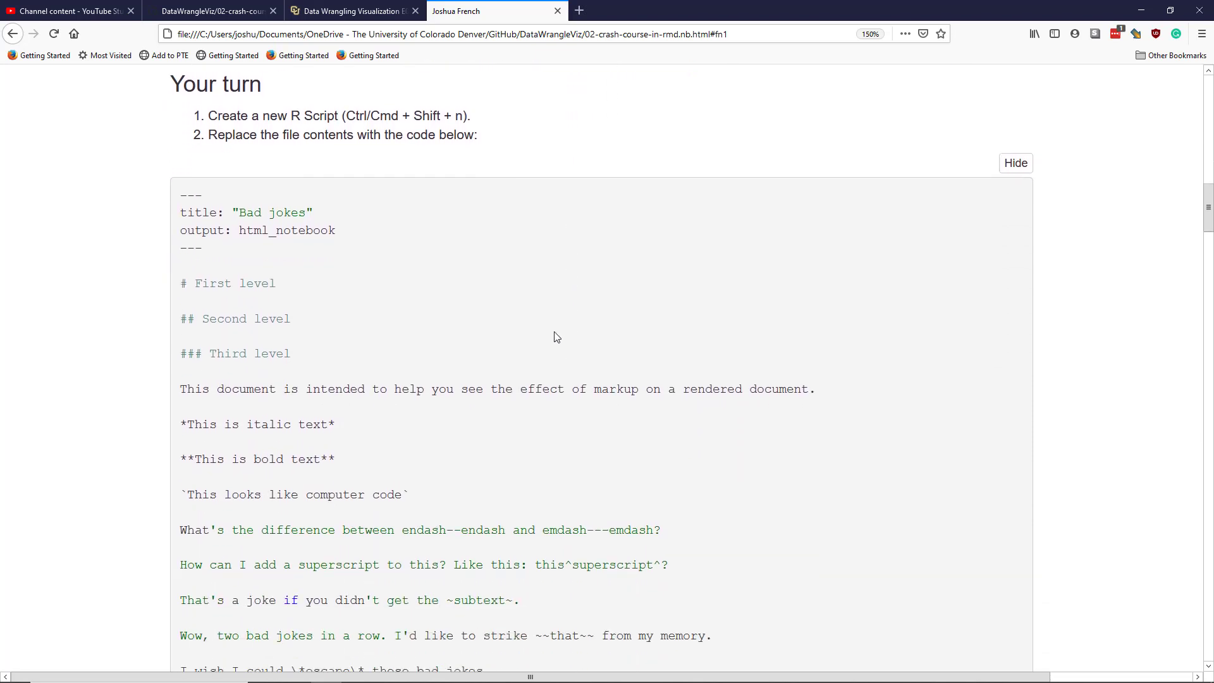
{"action": "mouse_move", "coordinate": [354, 110]}
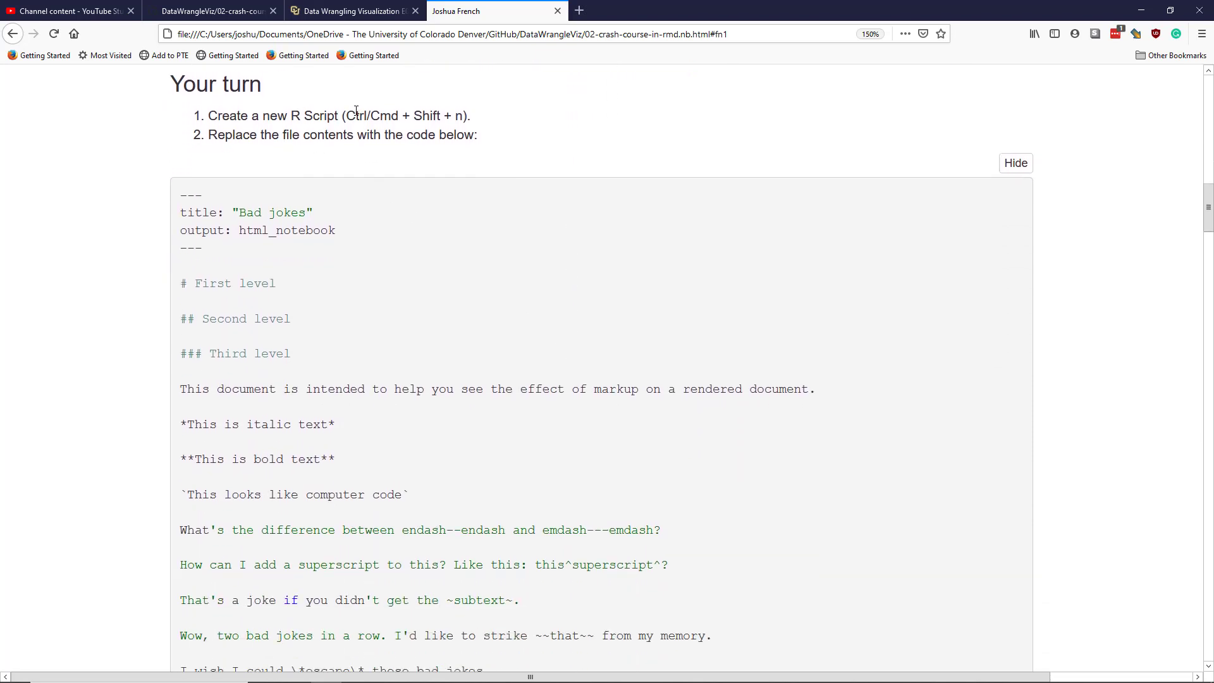
{"action": "double_click", "coordinate": [359, 115]}
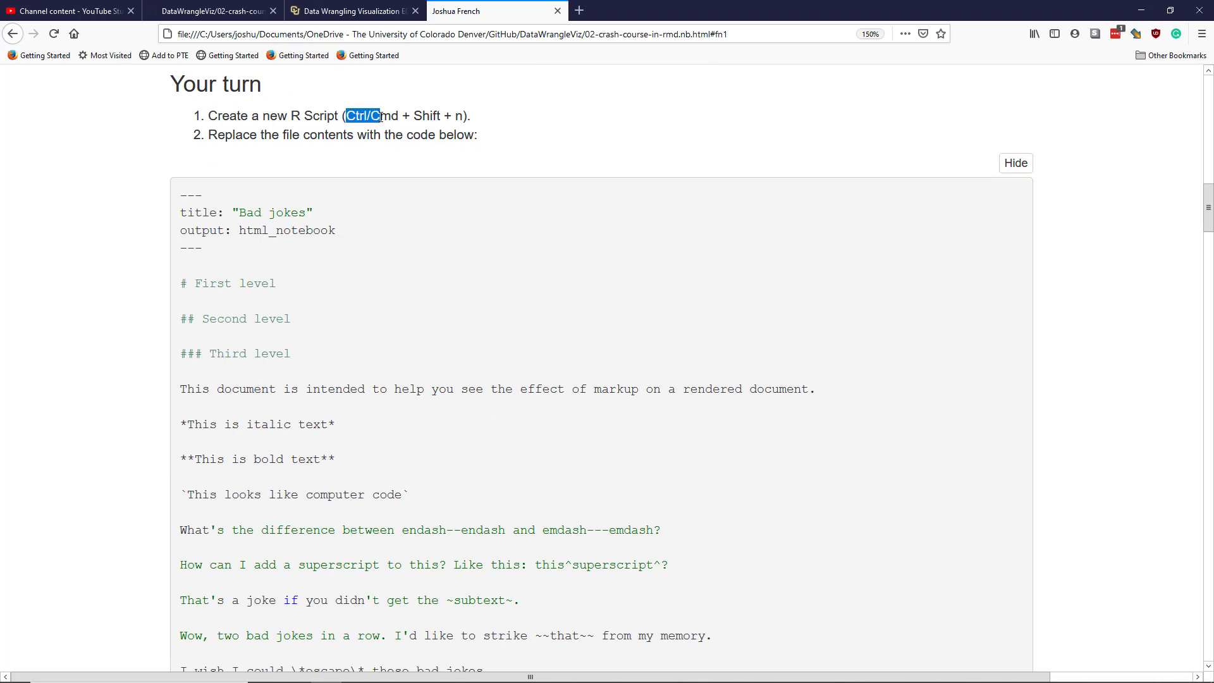
{"action": "left_click_drag", "start_coordinate": [348, 115], "coordinate": [465, 115]}
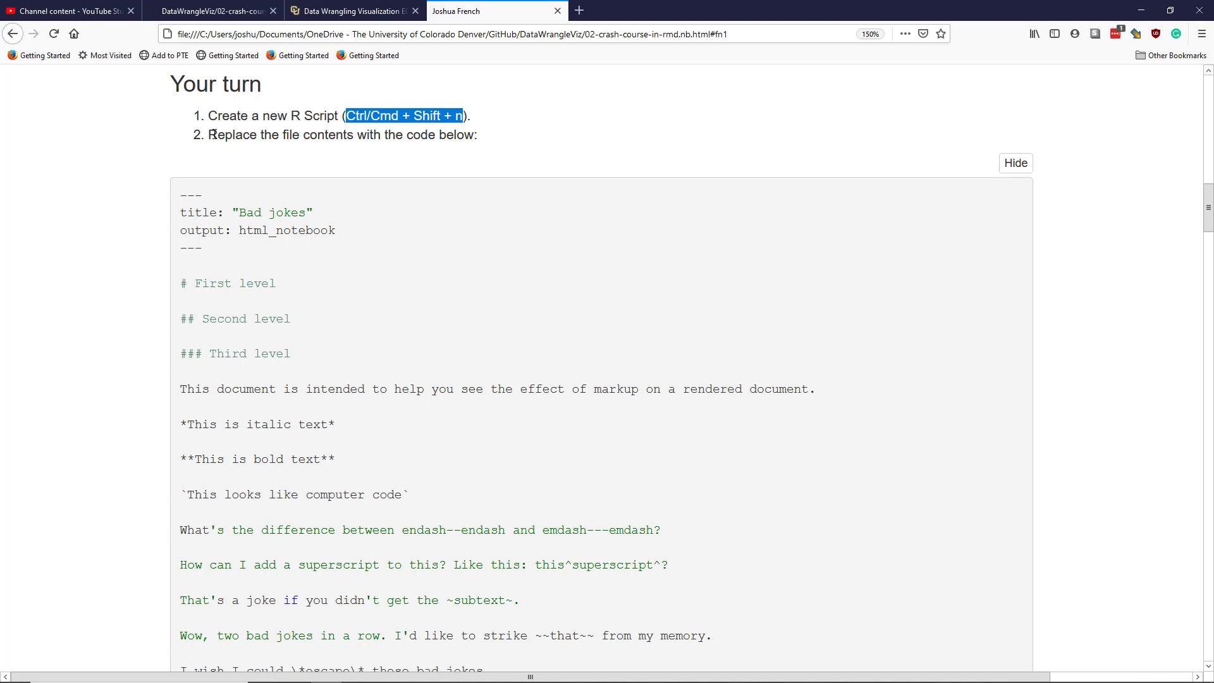
{"action": "scroll", "scroll_direction": "down", "scroll_amount": 3}
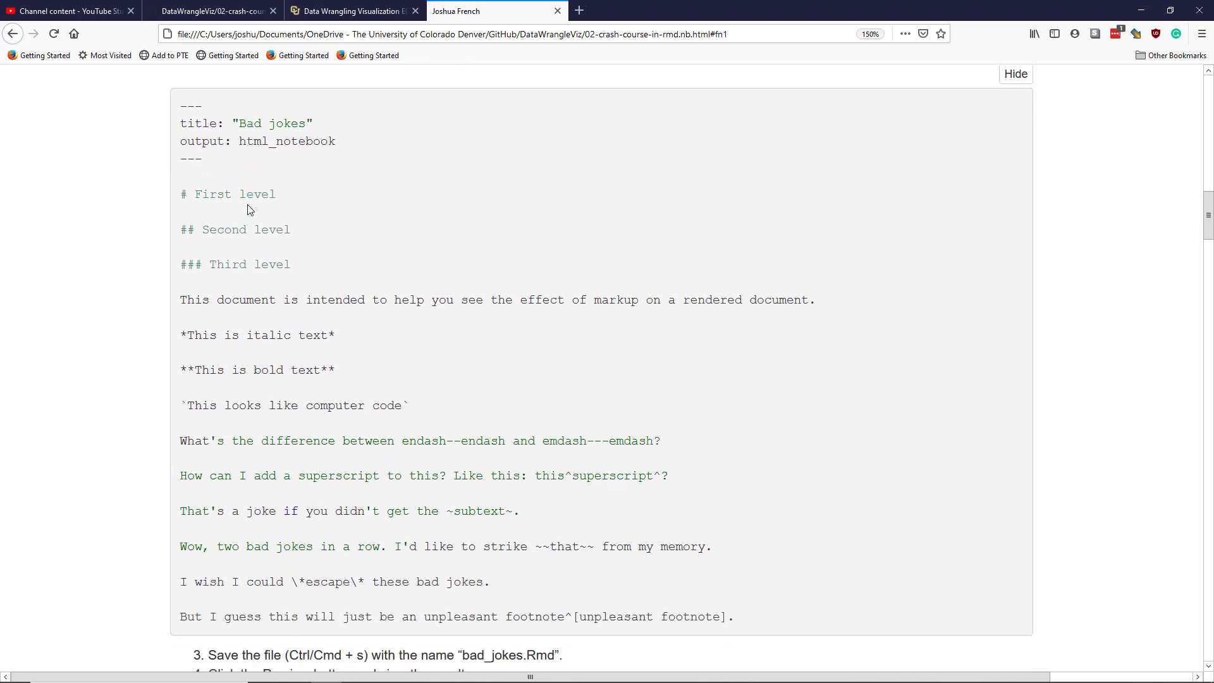
{"action": "scroll", "scroll_direction": "down", "scroll_amount": 3}
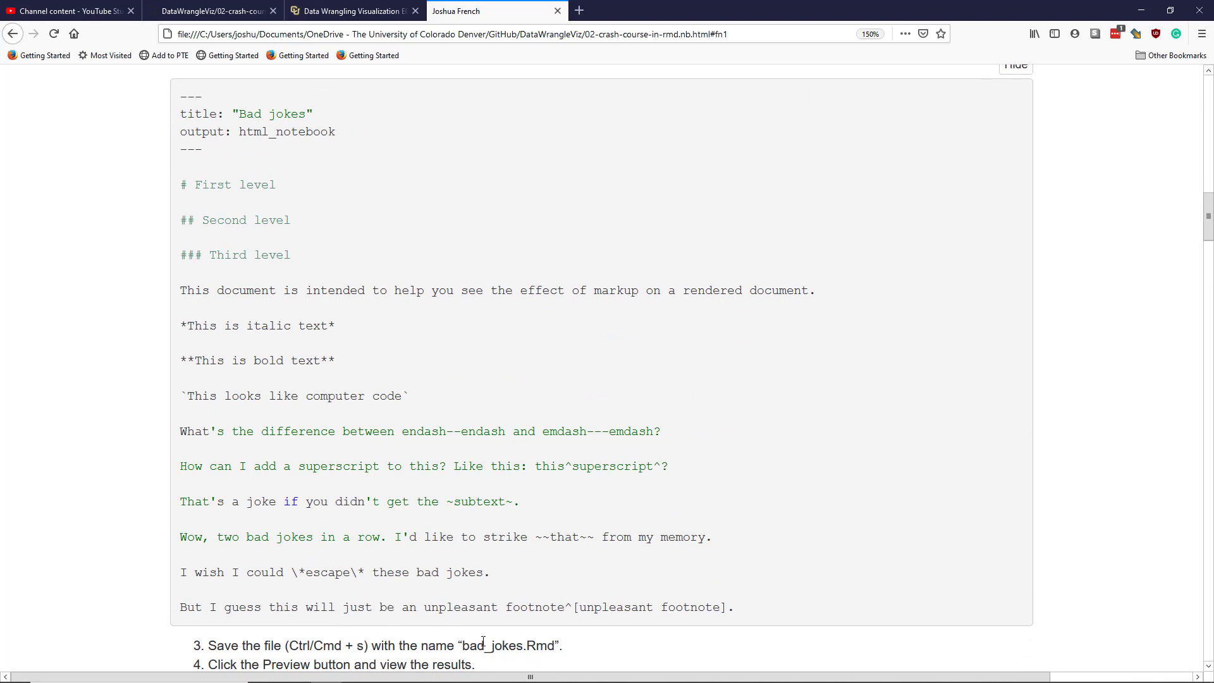
{"action": "mouse_move", "coordinate": [424, 624]}
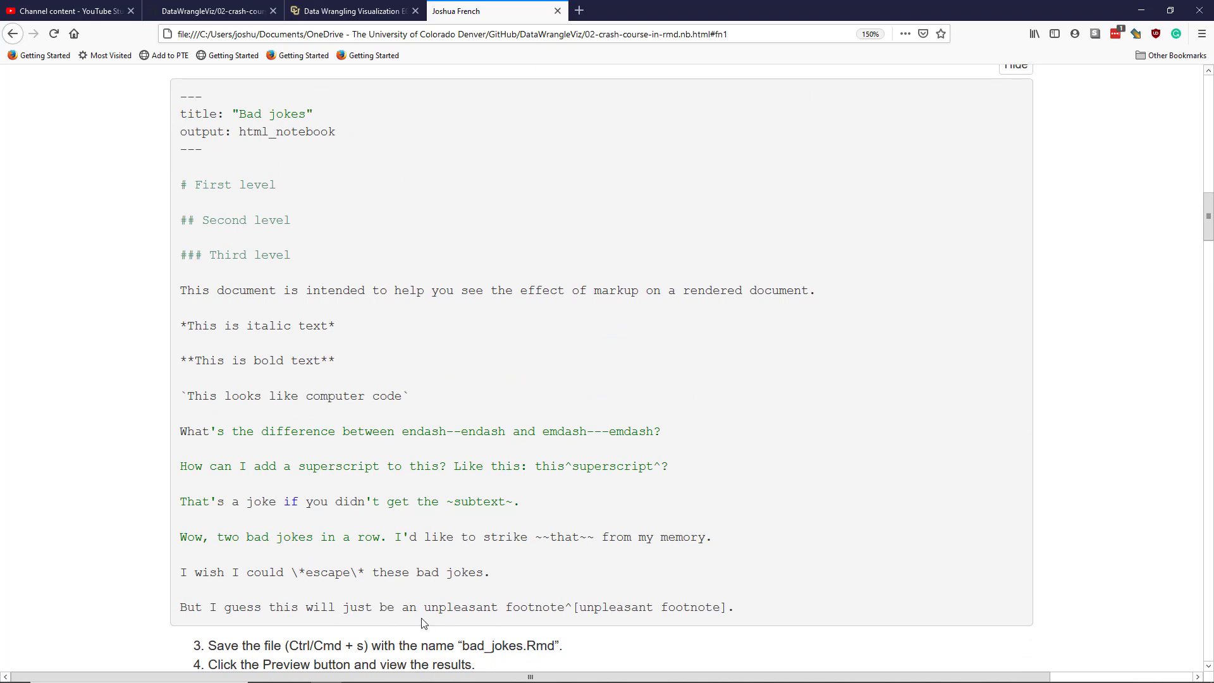
{"action": "mouse_move", "coordinate": [389, 529]}
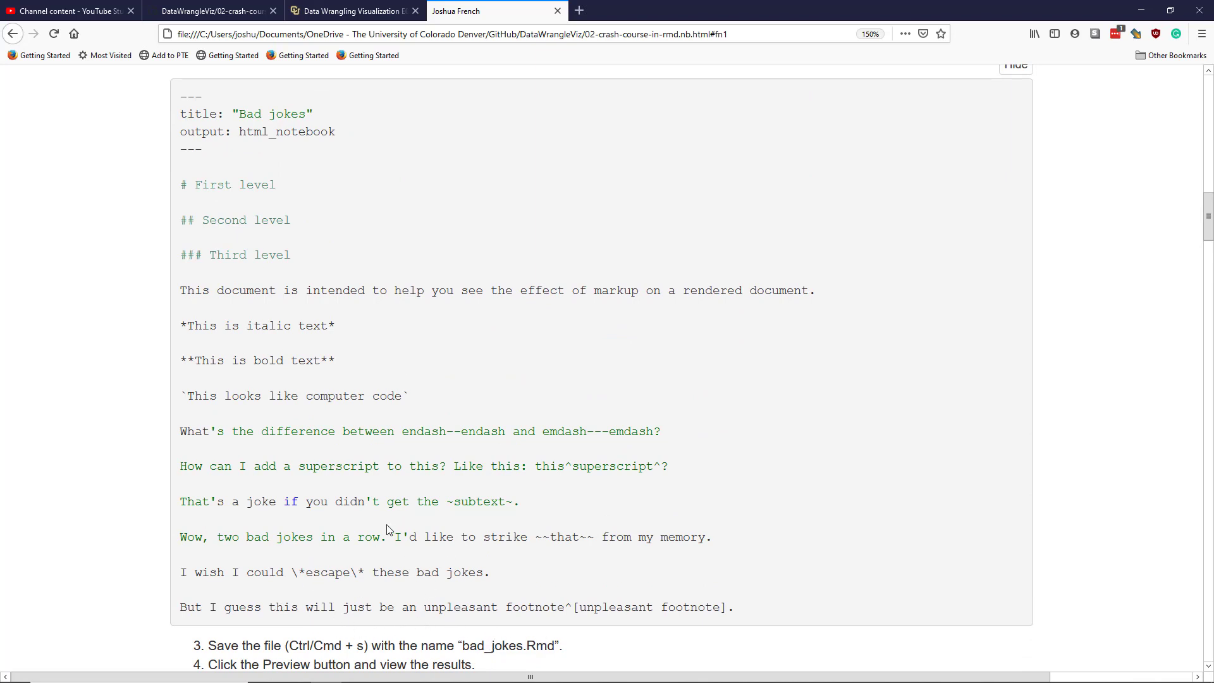
{"action": "mouse_move", "coordinate": [501, 370]}
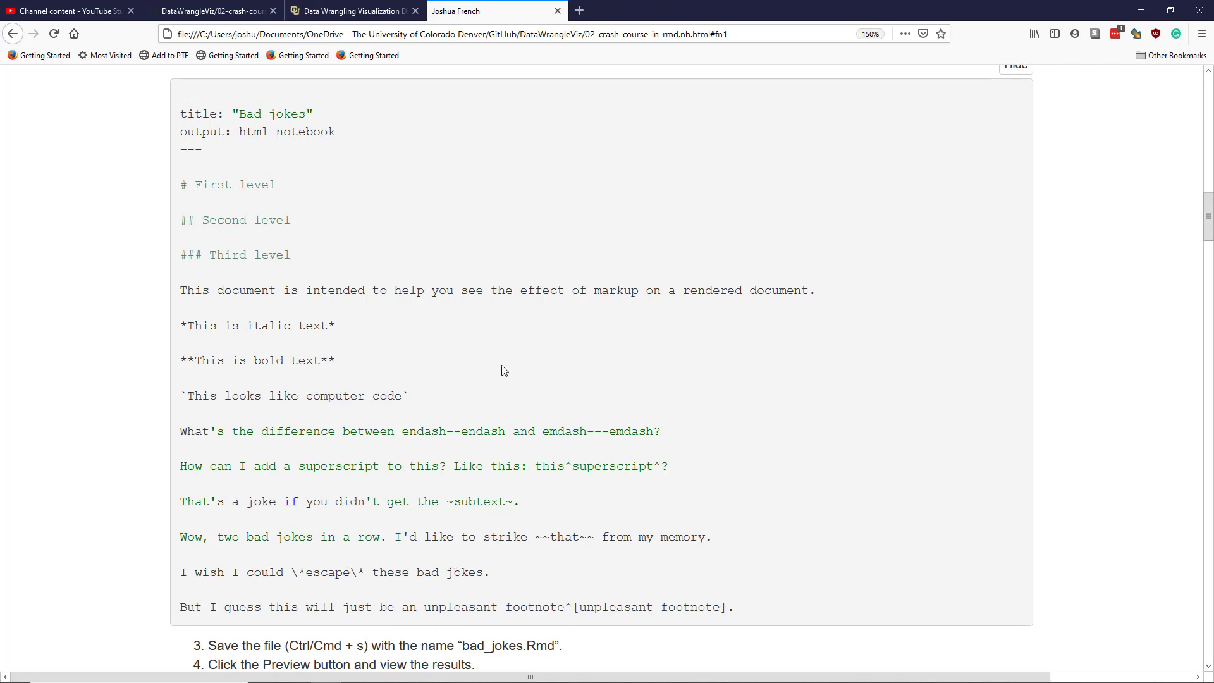
{"action": "mouse_move", "coordinate": [542, 384]}
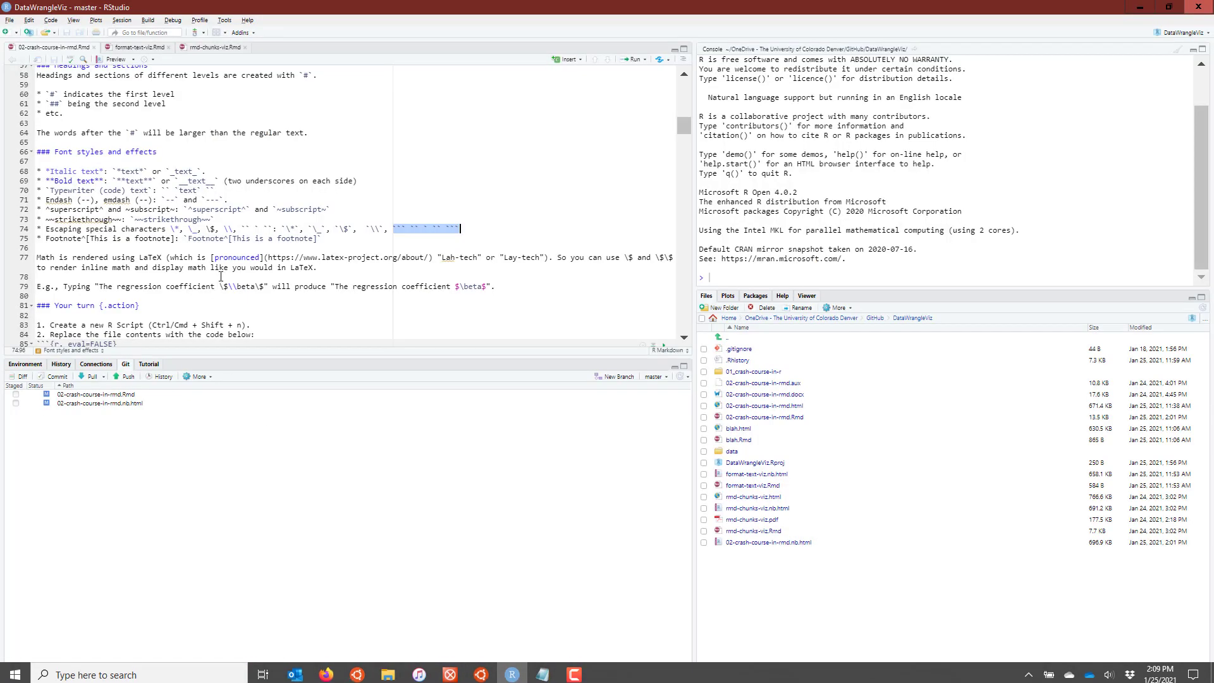
Switch to the format-text-viz.Rmd tab and render its preview.
{"action": "left_click", "coordinate": [136, 47]}
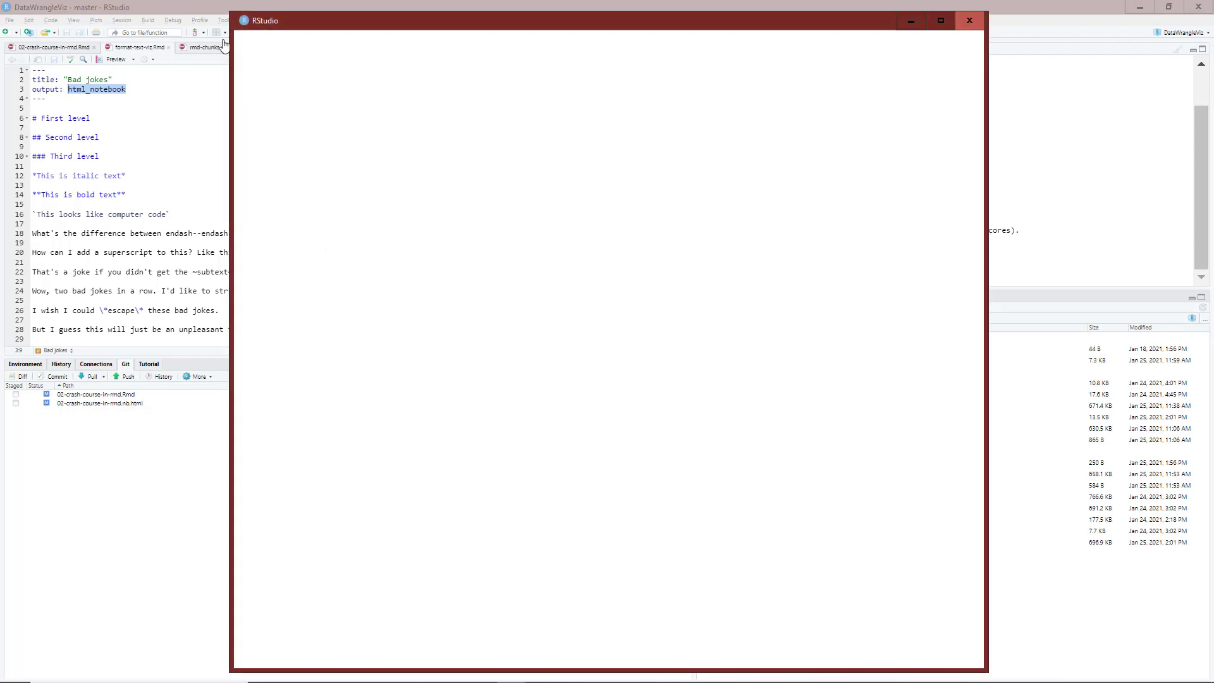
{"action": "left_click", "coordinate": [115, 59]}
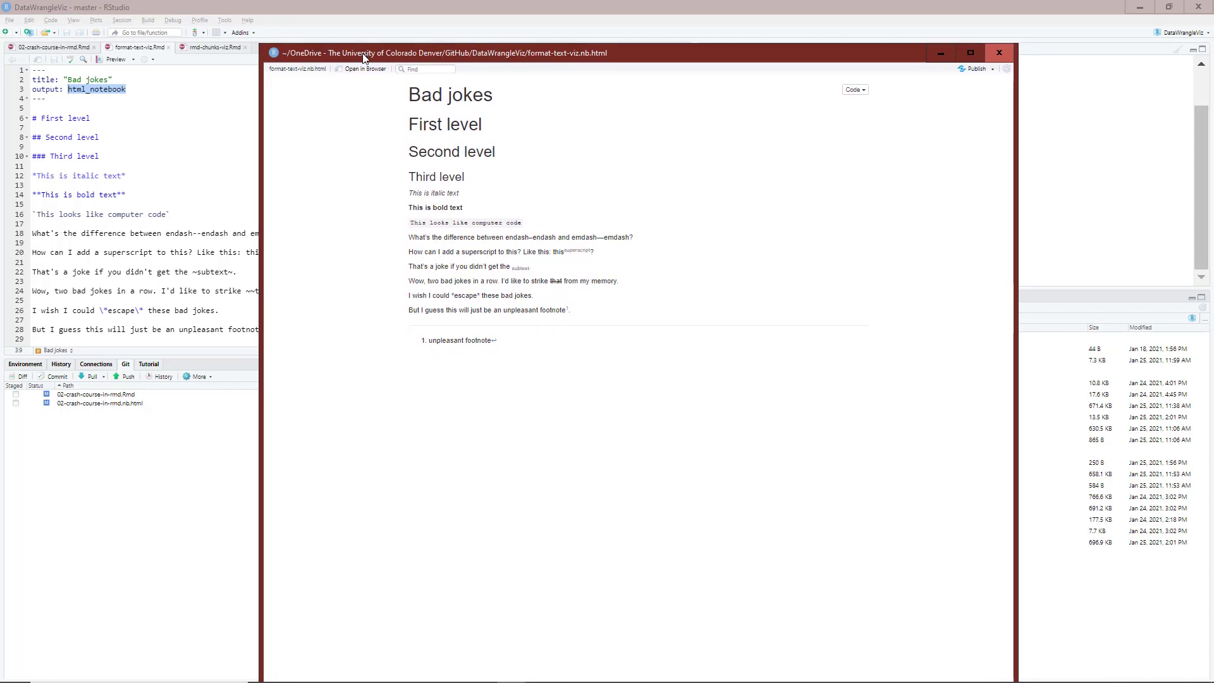
{"action": "left_click", "coordinate": [999, 52]}
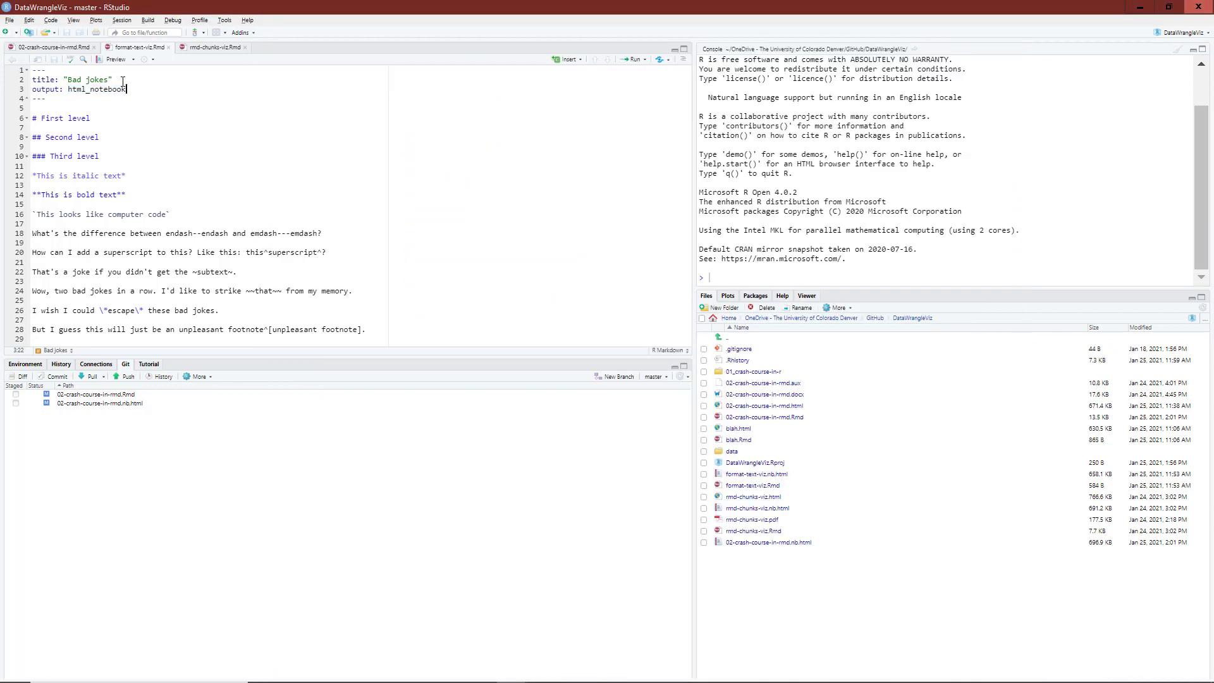
{"action": "left_click", "coordinate": [114, 59]}
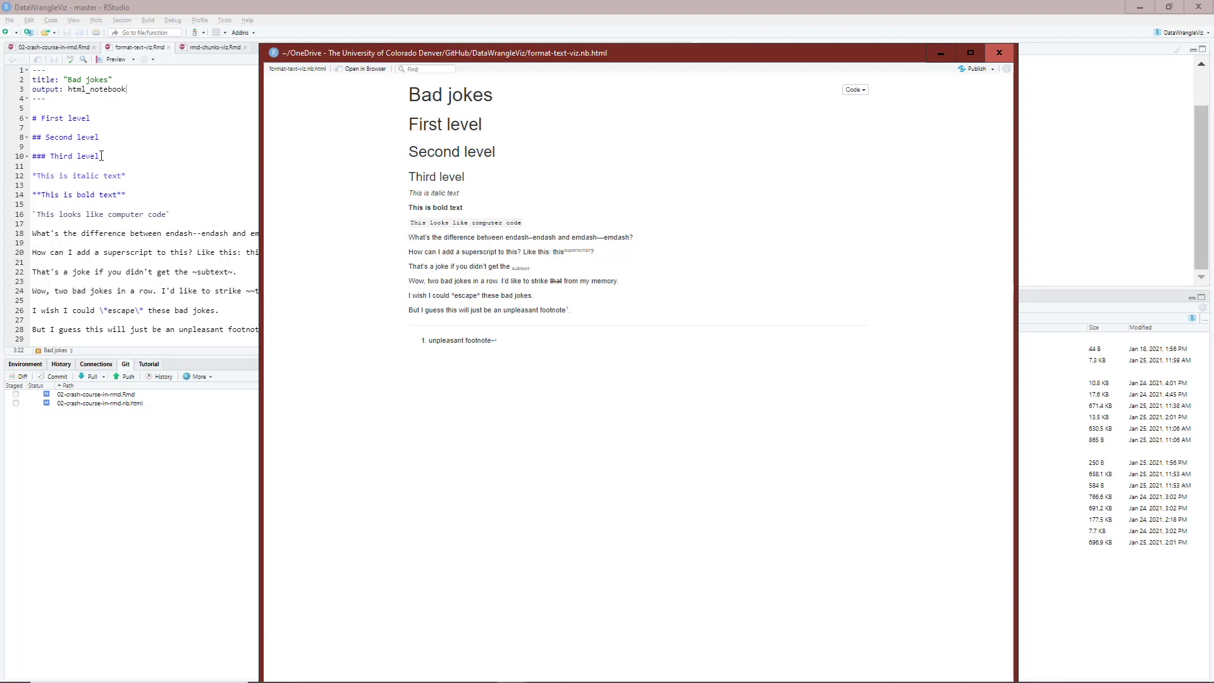
{"action": "type", "text": "#"}
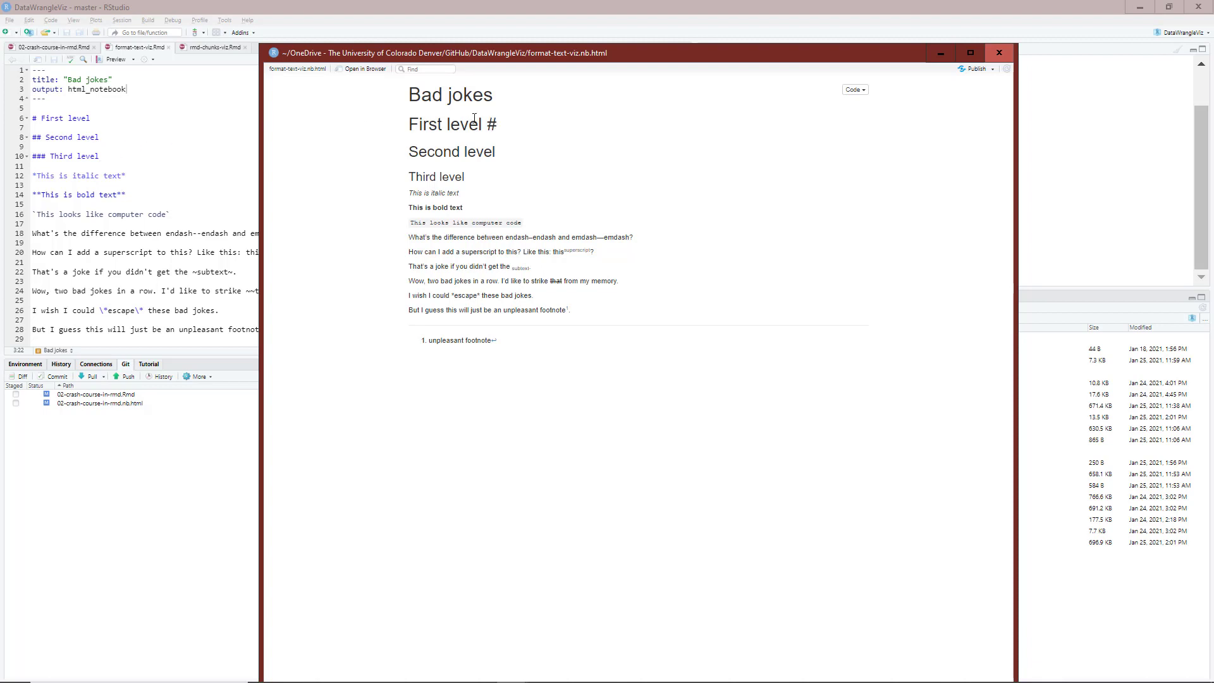
{"action": "mouse_move", "coordinate": [480, 124]}
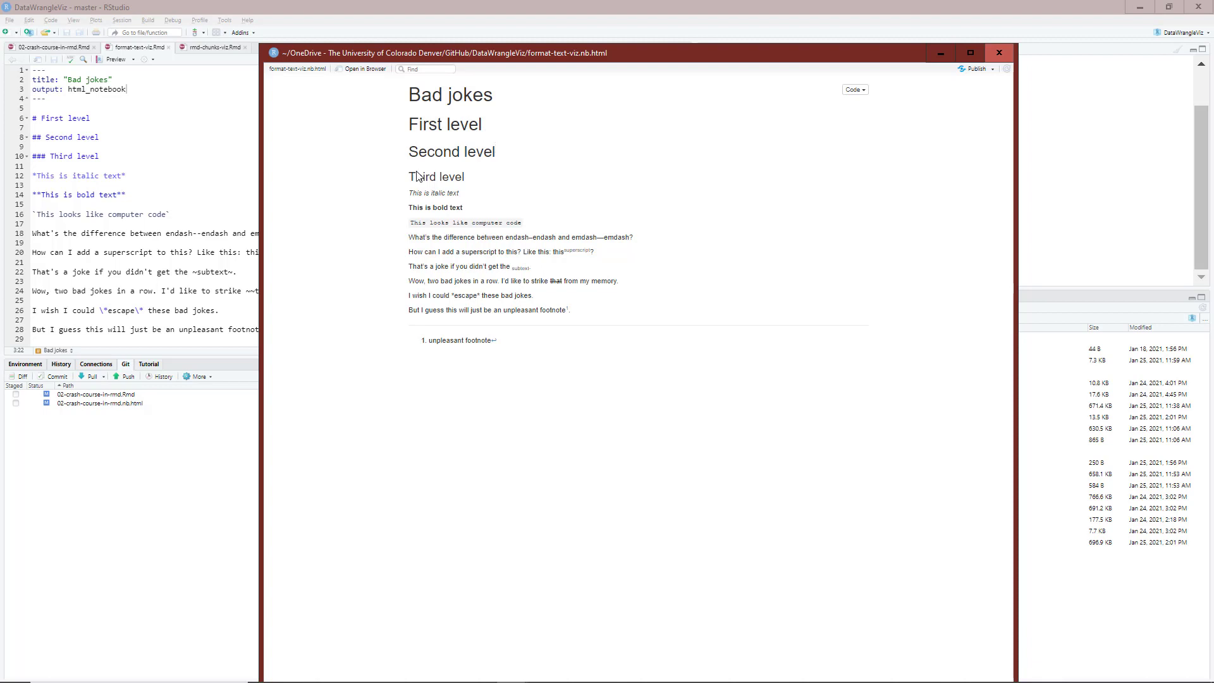
{"action": "mouse_move", "coordinate": [471, 177]}
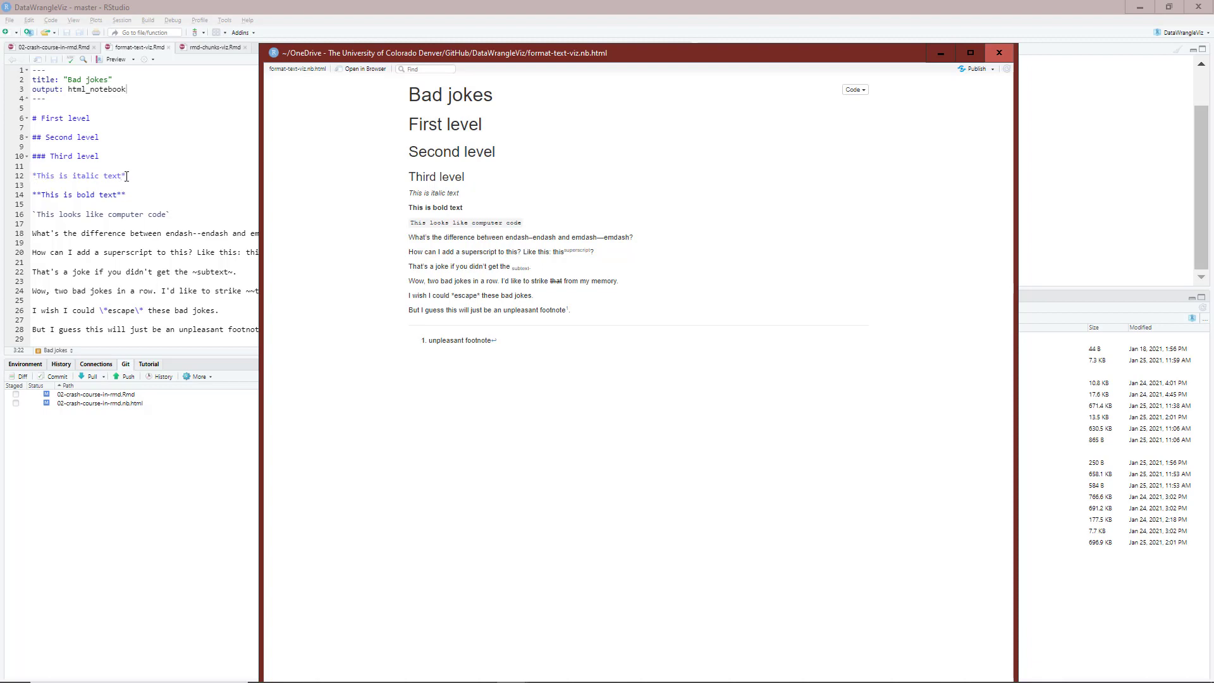
{"action": "mouse_move", "coordinate": [418, 195]}
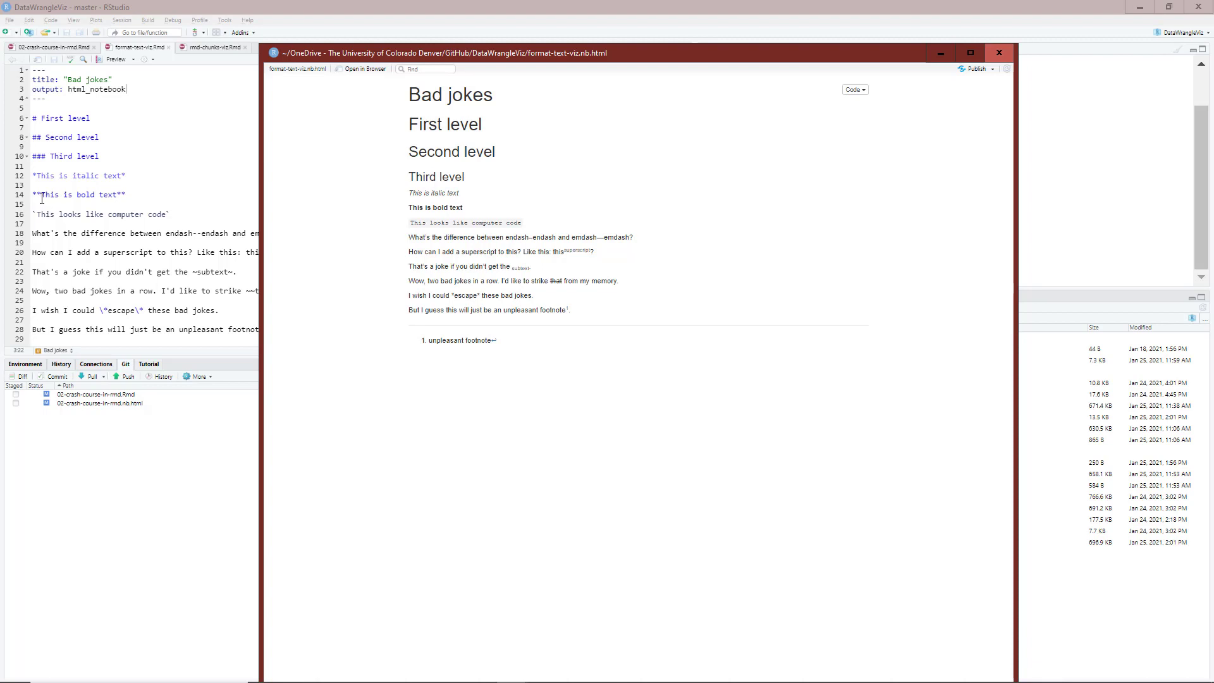
{"action": "mouse_move", "coordinate": [395, 220]}
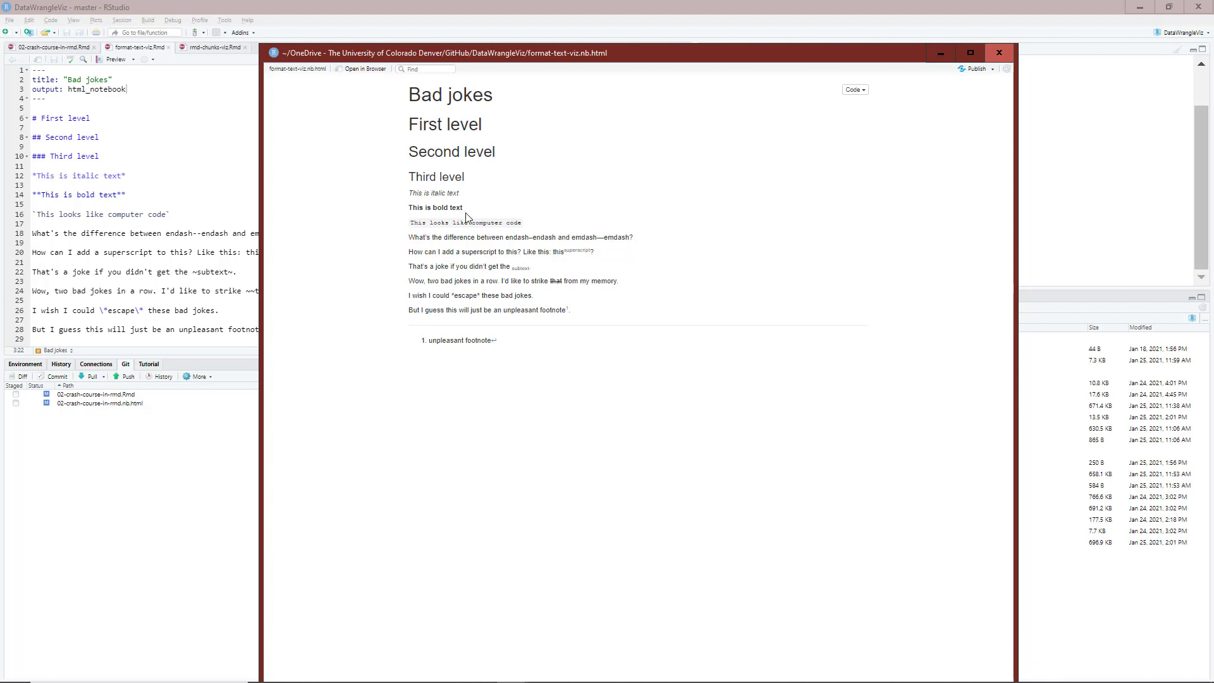
{"action": "mouse_move", "coordinate": [411, 204]}
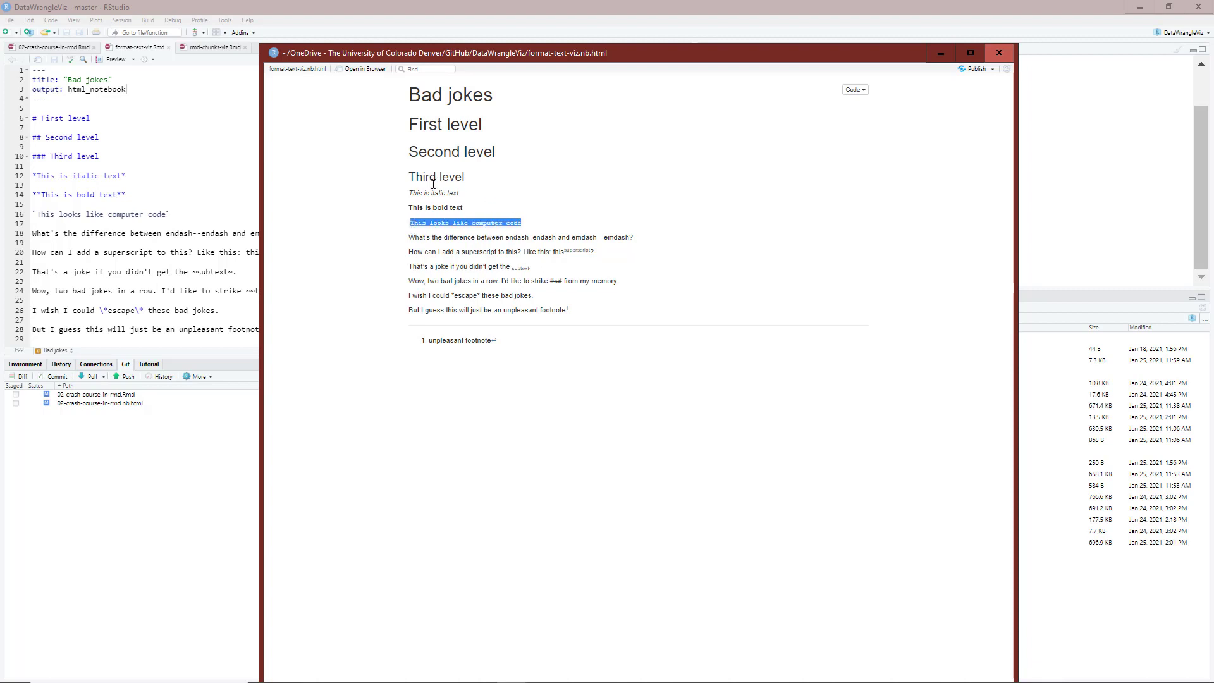
{"action": "mouse_move", "coordinate": [528, 225]}
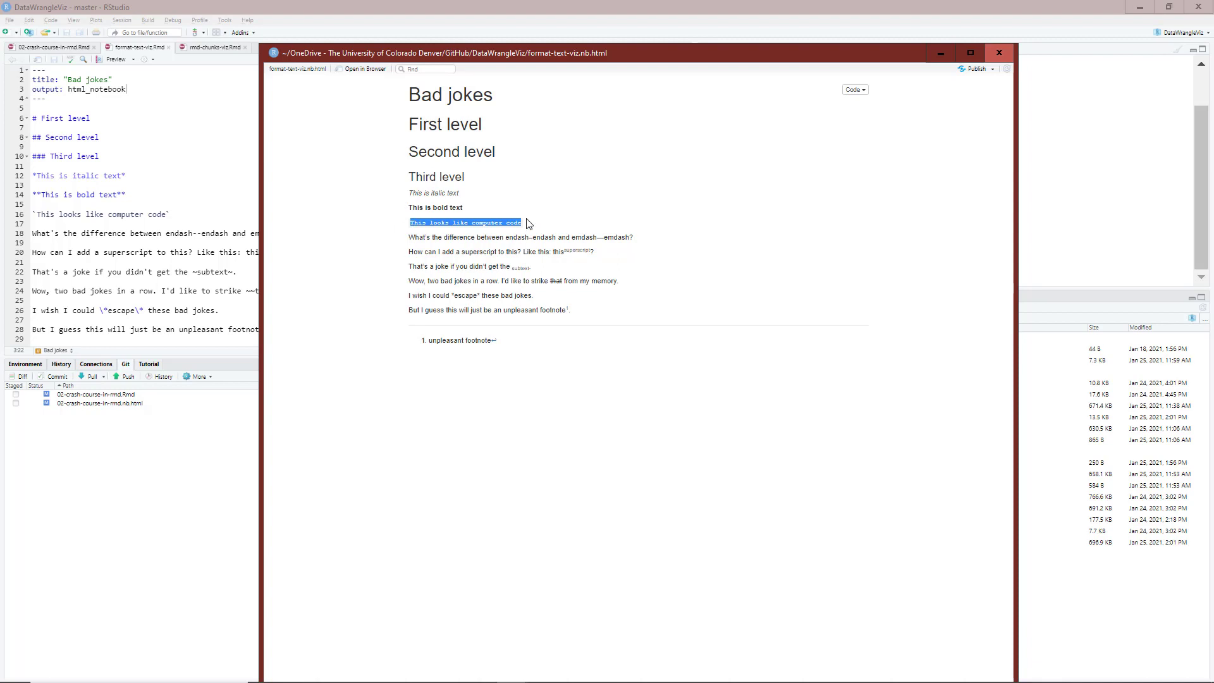
Click in the preview to deselect the computer-code line.
{"action": "left_click", "coordinate": [286, 245]}
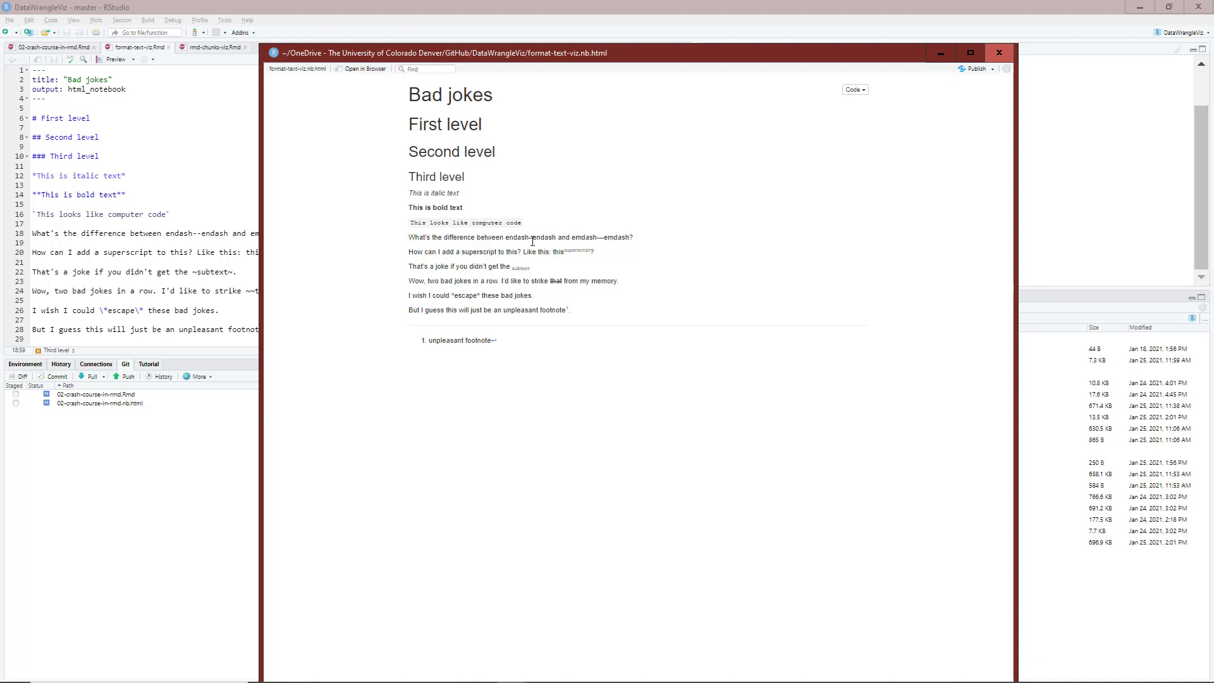
{"action": "mouse_move", "coordinate": [600, 239]}
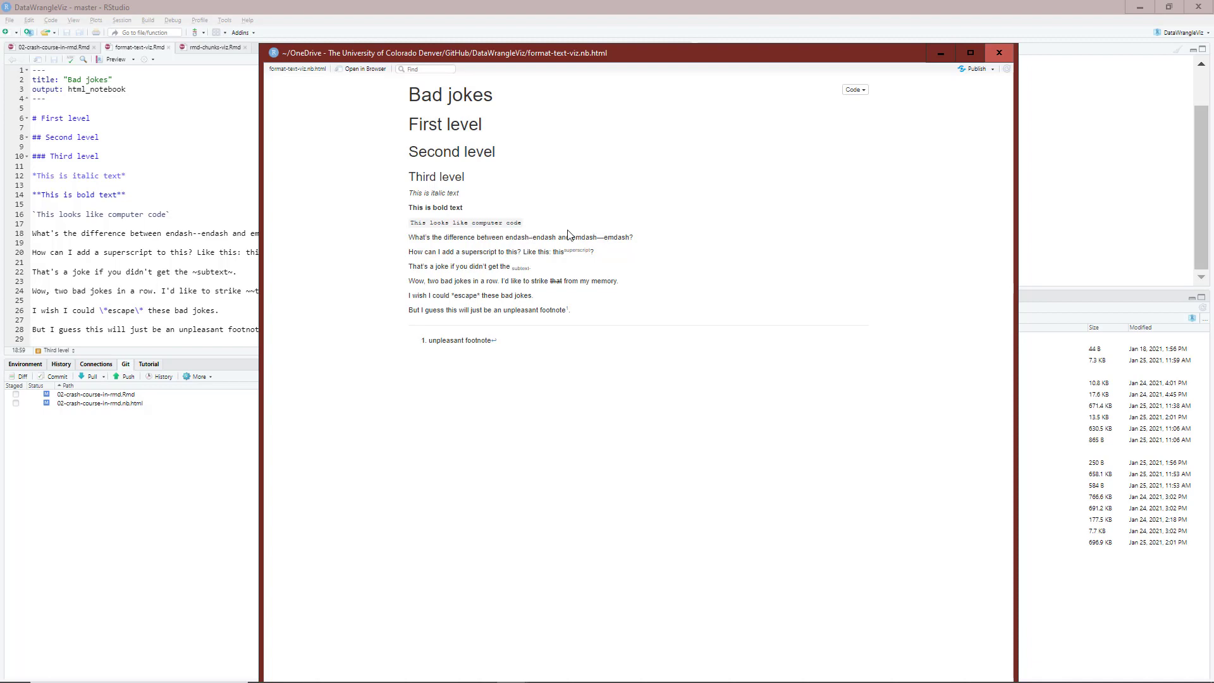
{"action": "mouse_move", "coordinate": [607, 248]}
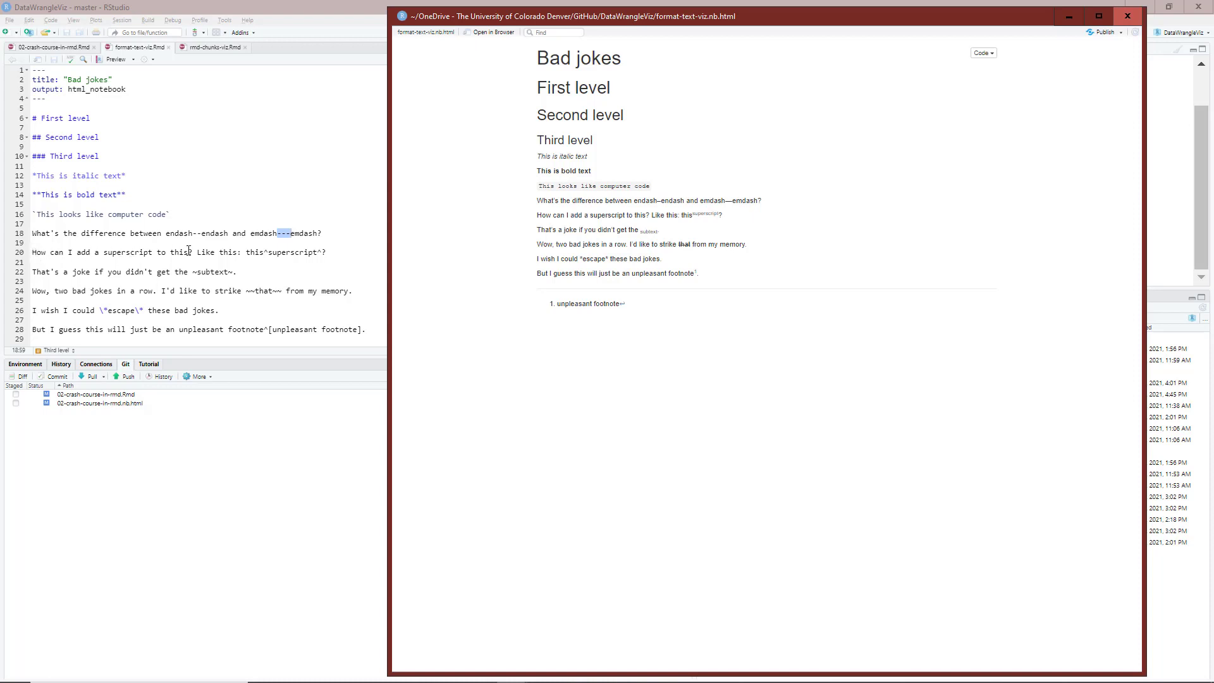
{"action": "mouse_move", "coordinate": [277, 252]}
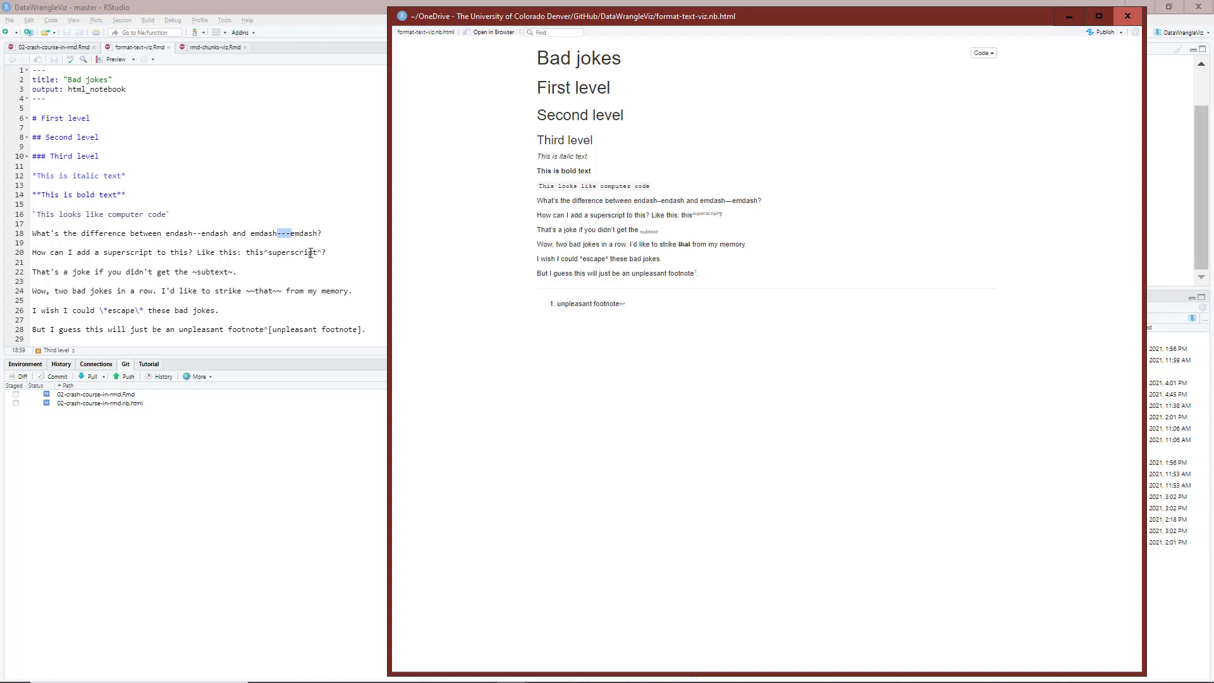
{"action": "mouse_move", "coordinate": [719, 213]}
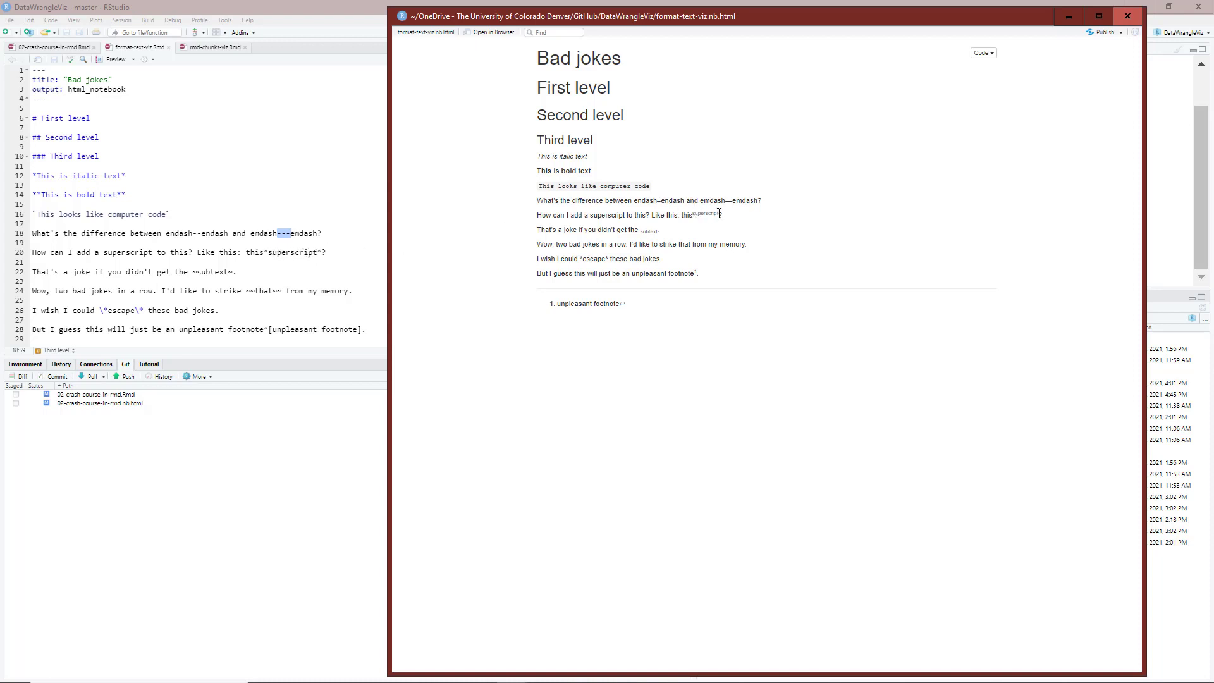
{"action": "mouse_move", "coordinate": [689, 225]}
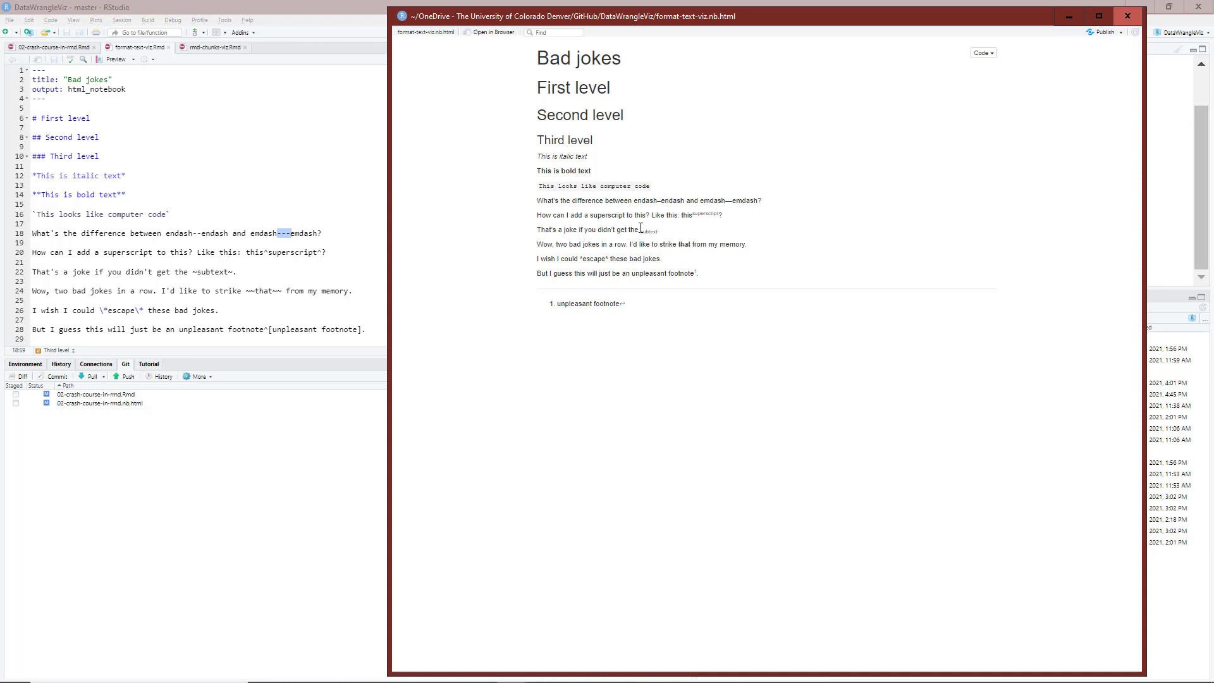
{"action": "mouse_move", "coordinate": [644, 234]}
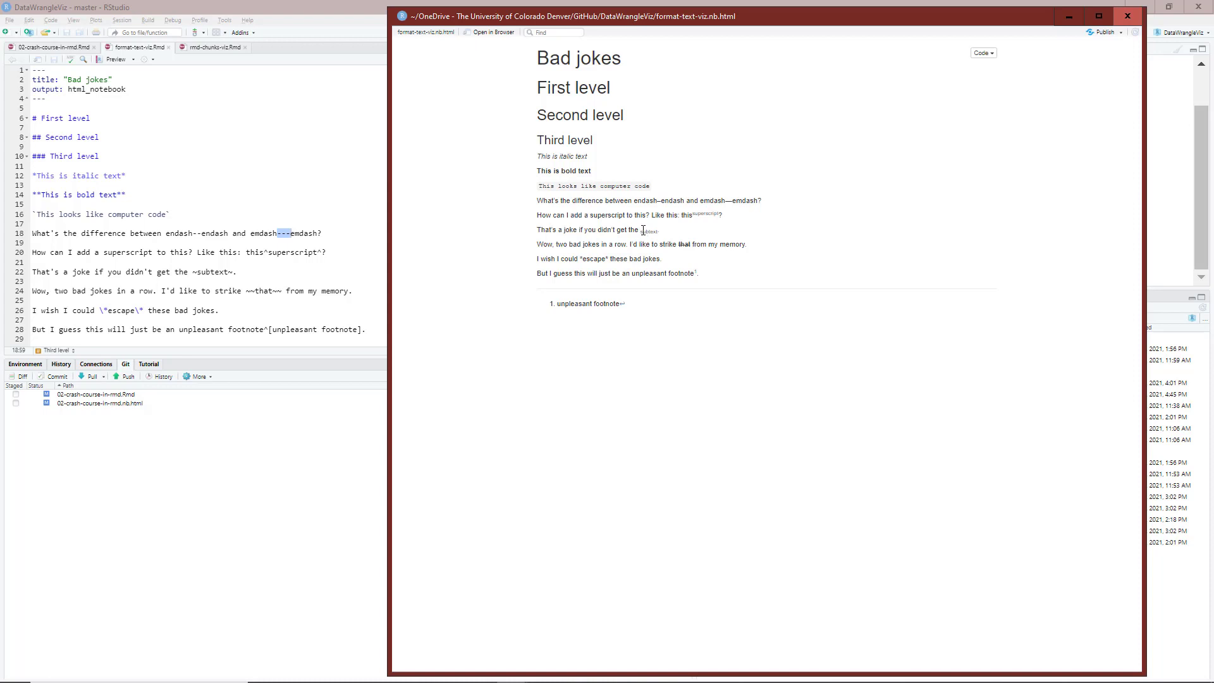
{"action": "mouse_move", "coordinate": [658, 233]}
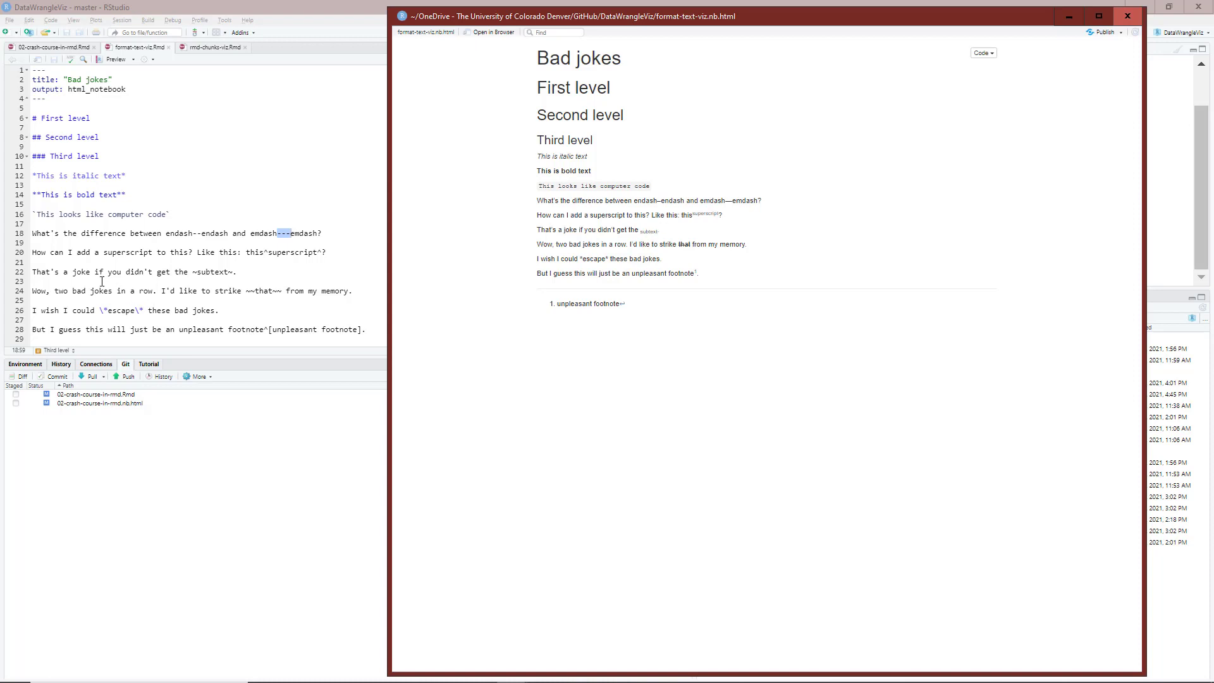
{"action": "mouse_move", "coordinate": [162, 291]}
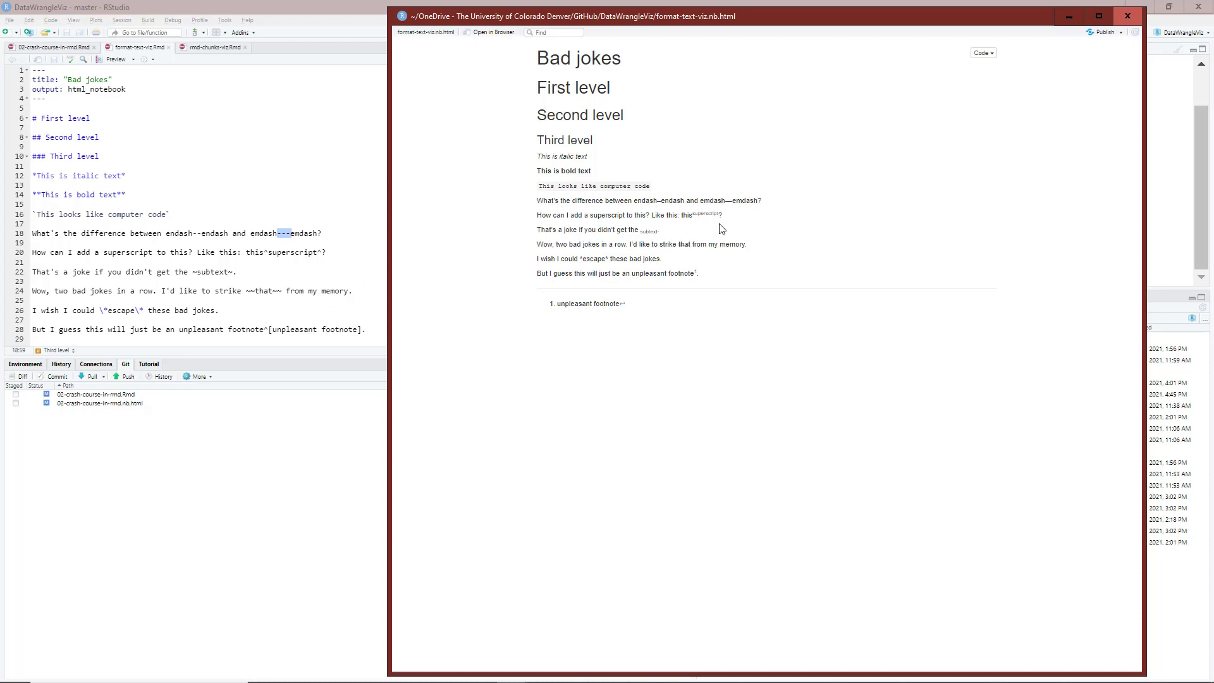
{"action": "mouse_move", "coordinate": [672, 246]}
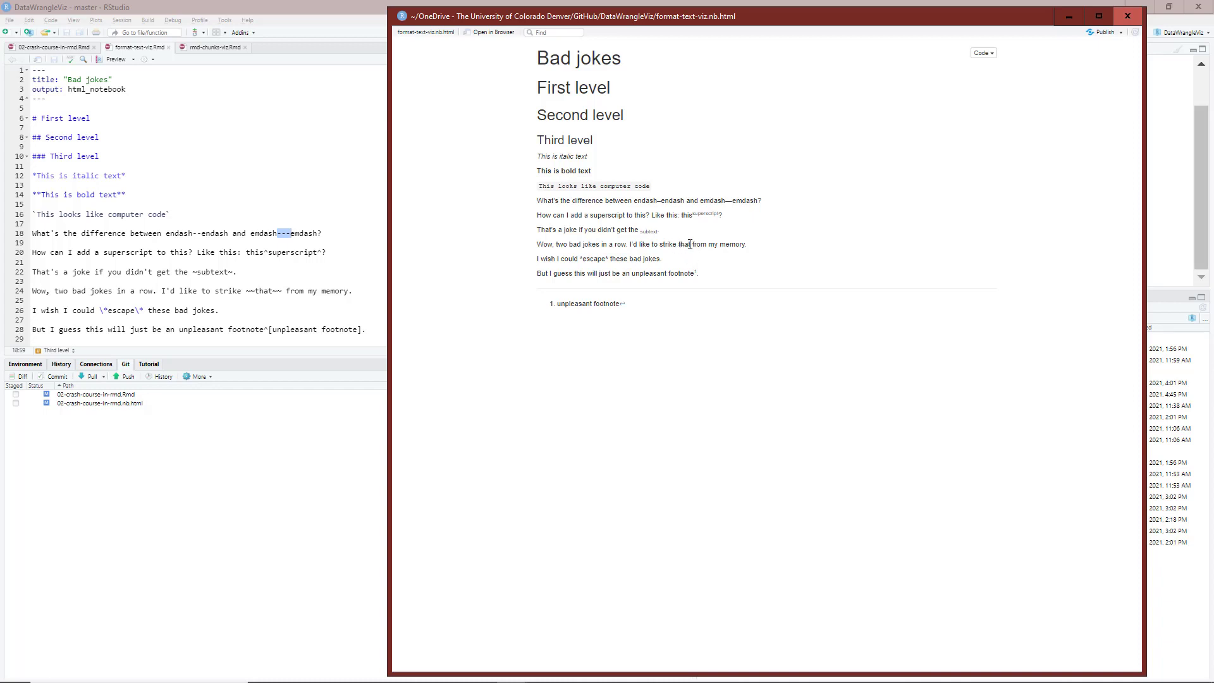
{"action": "mouse_move", "coordinate": [152, 311]}
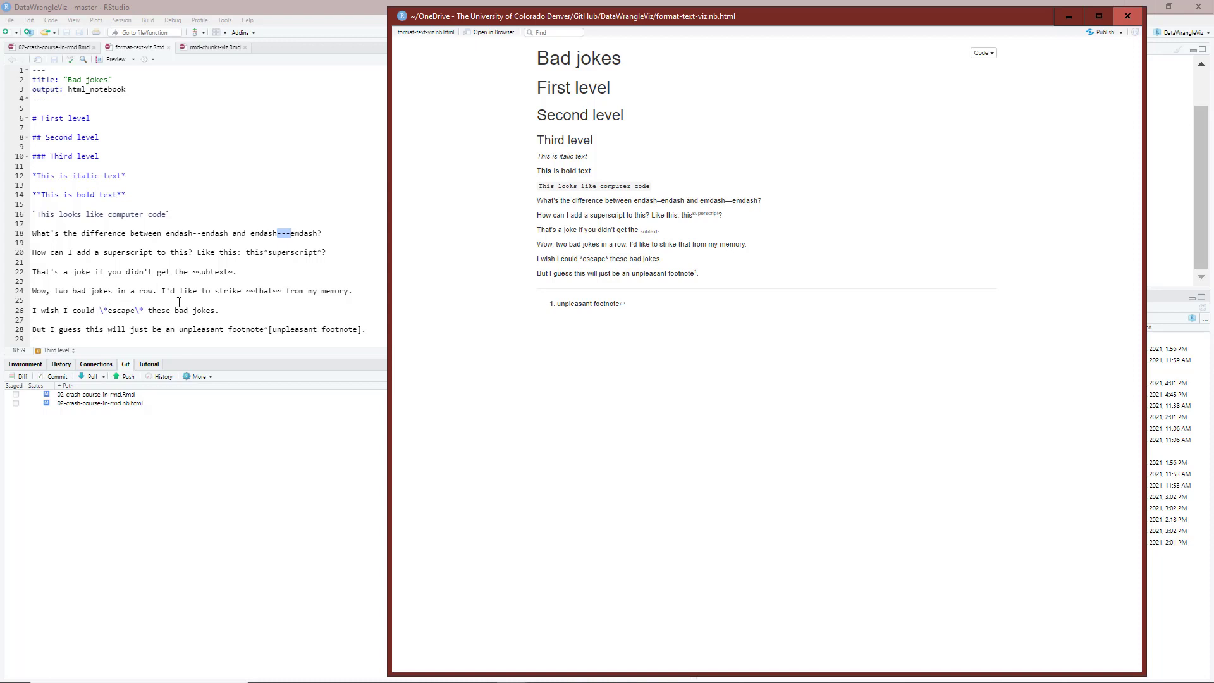
{"action": "mouse_move", "coordinate": [106, 309]}
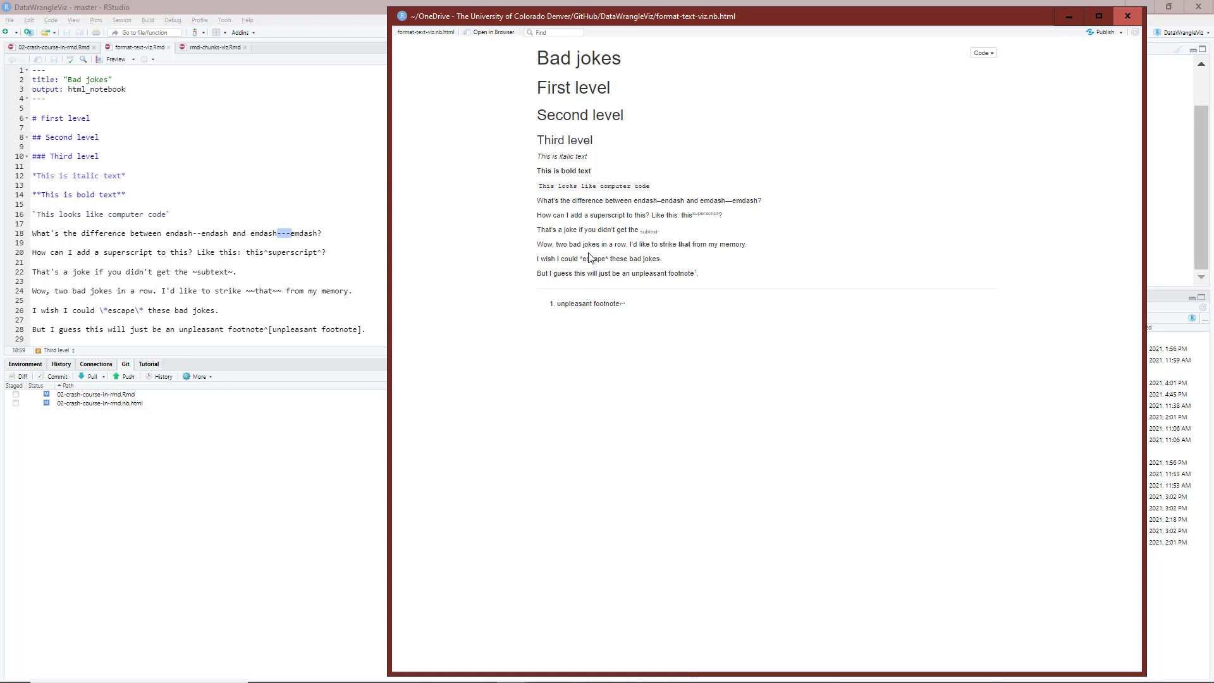
{"action": "mouse_move", "coordinate": [608, 258]}
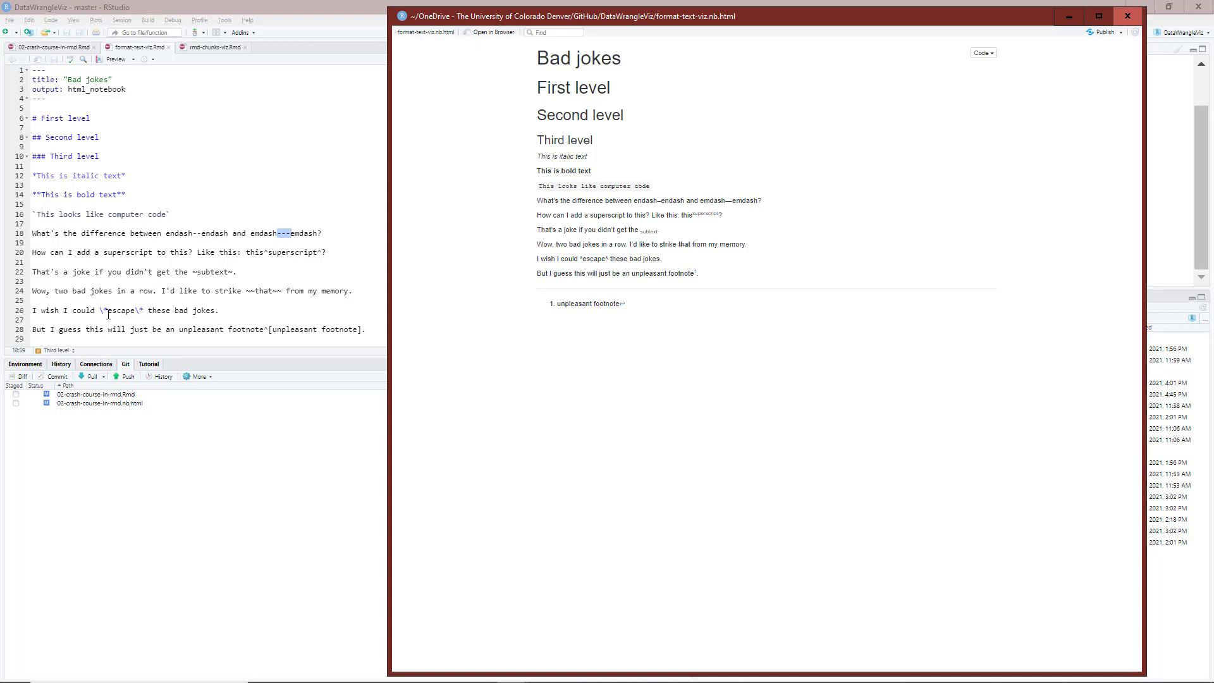
{"action": "mouse_move", "coordinate": [579, 230]}
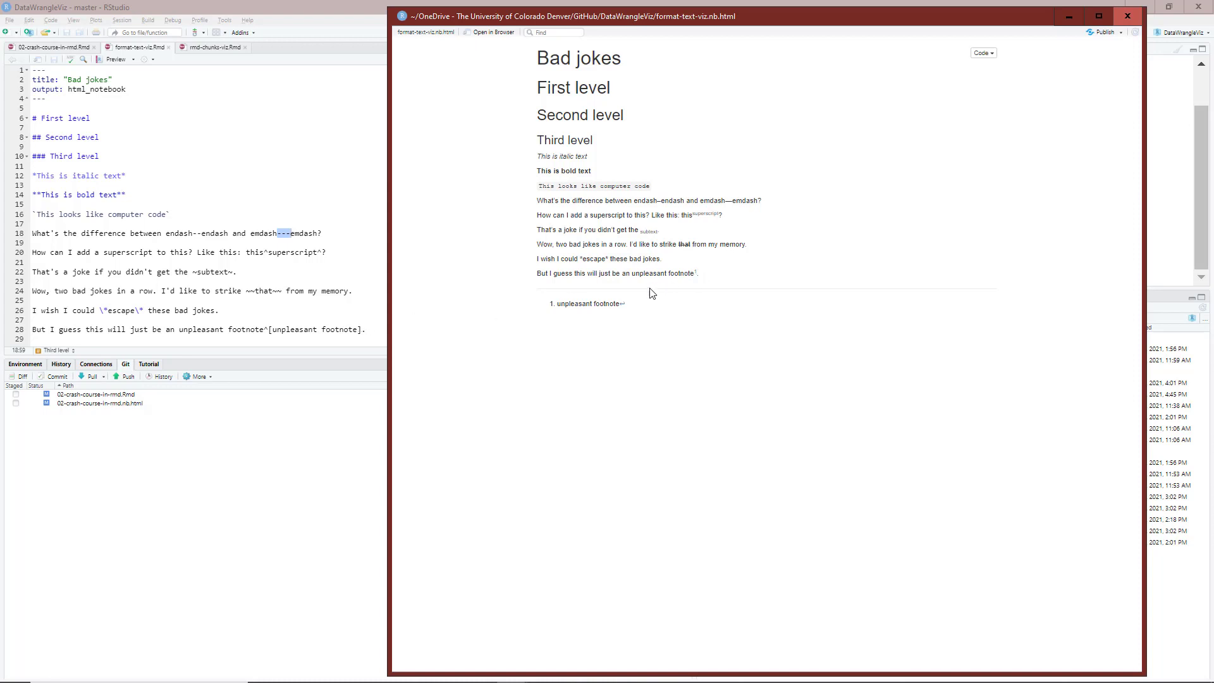
{"action": "mouse_move", "coordinate": [596, 323]}
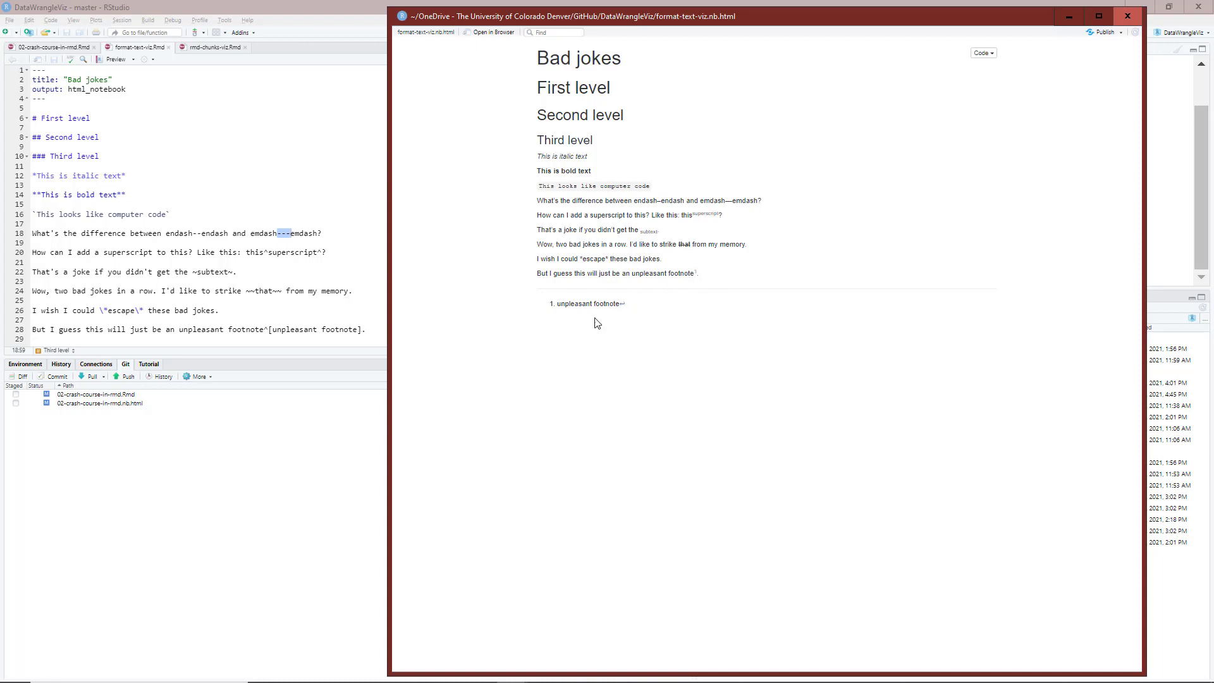